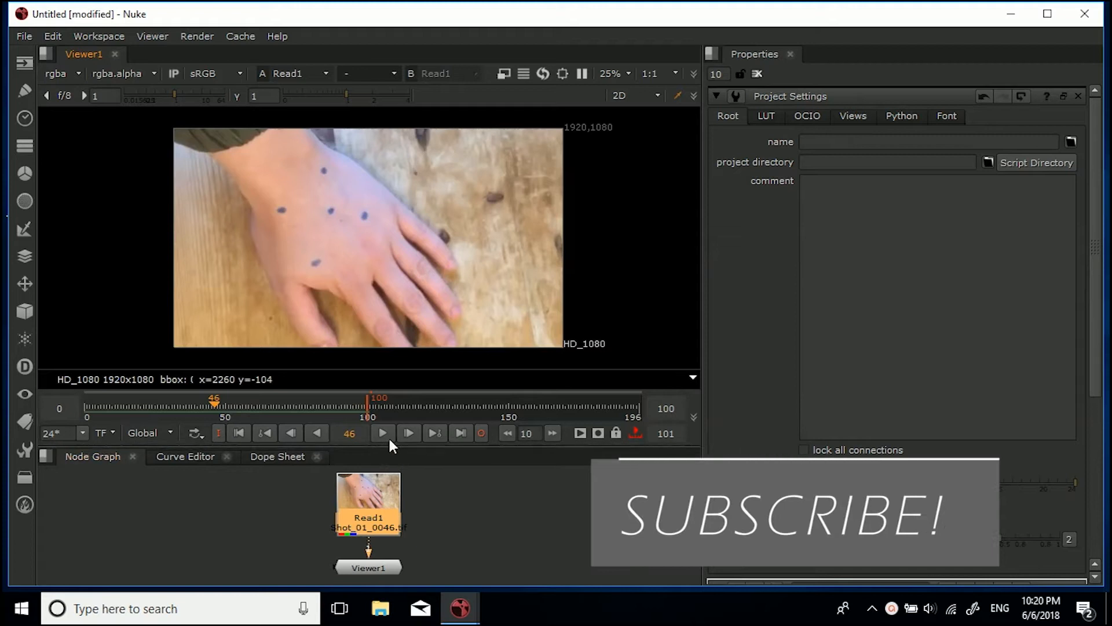
mouse_move(382, 432)
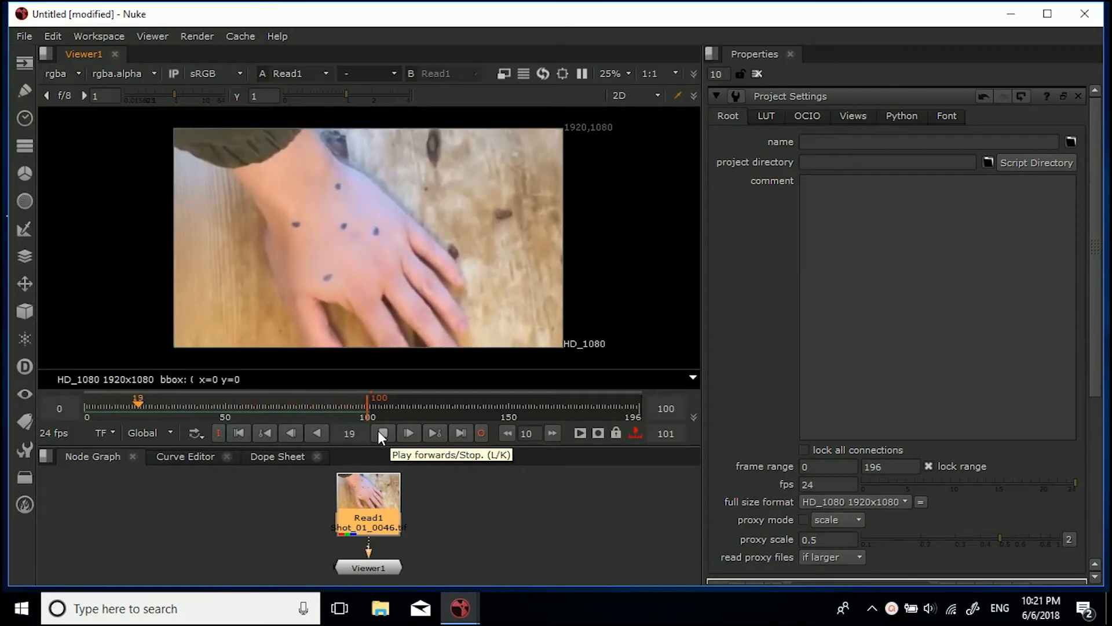
Play the hand footage briefly and pause it on an early frame
click(379, 432)
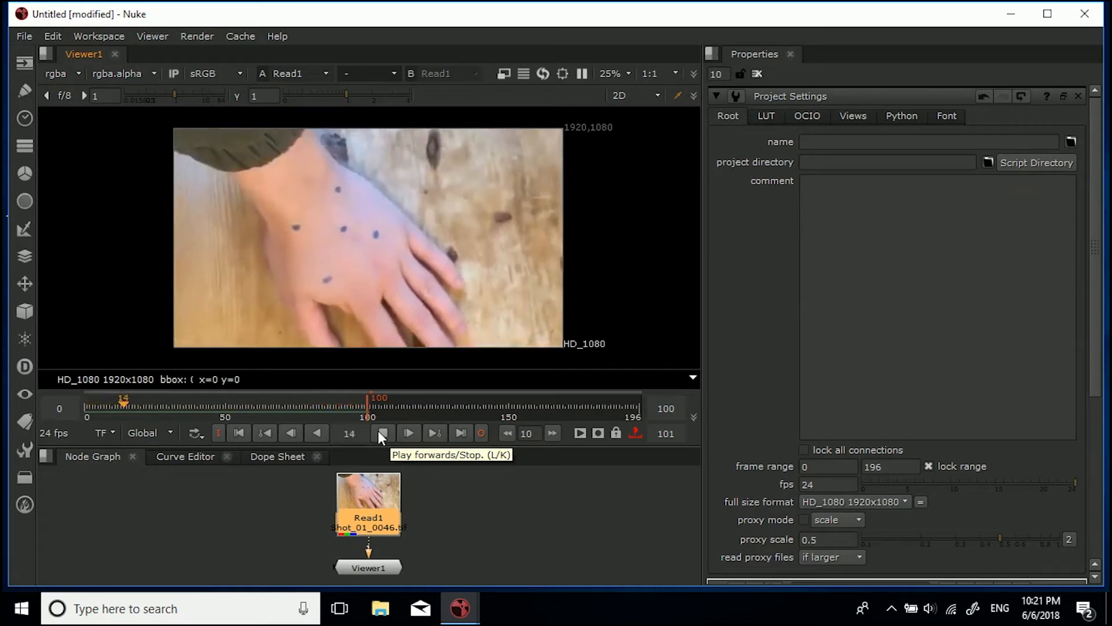
click(407, 434)
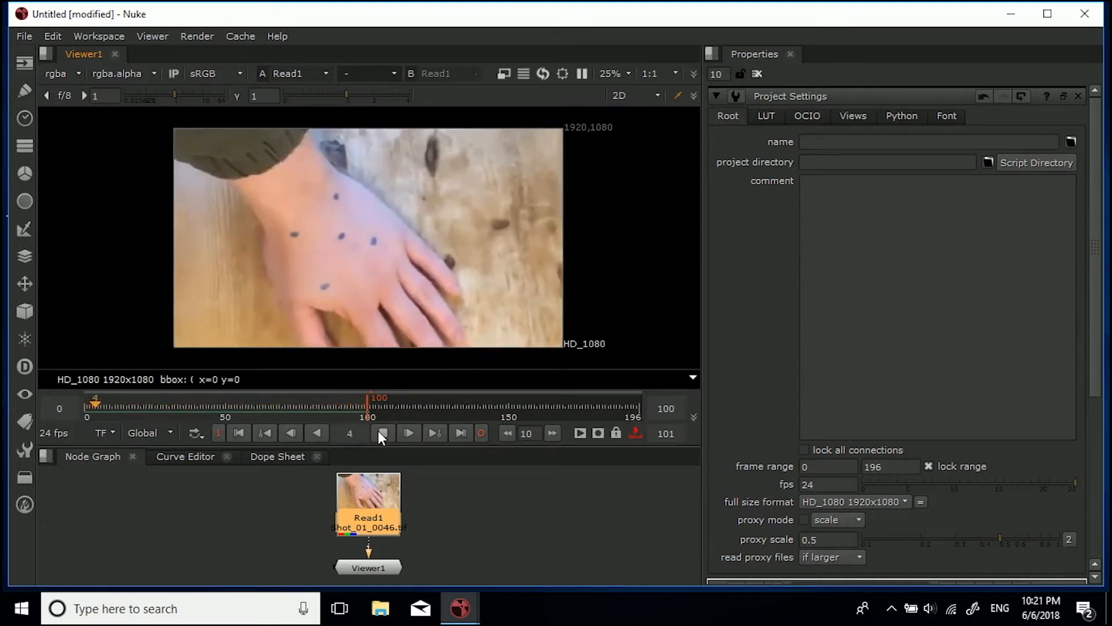
click(407, 432)
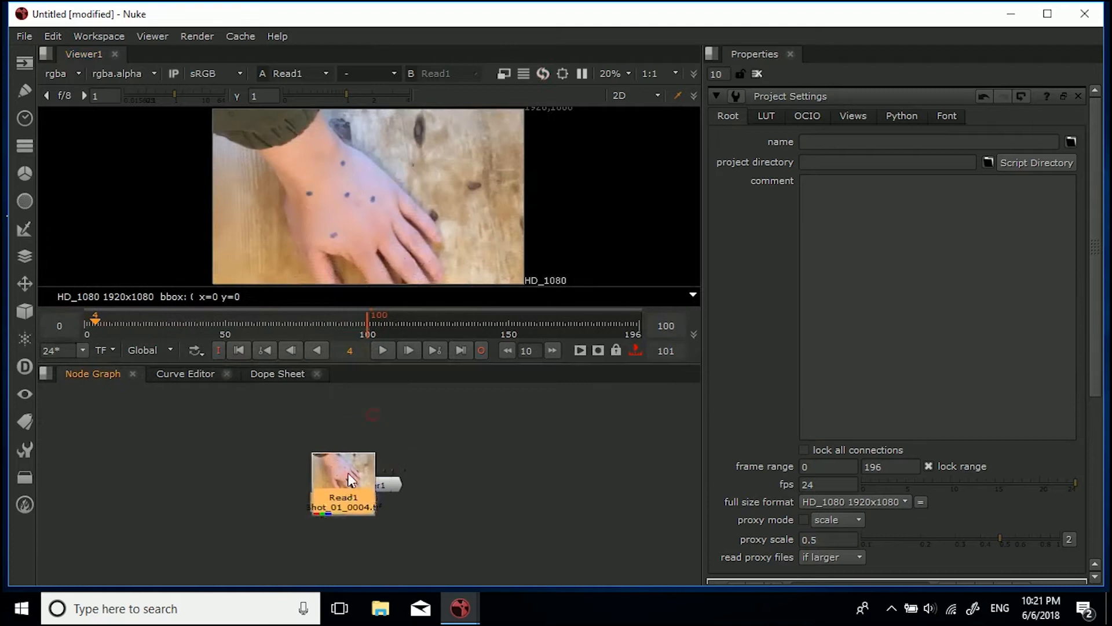
Add a Tracker node beside the footage Read, feeding between Read1 and Viewer1
drag(345, 482, 367, 414)
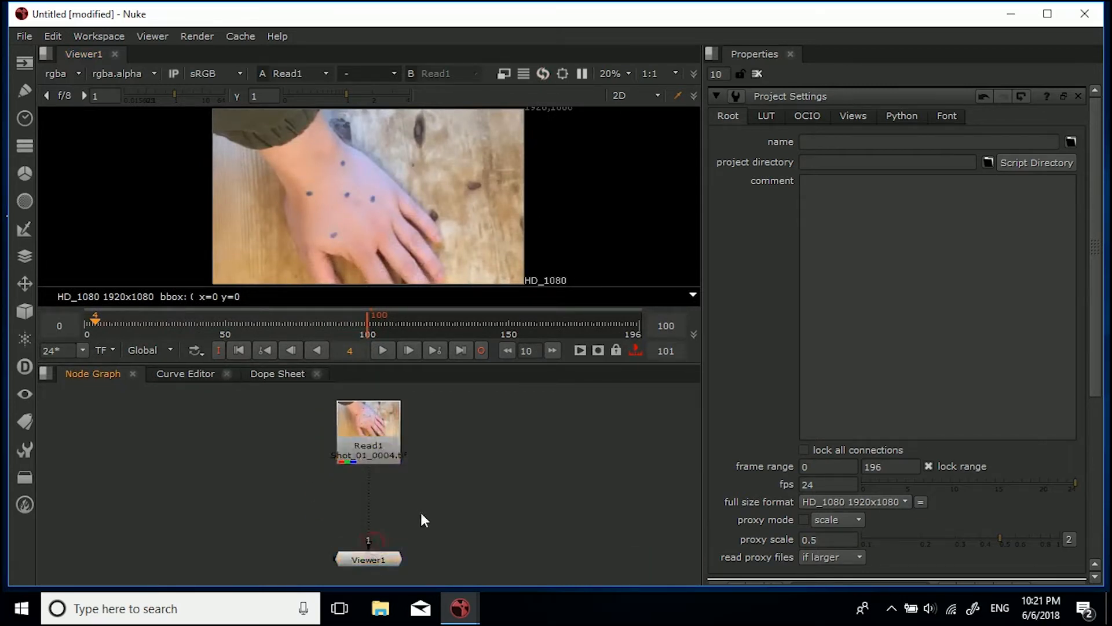
text(tra)
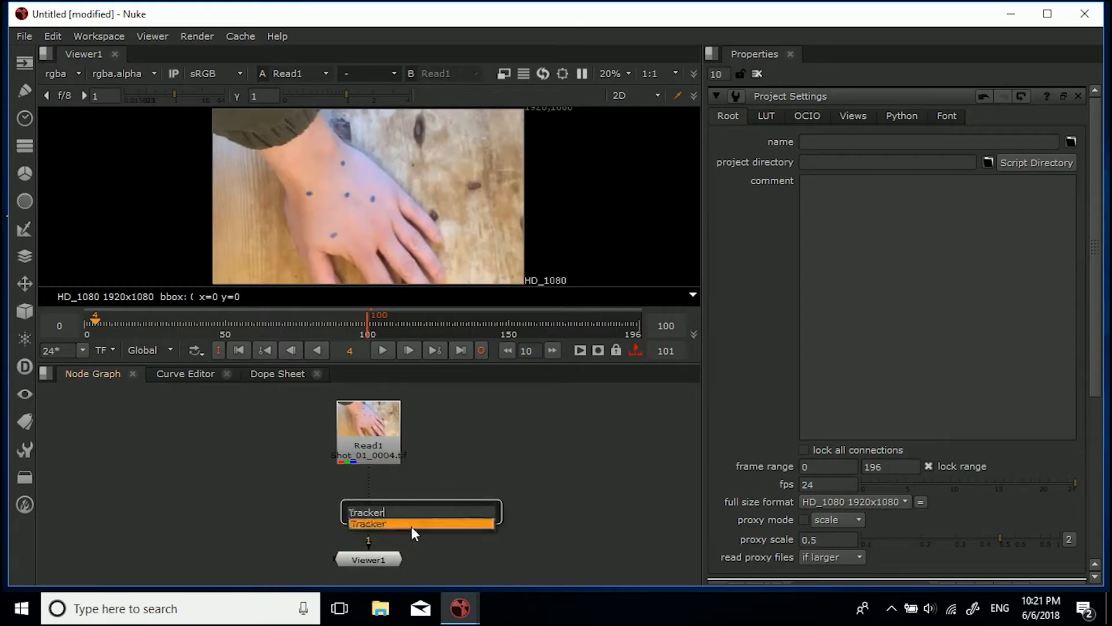
click(368, 524)
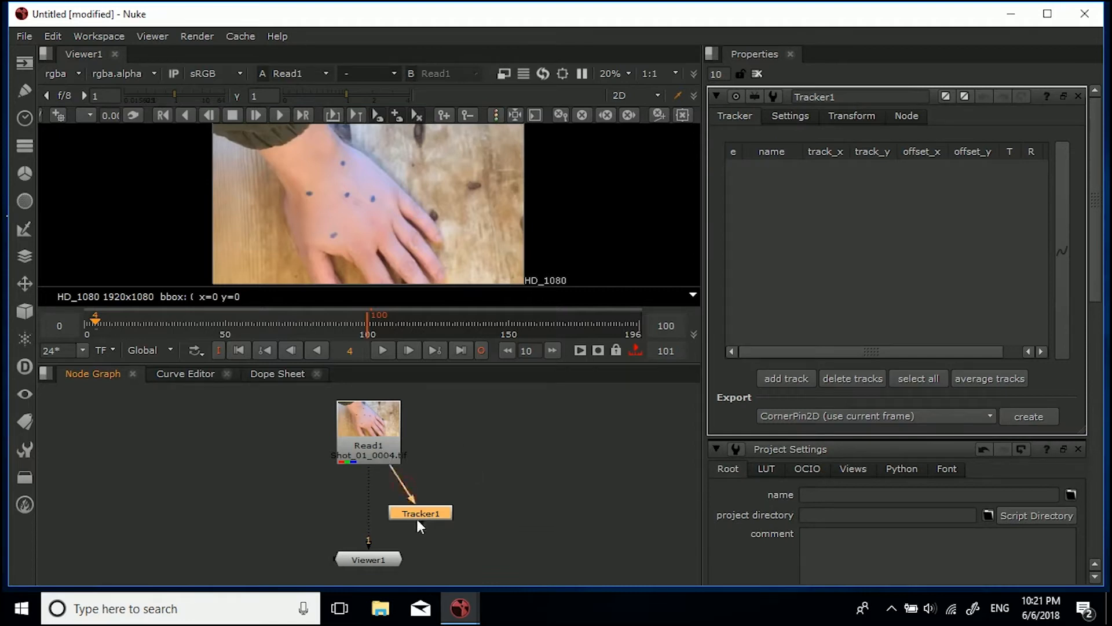
drag(420, 513, 456, 432)
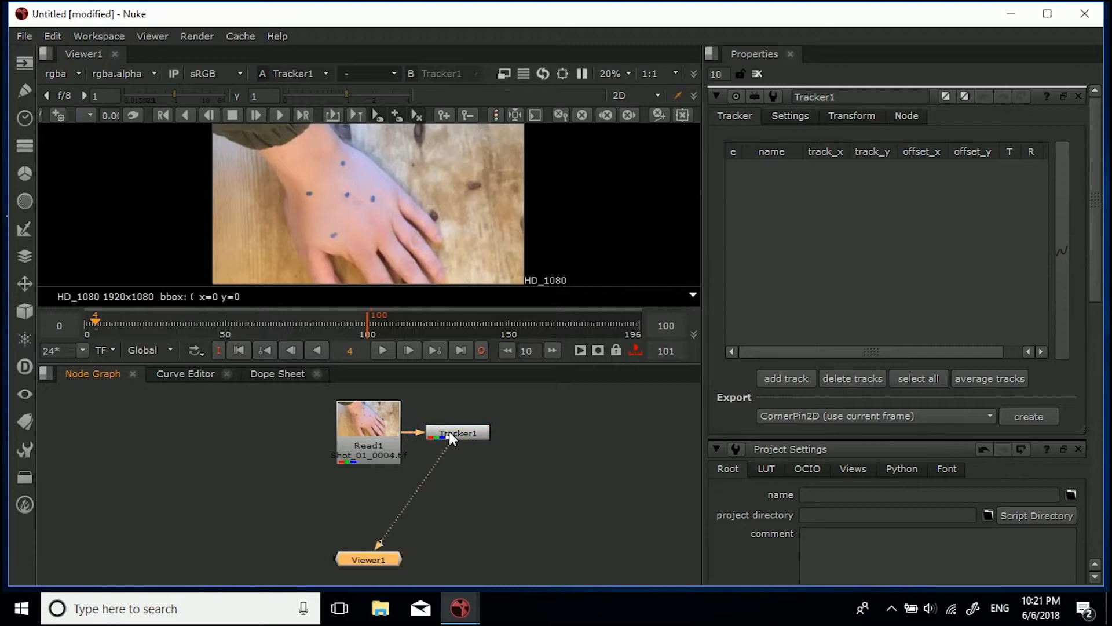
mouse_move(776, 345)
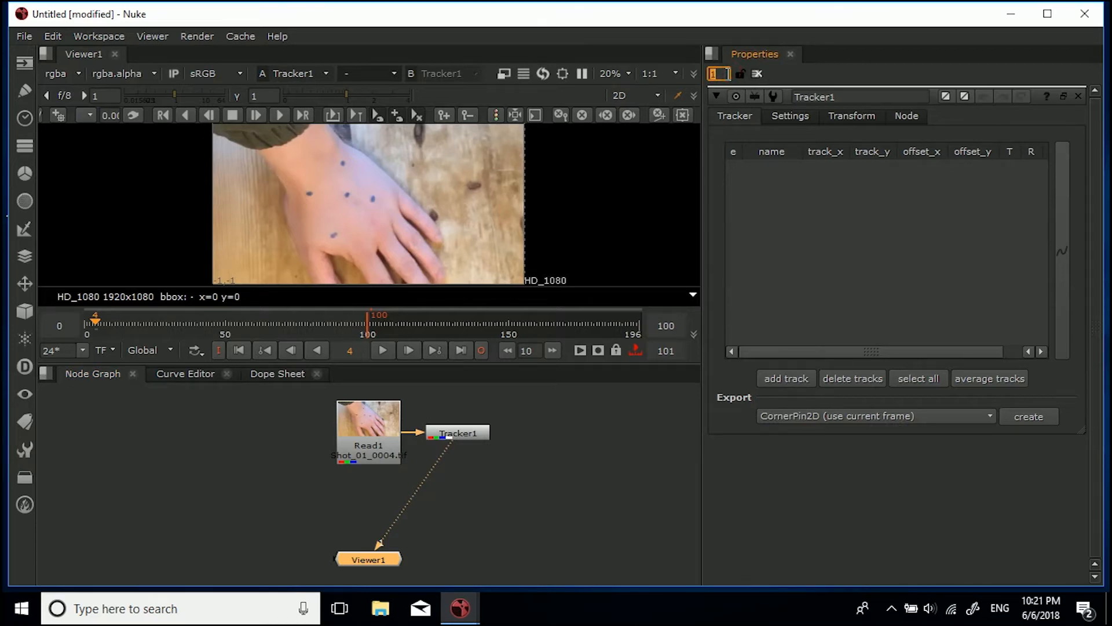
mouse_move(786, 378)
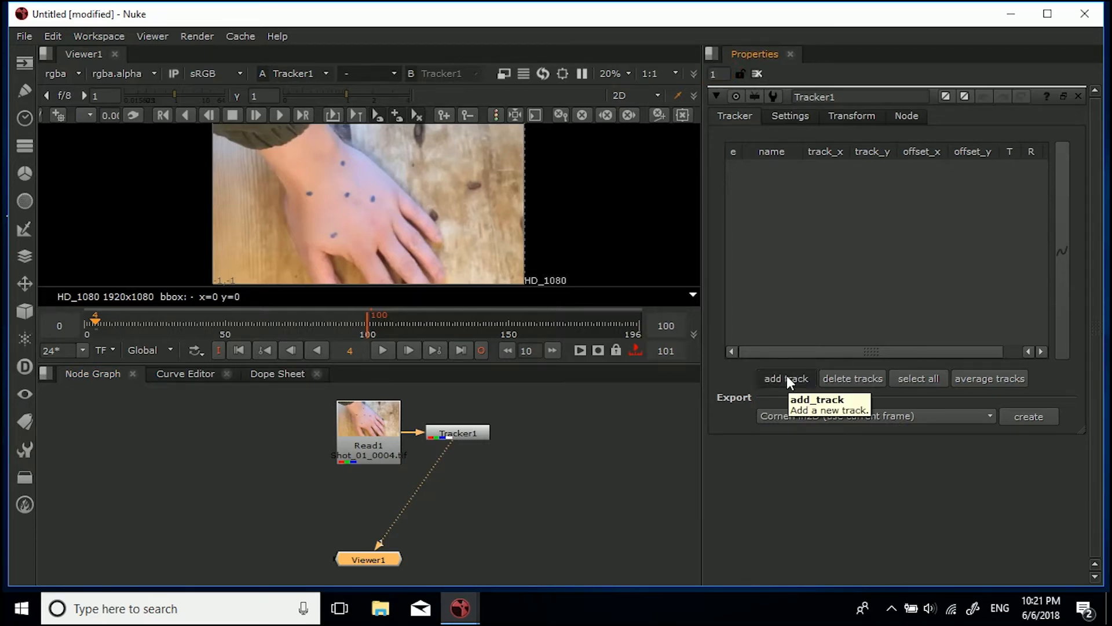
Add track 1 and centre its box on a blue marker dot on the back of the hand
click(785, 378)
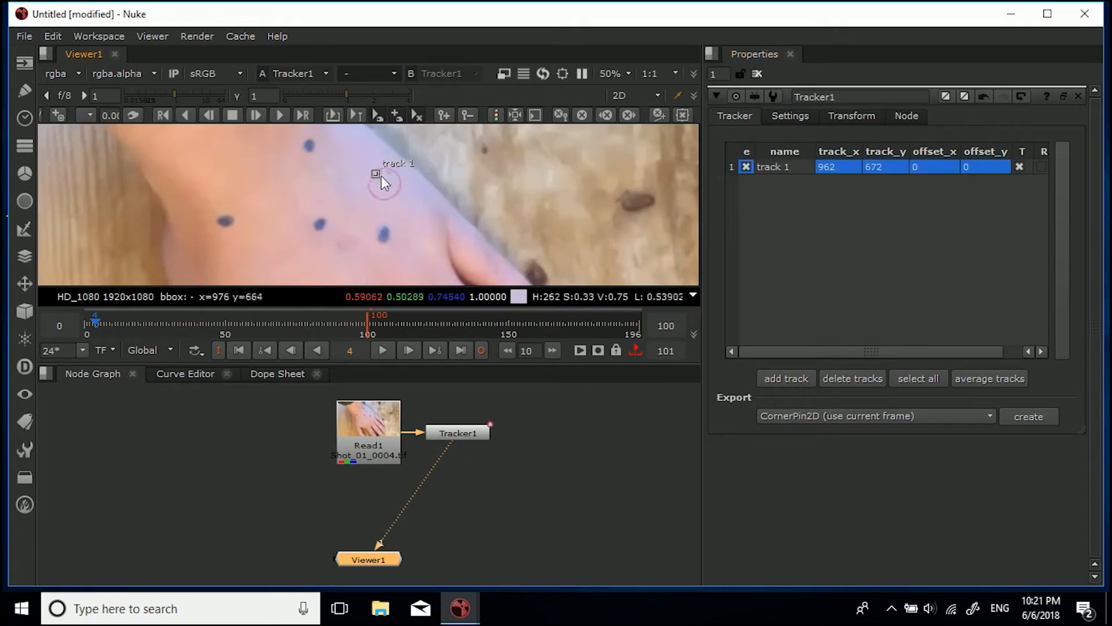
drag(376, 174, 387, 234)
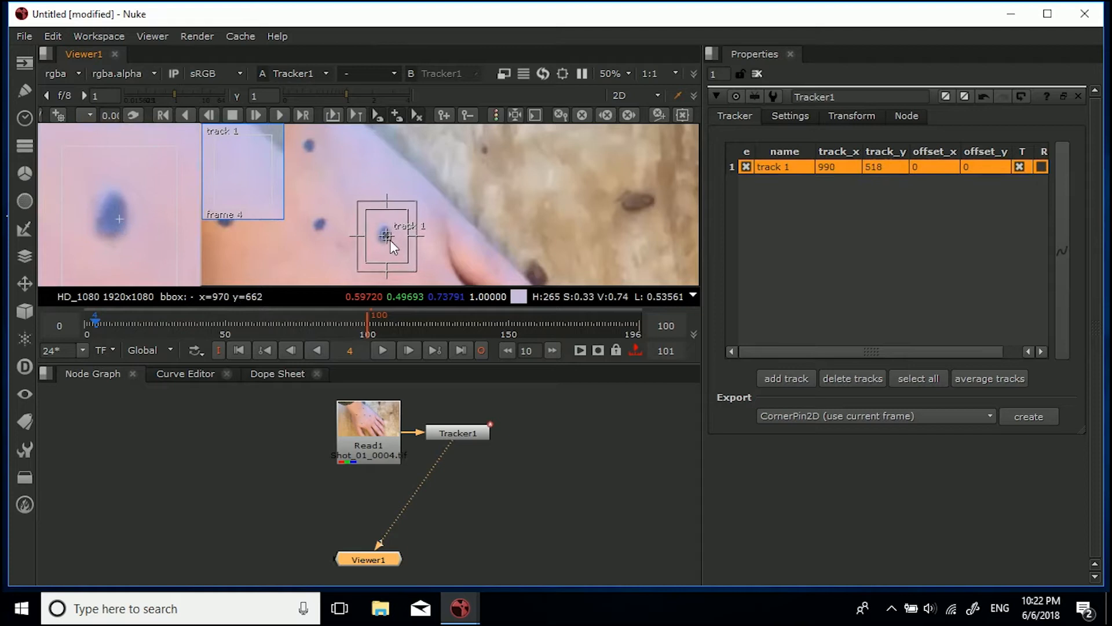
drag(387, 236, 401, 251)
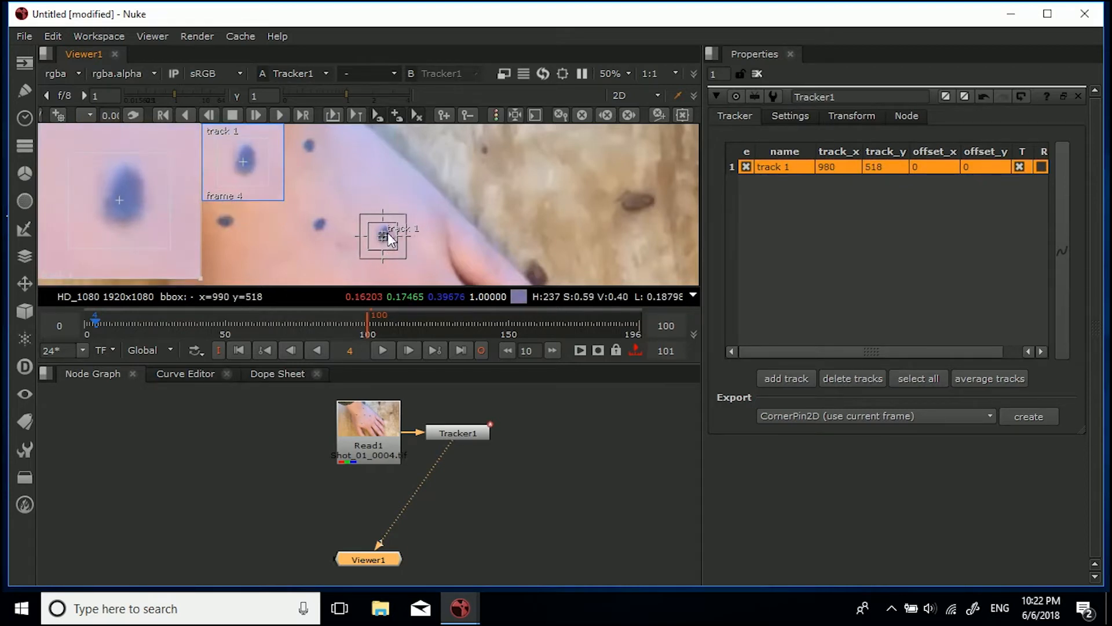
drag(383, 238, 389, 230)
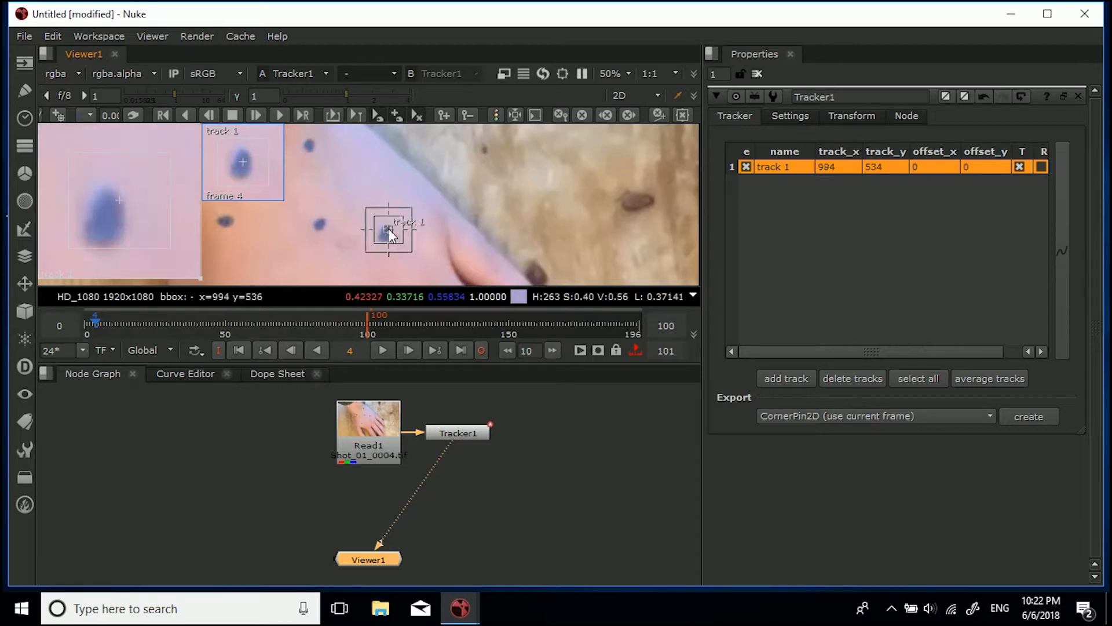
drag(389, 231, 386, 234)
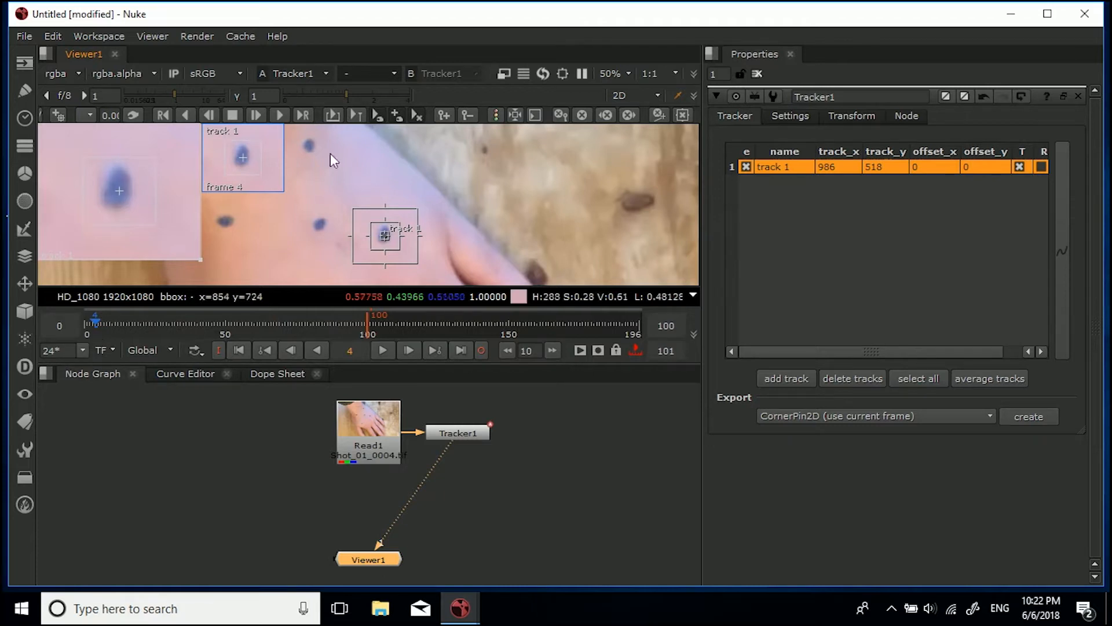
mouse_move(186, 114)
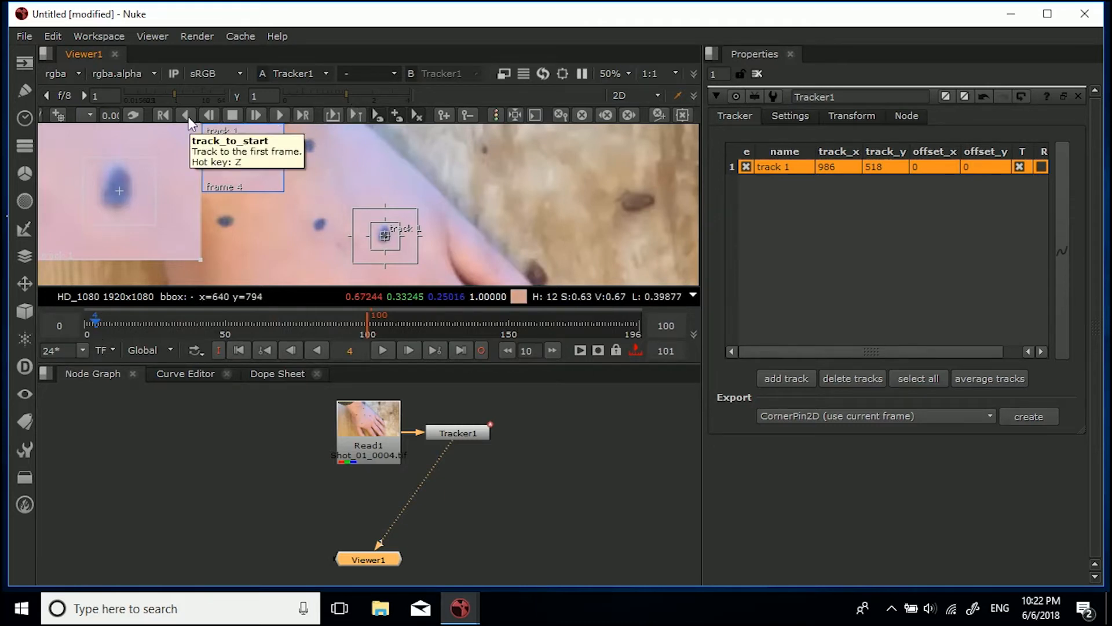
Track the marker back to the start, then forward through the shot
click(456, 432)
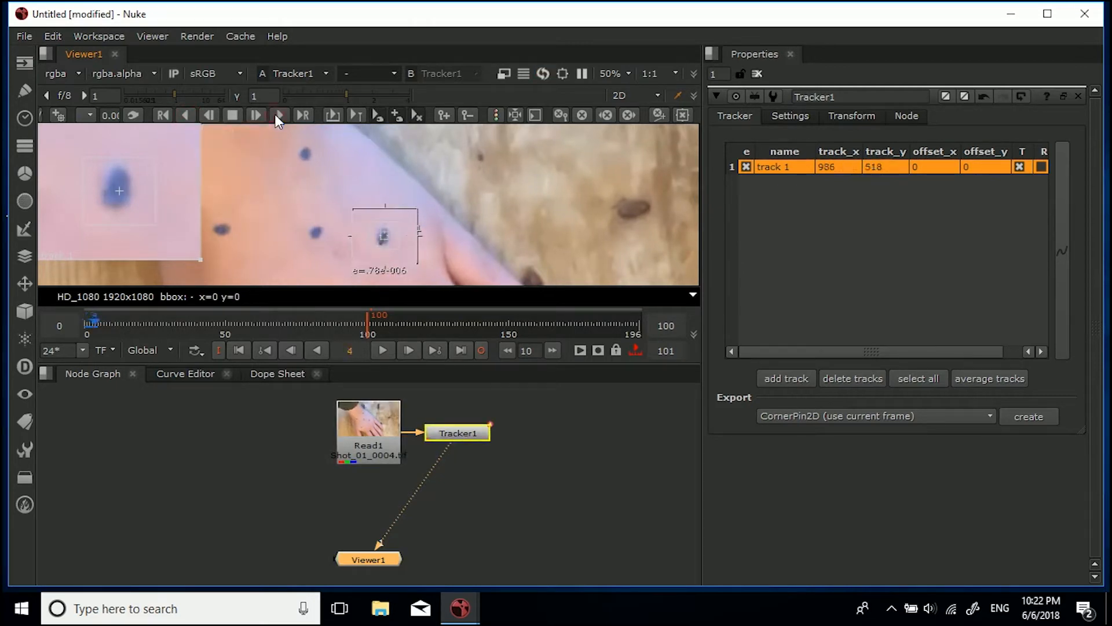
click(302, 115)
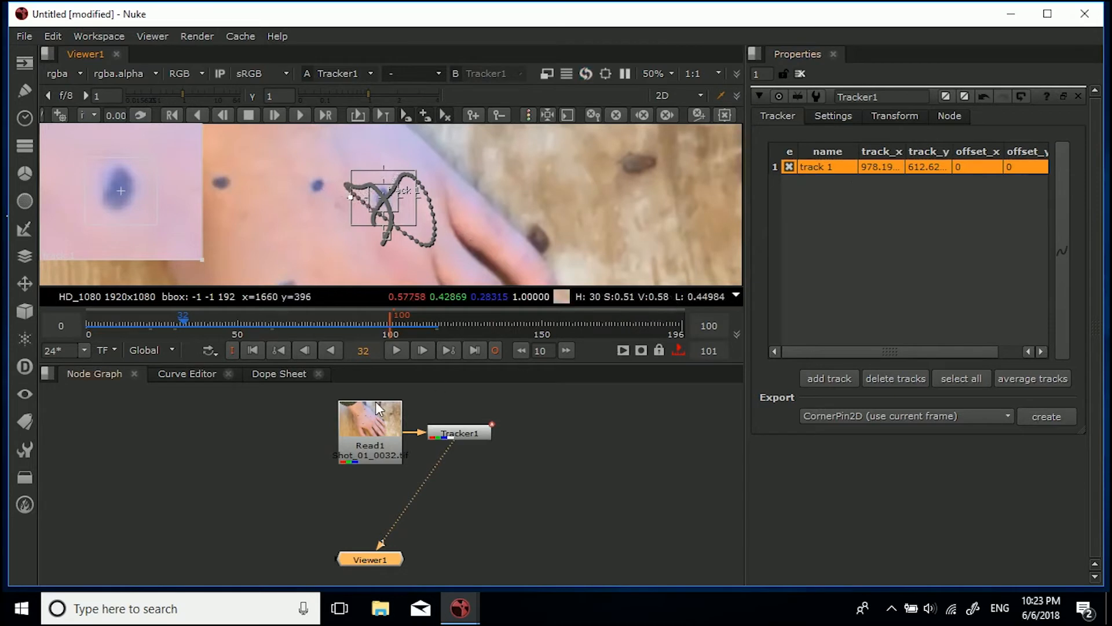
mouse_move(542, 505)
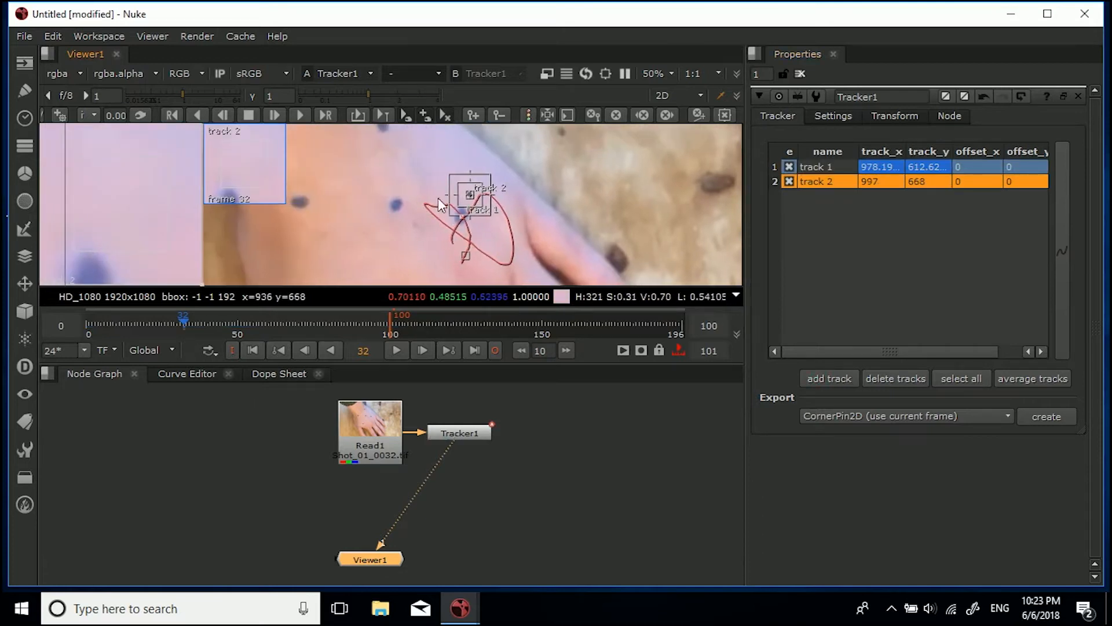
Centre track 2 on a second blue dot and track it forward through the footage
drag(469, 194, 420, 201)
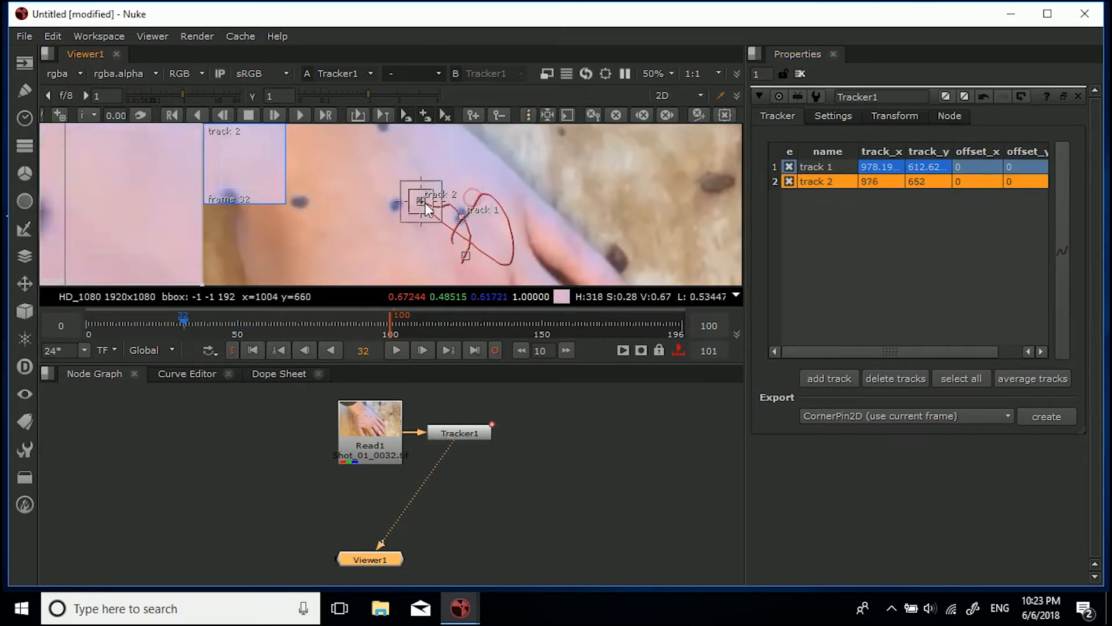
drag(424, 204, 395, 206)
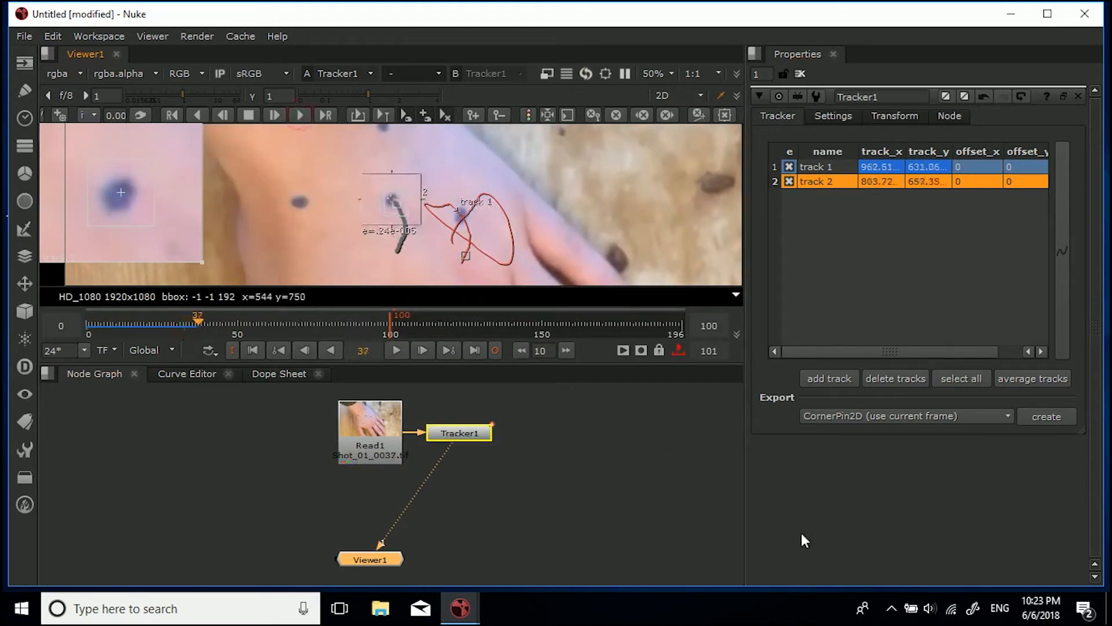
click(299, 114)
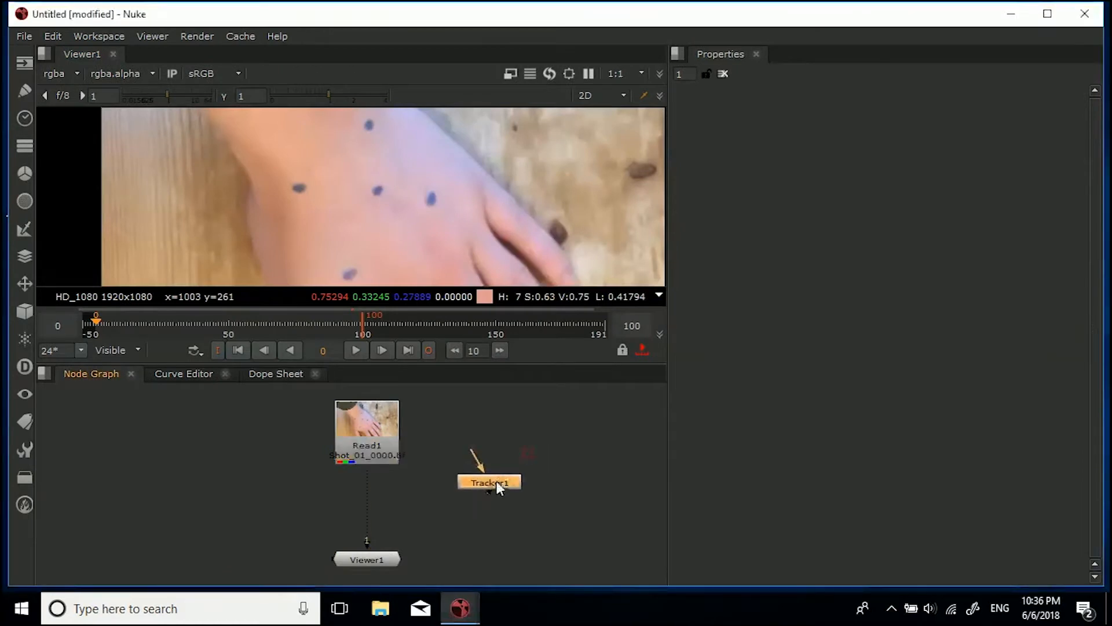
Reconnect the Tracker between footage and viewer and review its five tracks from frame 1
drag(489, 481, 372, 504)
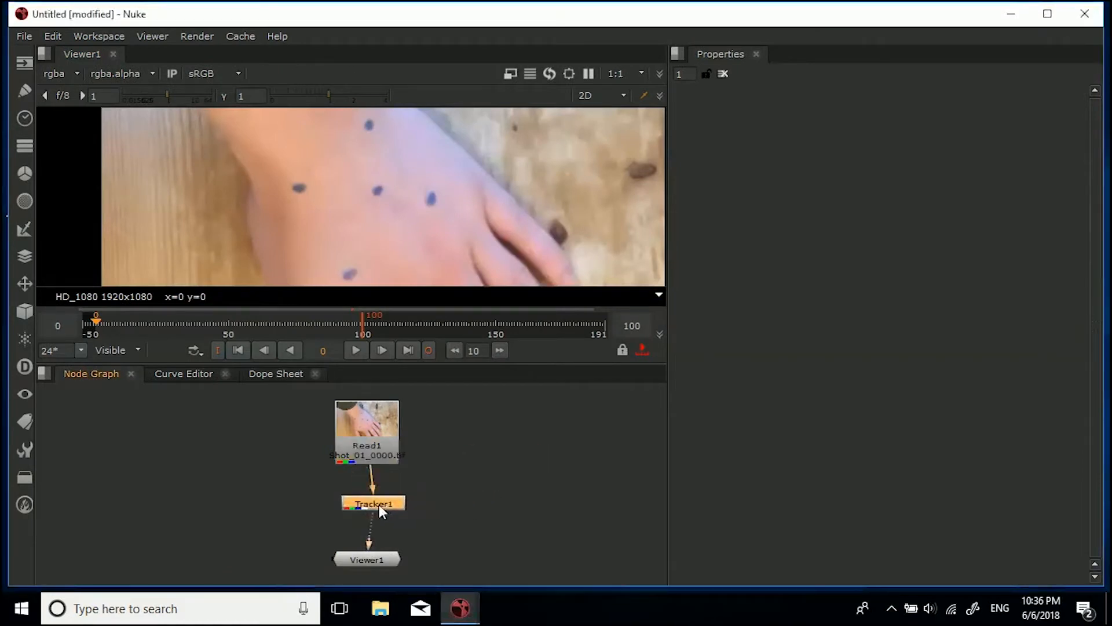
double_click(366, 502)
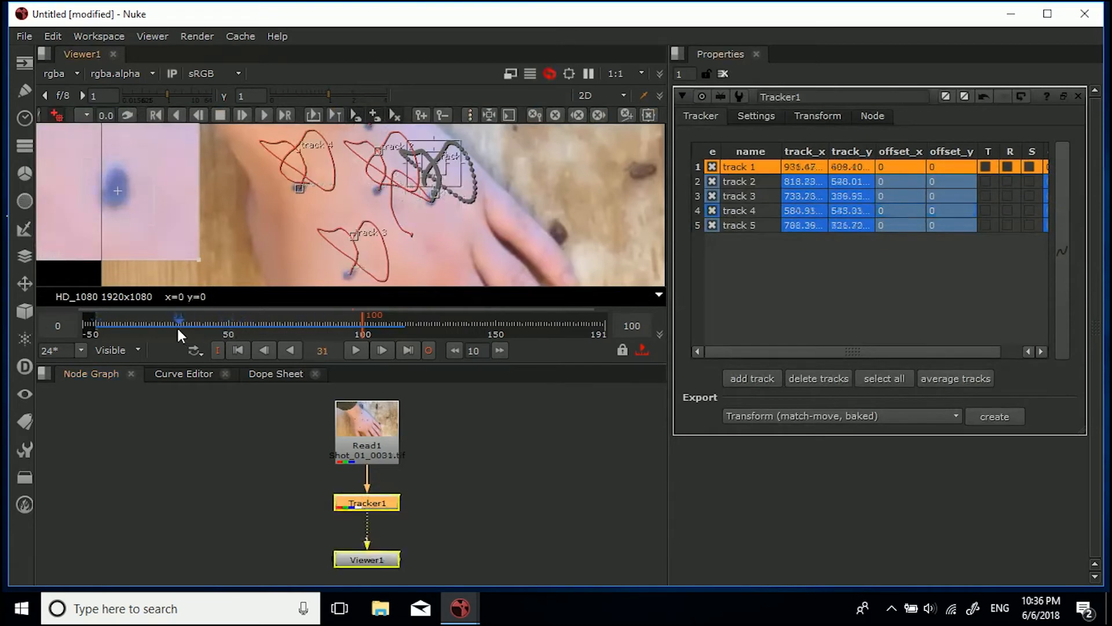
drag(180, 323, 320, 323)
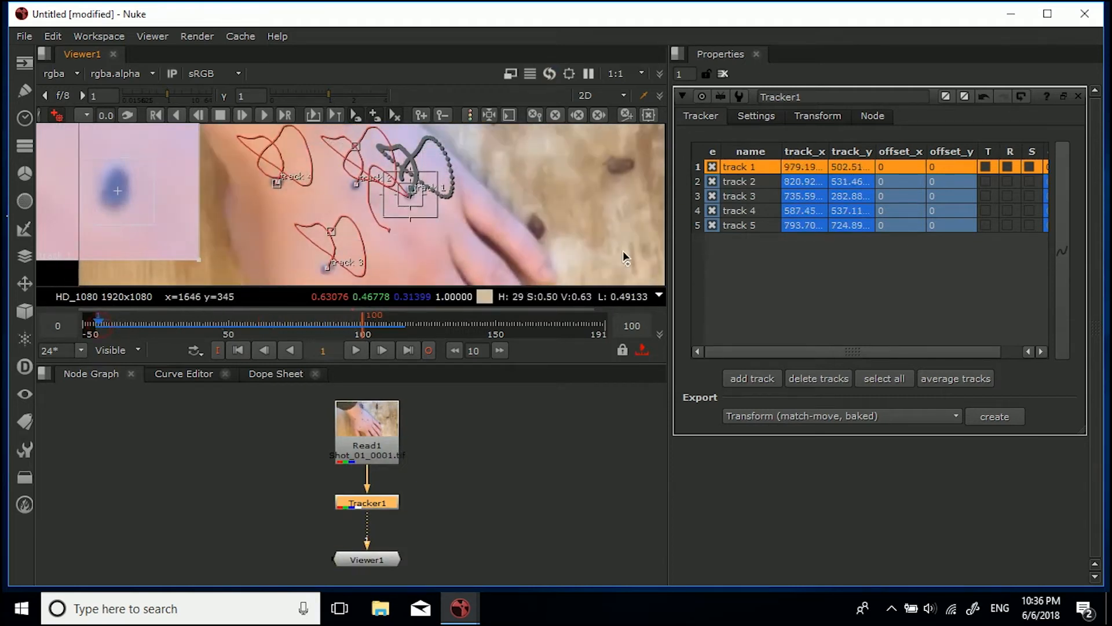
Detach the Tracker again, close its properties and hide the track overlays
drag(367, 502, 475, 472)
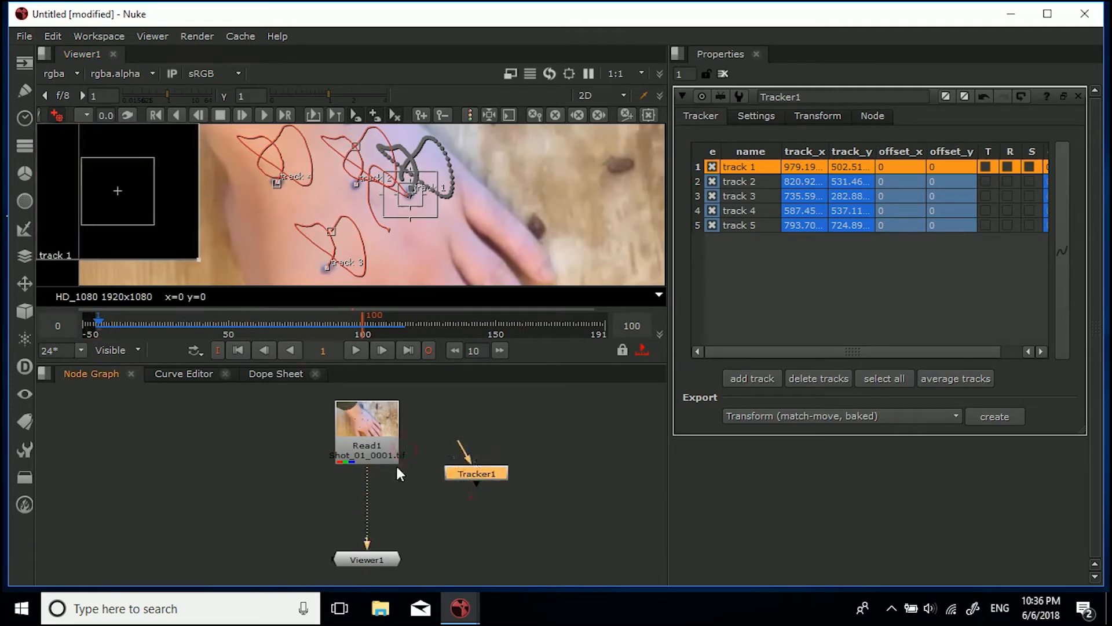
click(723, 74)
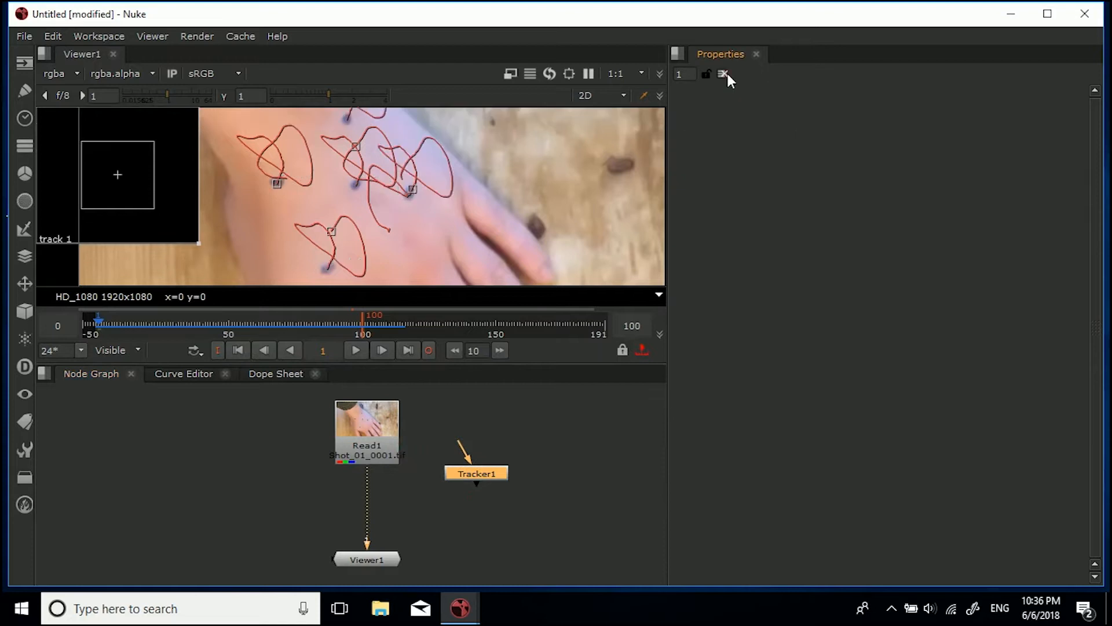
click(723, 74)
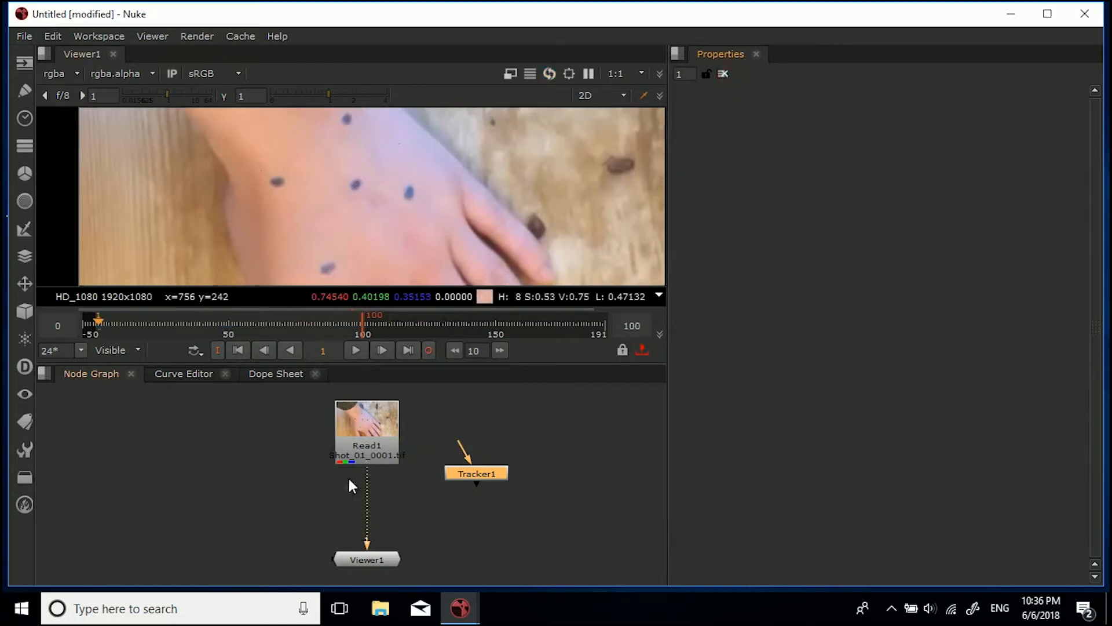
mouse_move(280, 507)
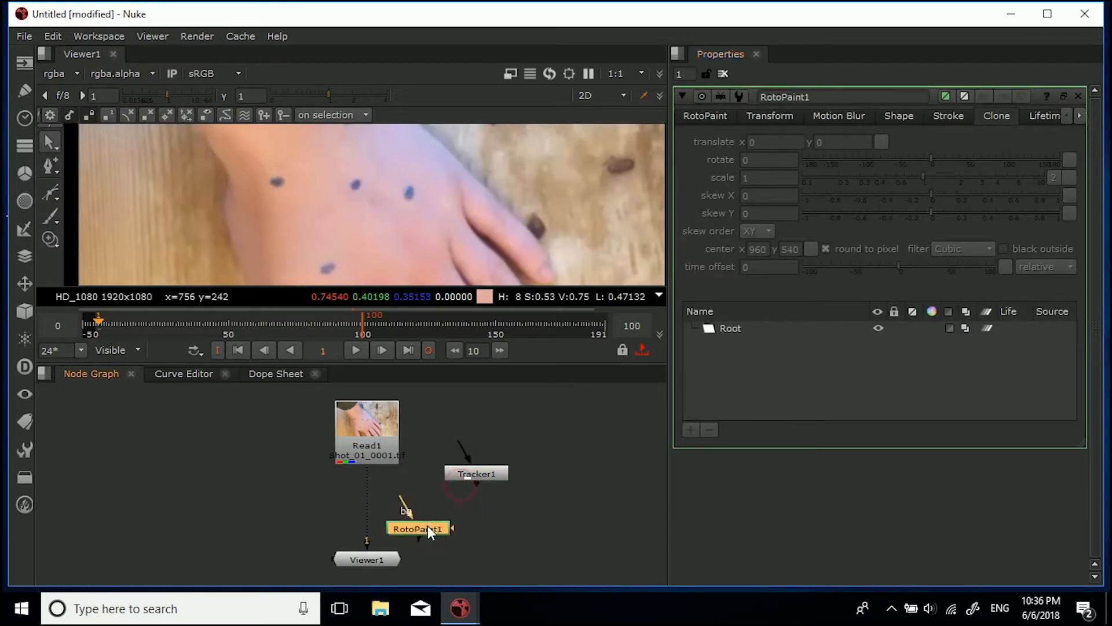
Pipe a RotoPaint node between Read1 and Viewer1 and switch to the Ellipse shape tool
drag(417, 528, 367, 506)
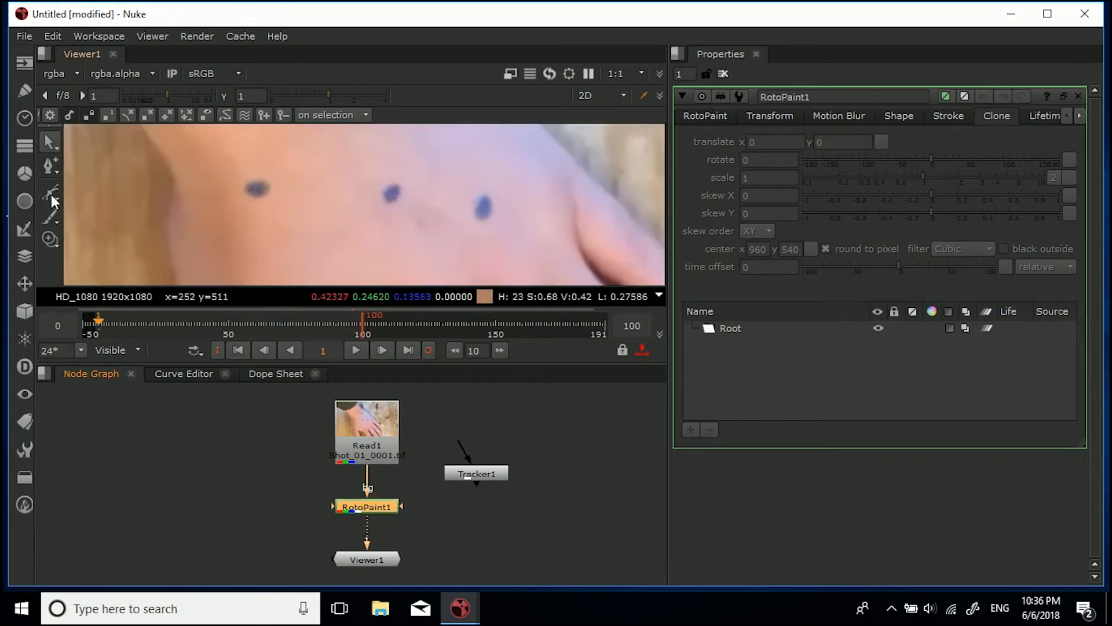
click(50, 191)
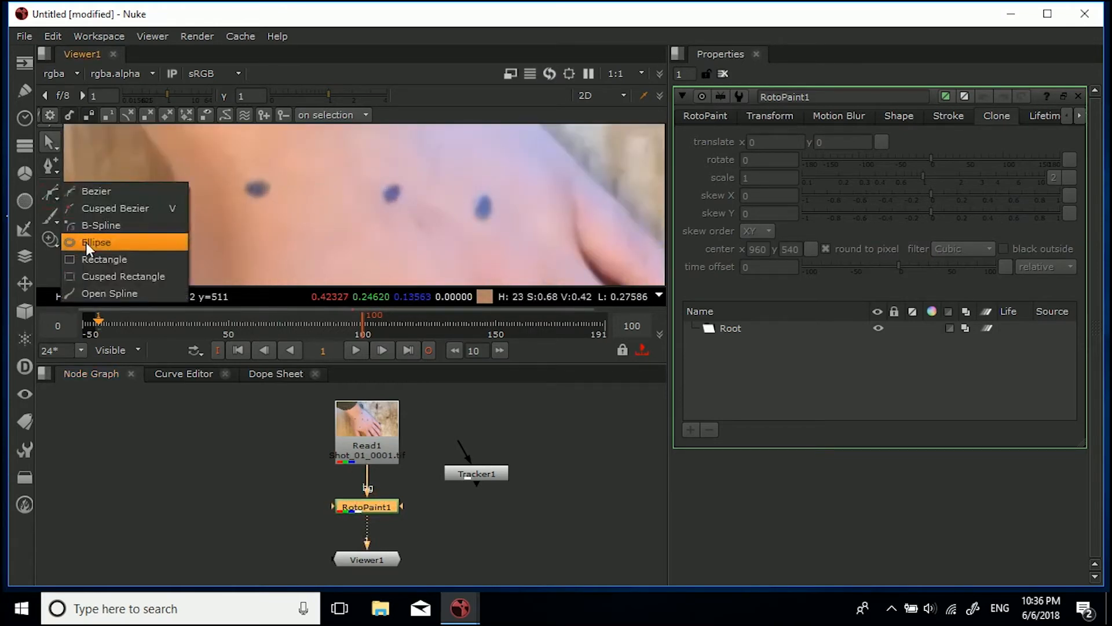
click(96, 242)
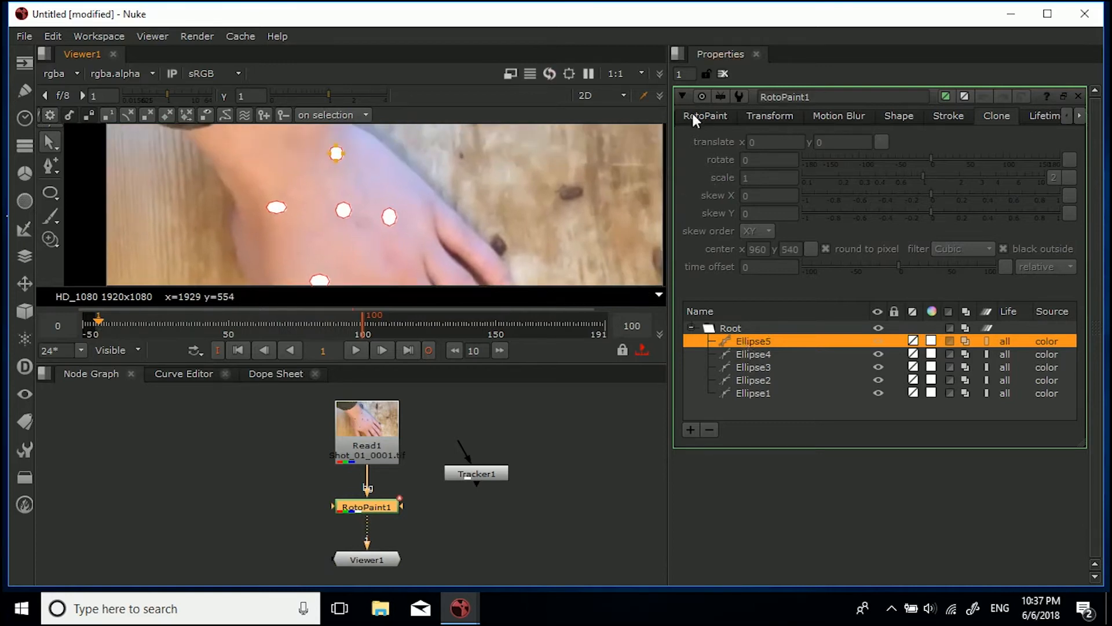
Set the source of all five ellipses to background
click(705, 116)
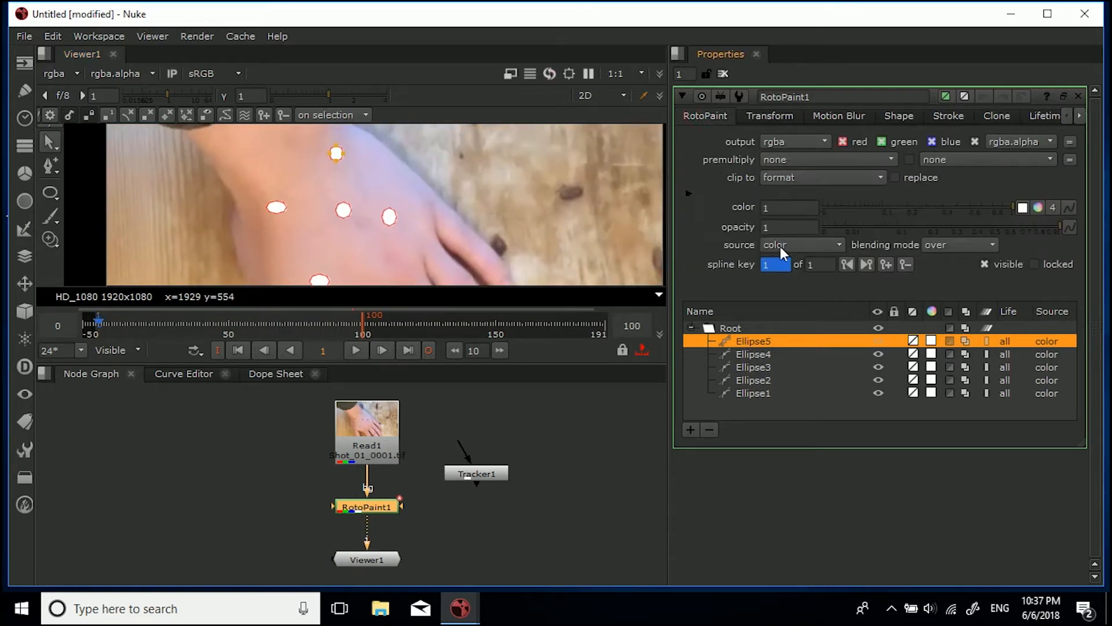
click(802, 244)
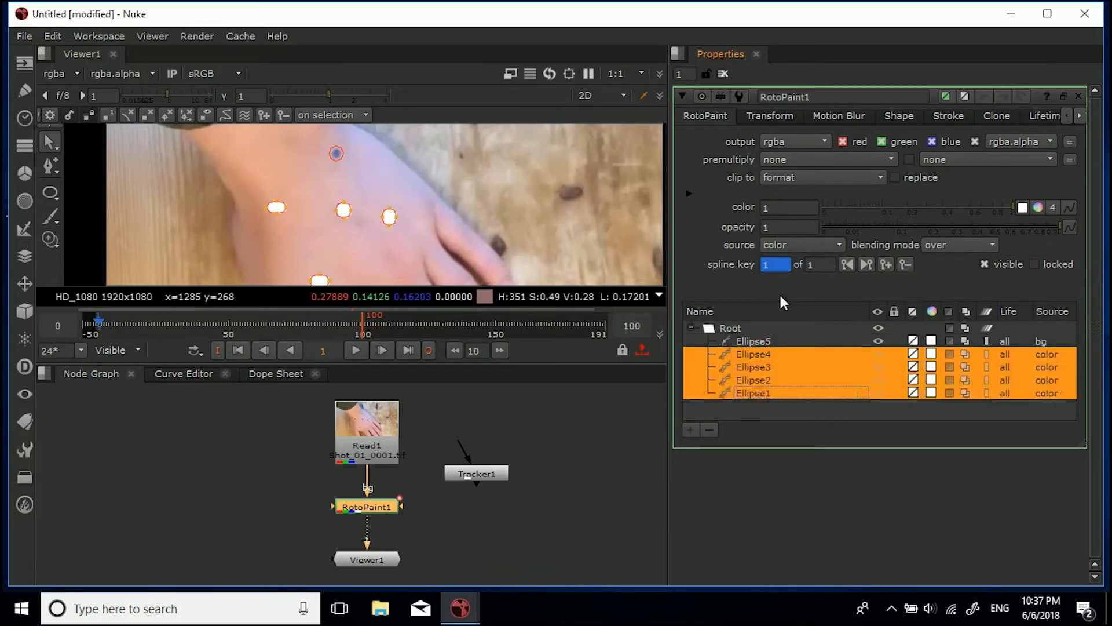
click(802, 244)
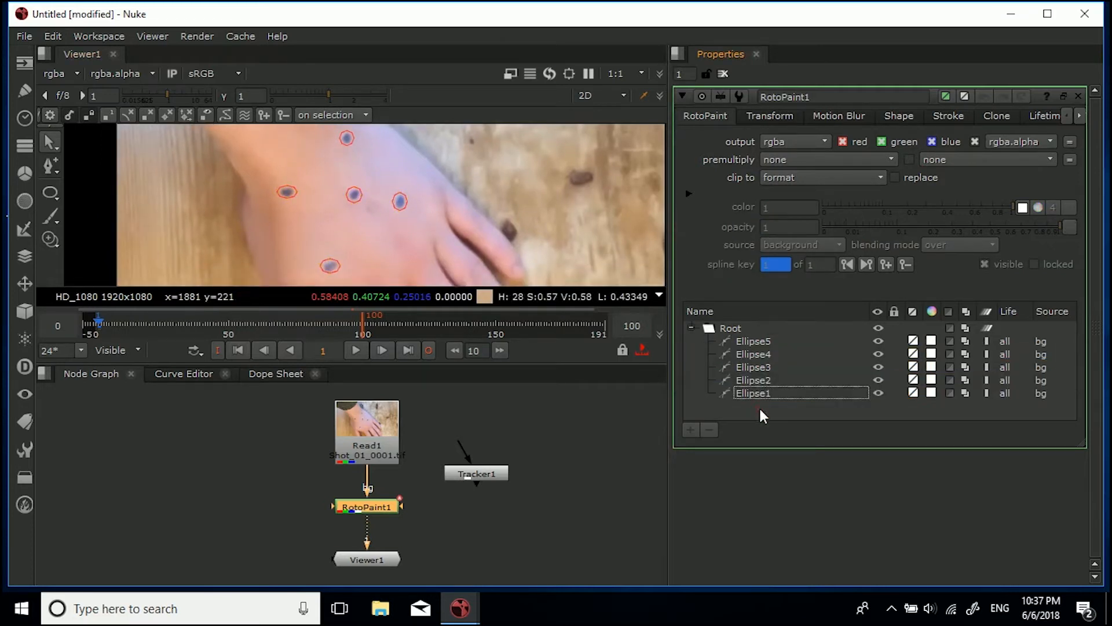
Rename Ellipse1 in the shape list to Middle_Point
right_click(754, 393)
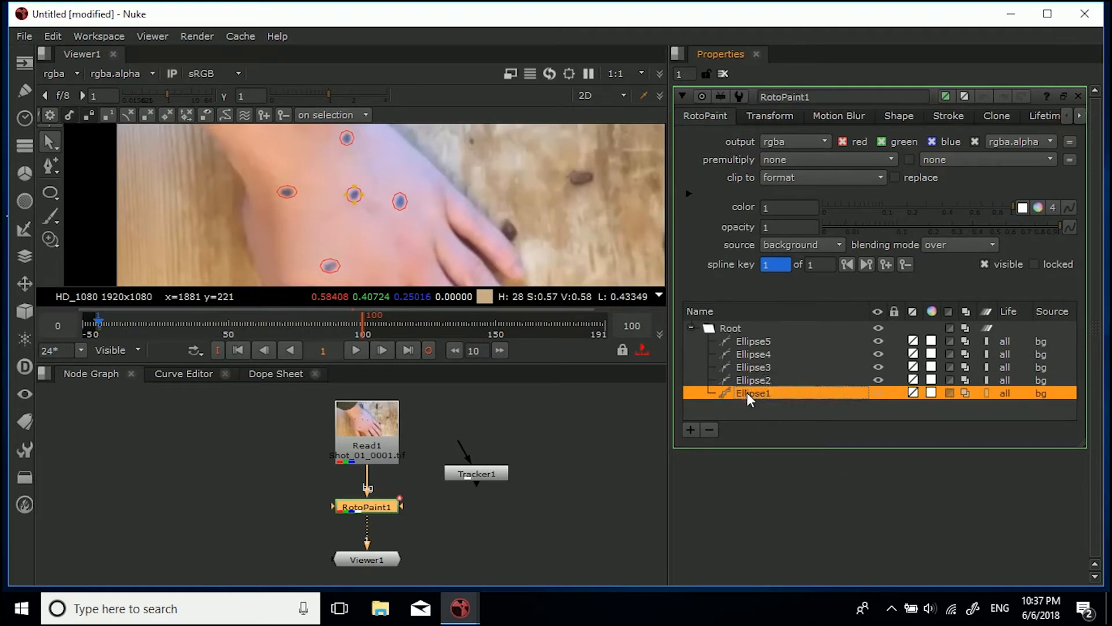
double_click(753, 393)
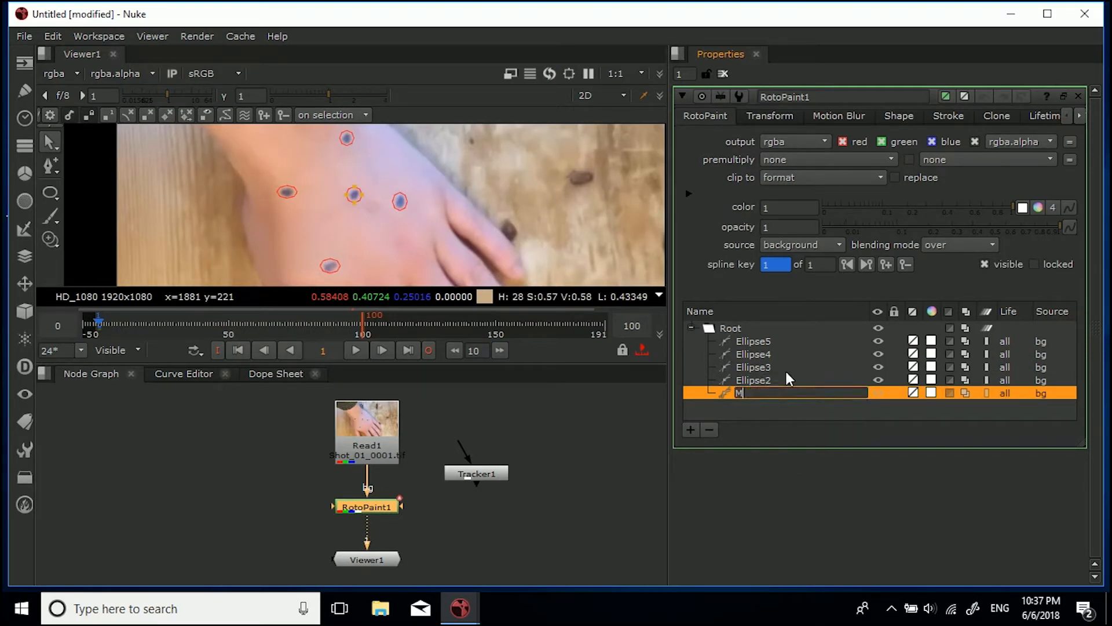
text(iddle_Point)
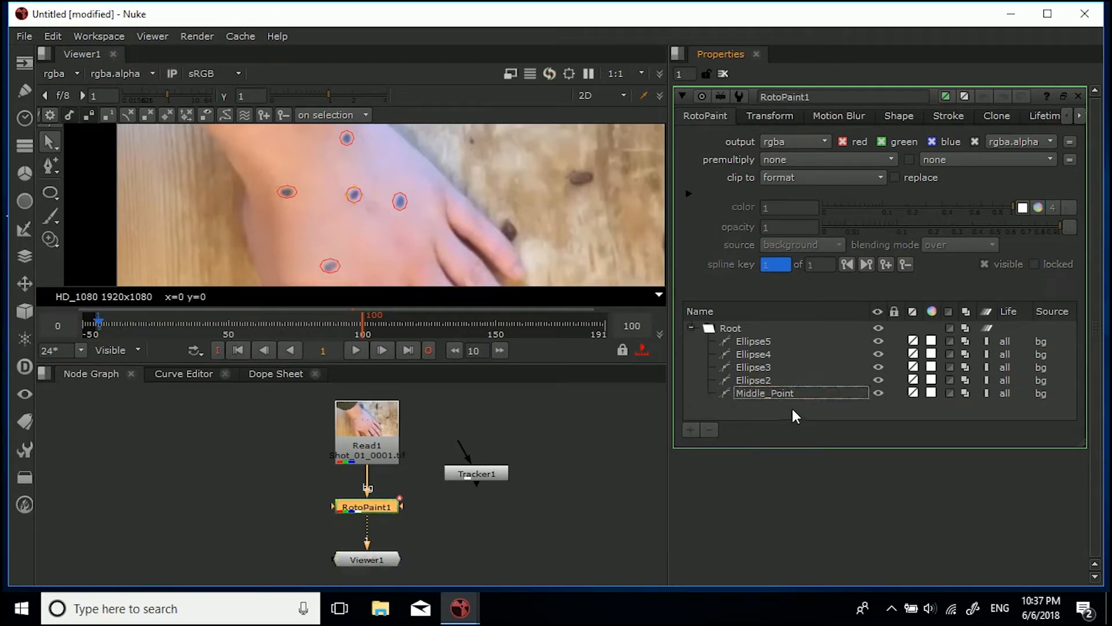
click(764, 393)
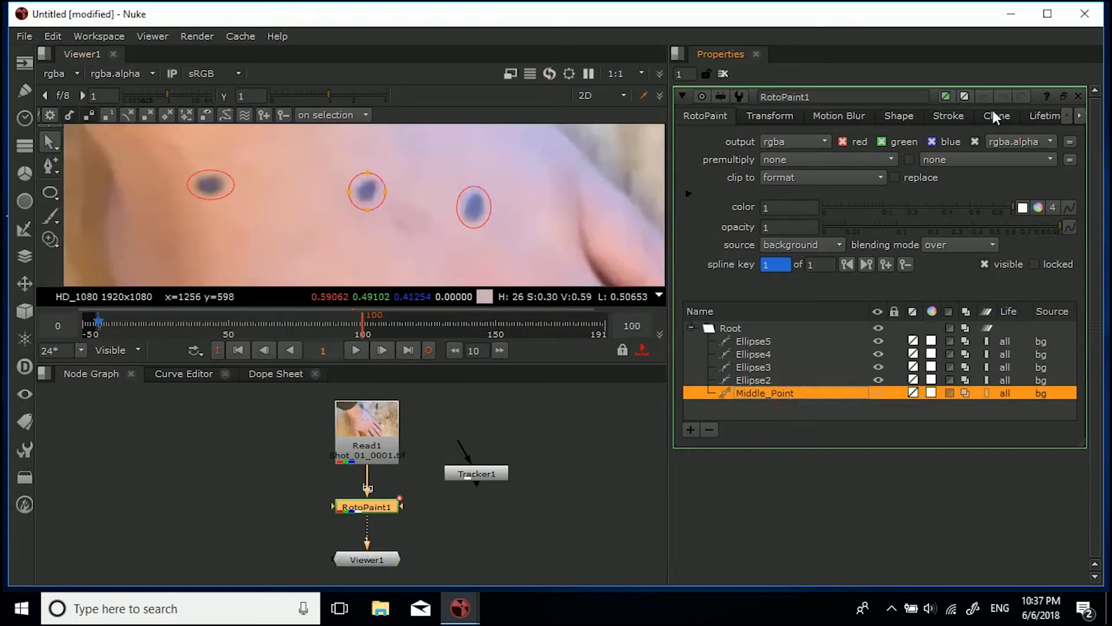
Place Middle_Point's transform centre on the middle marker and experiment with clone offsets
click(997, 115)
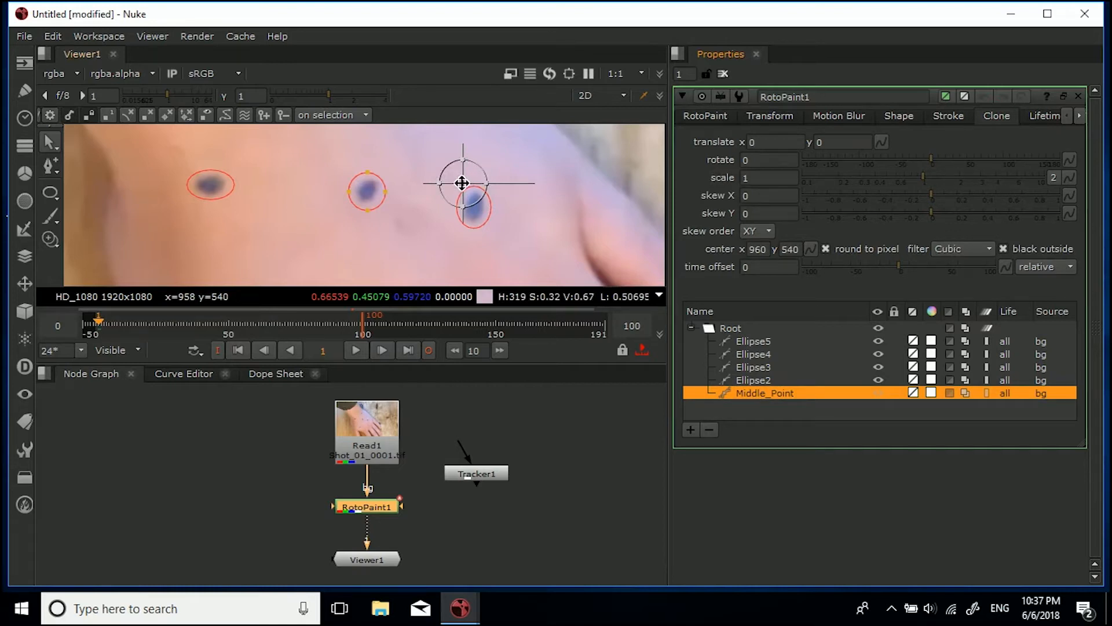
drag(461, 183, 383, 194)
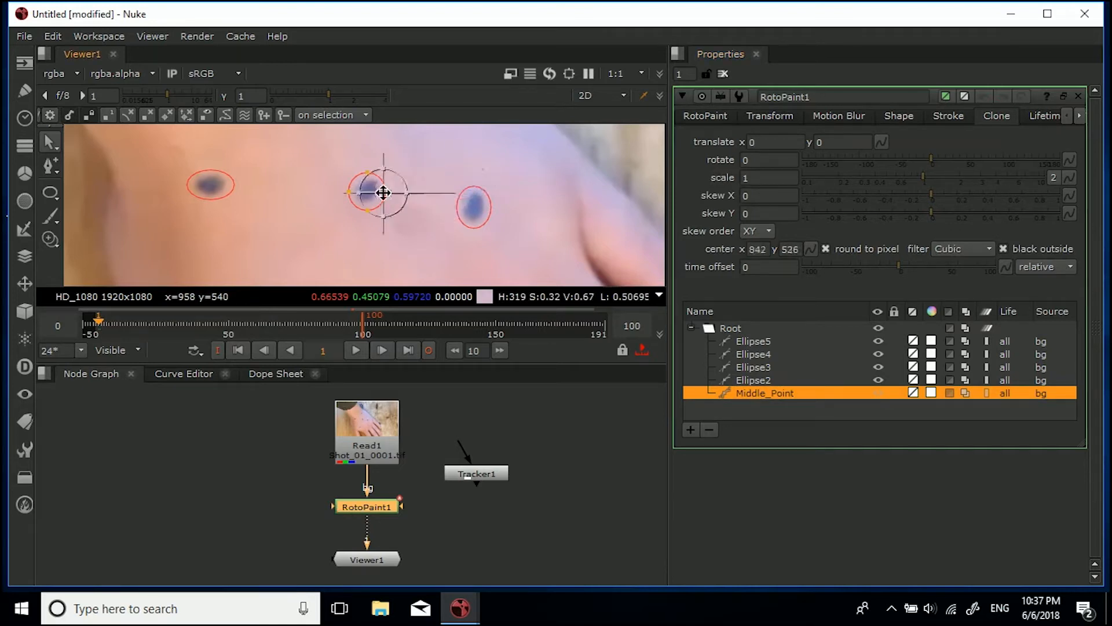
drag(384, 193, 365, 190)
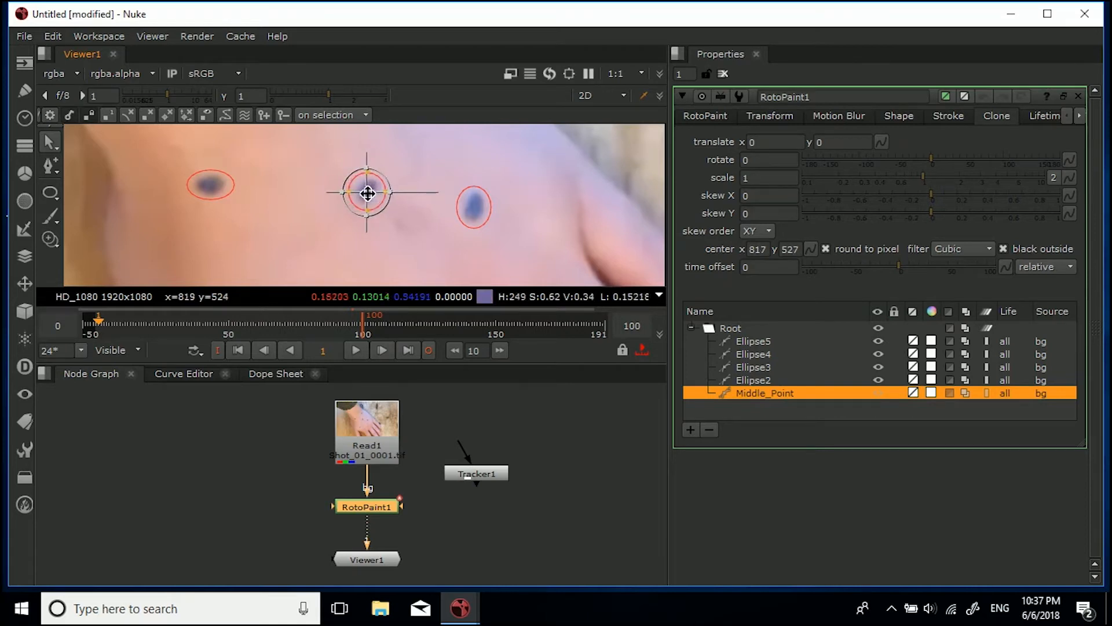
drag(368, 194, 371, 201)
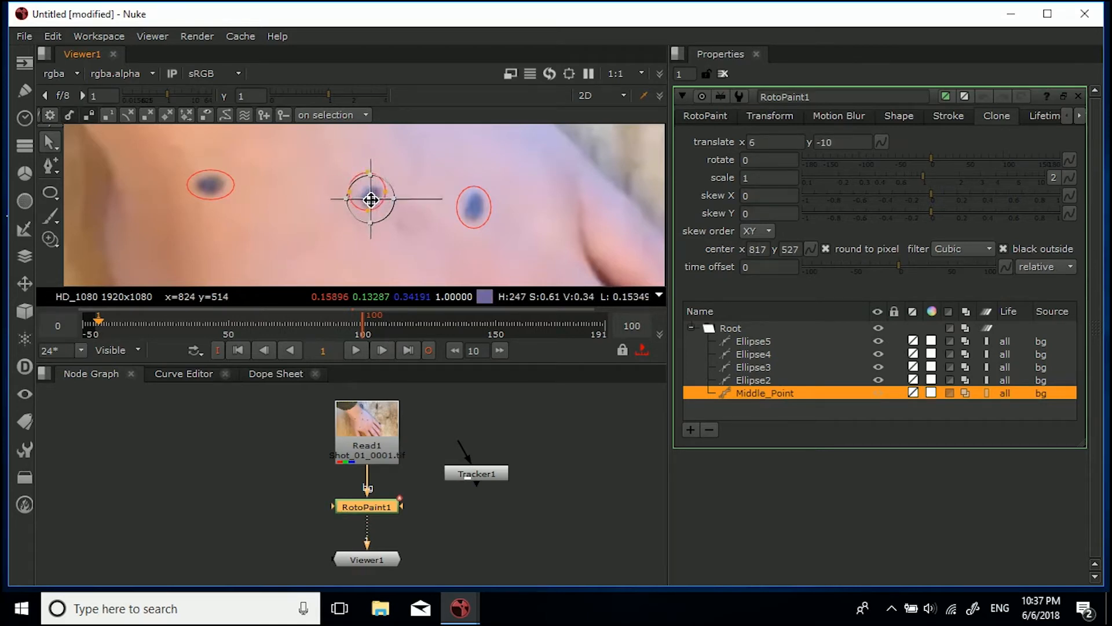
drag(369, 200, 377, 221)
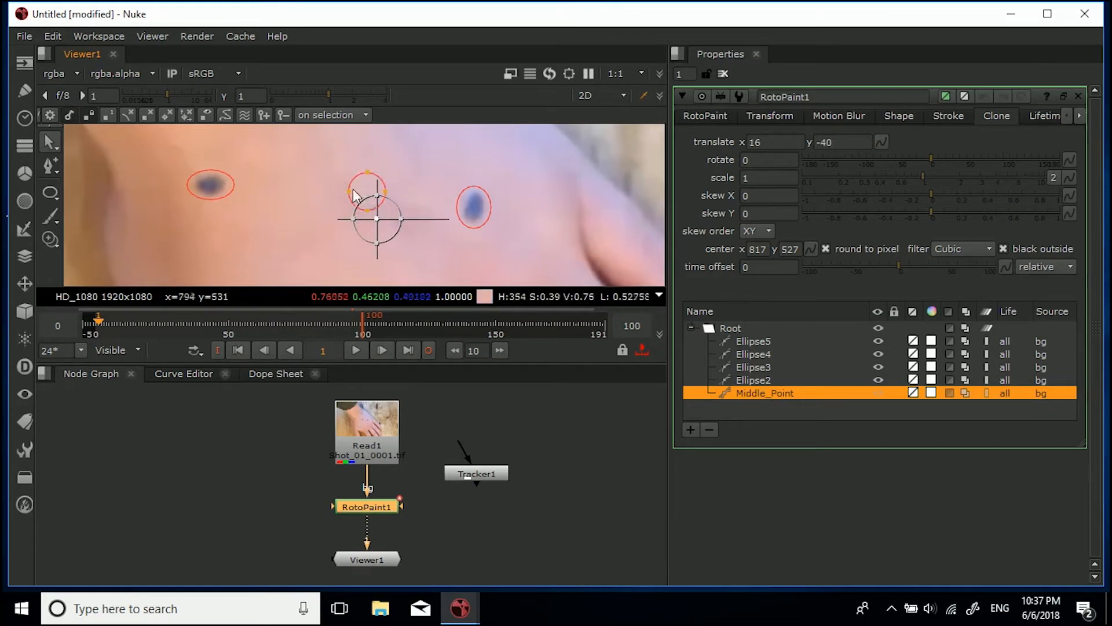
drag(368, 206, 372, 202)
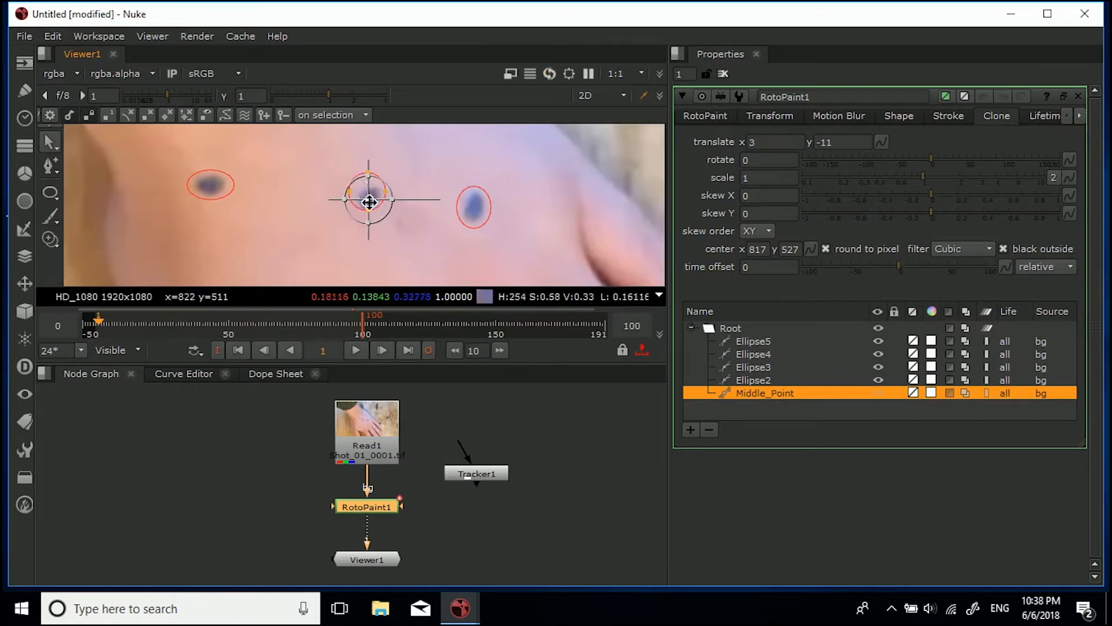
drag(368, 203, 368, 198)
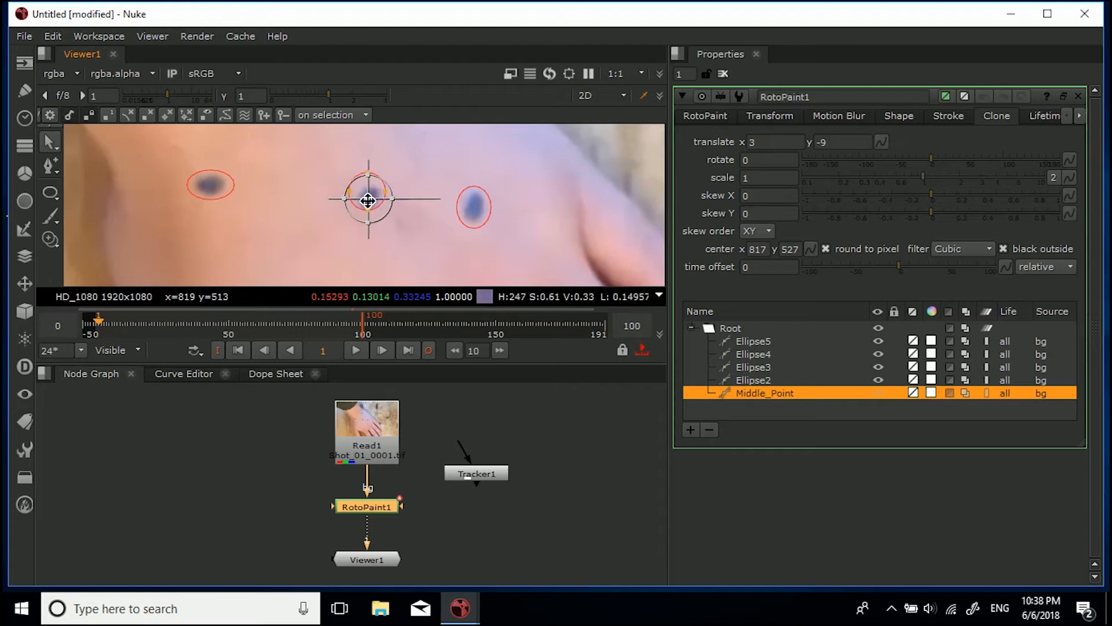
drag(367, 199, 449, 177)
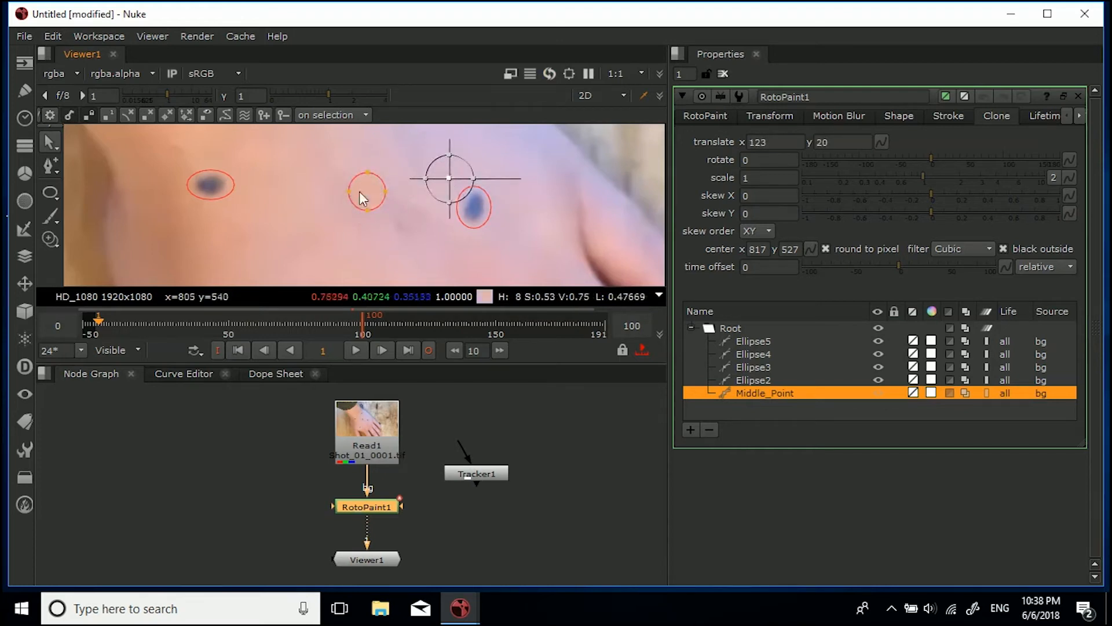
drag(450, 177, 367, 191)
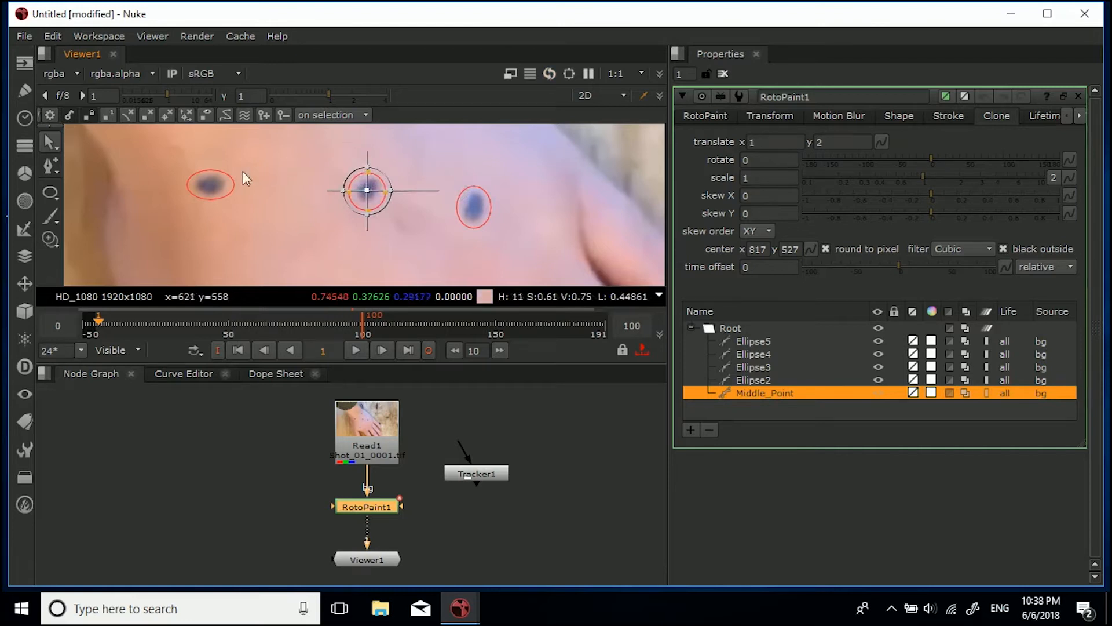
mouse_move(493, 146)
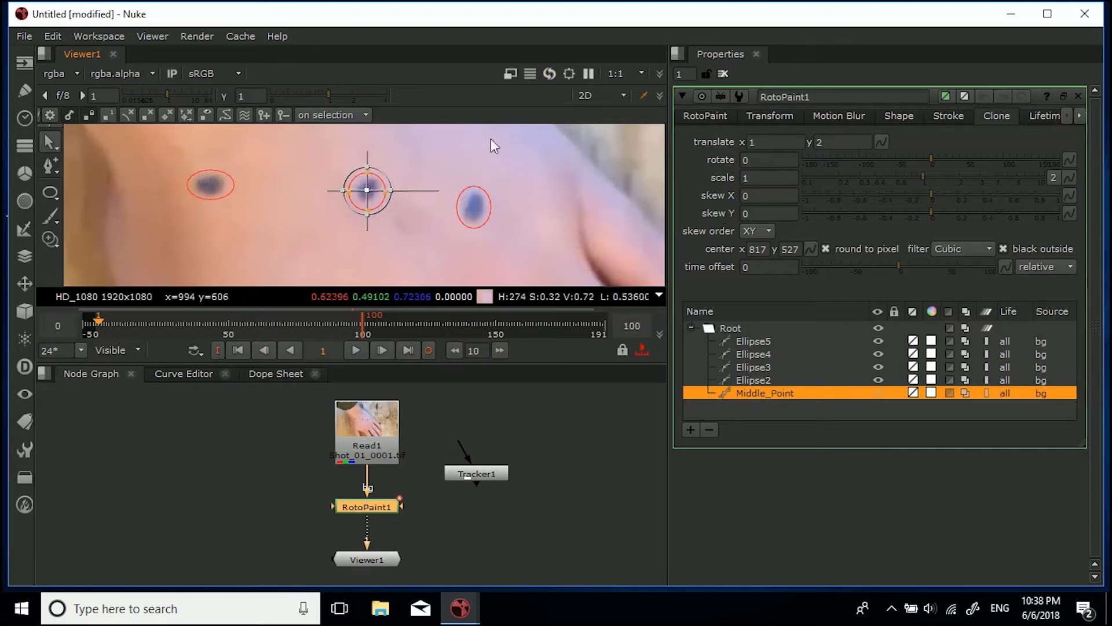
Offset the clone source above the middle marker onto clean skin and check the shape feather
drag(365, 190, 382, 219)
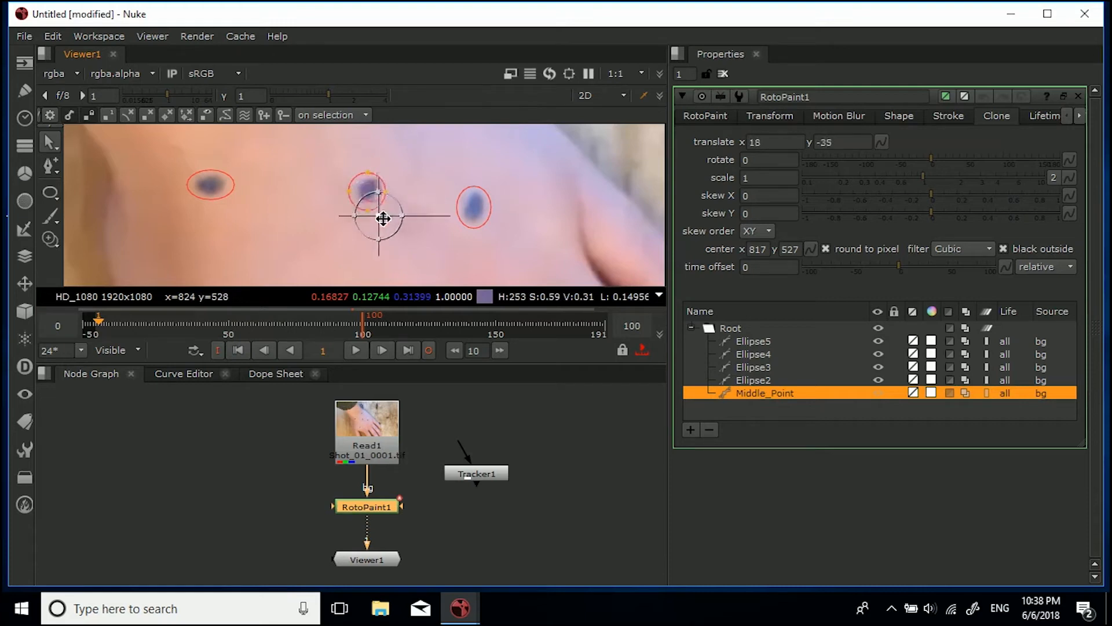
drag(378, 219, 377, 224)
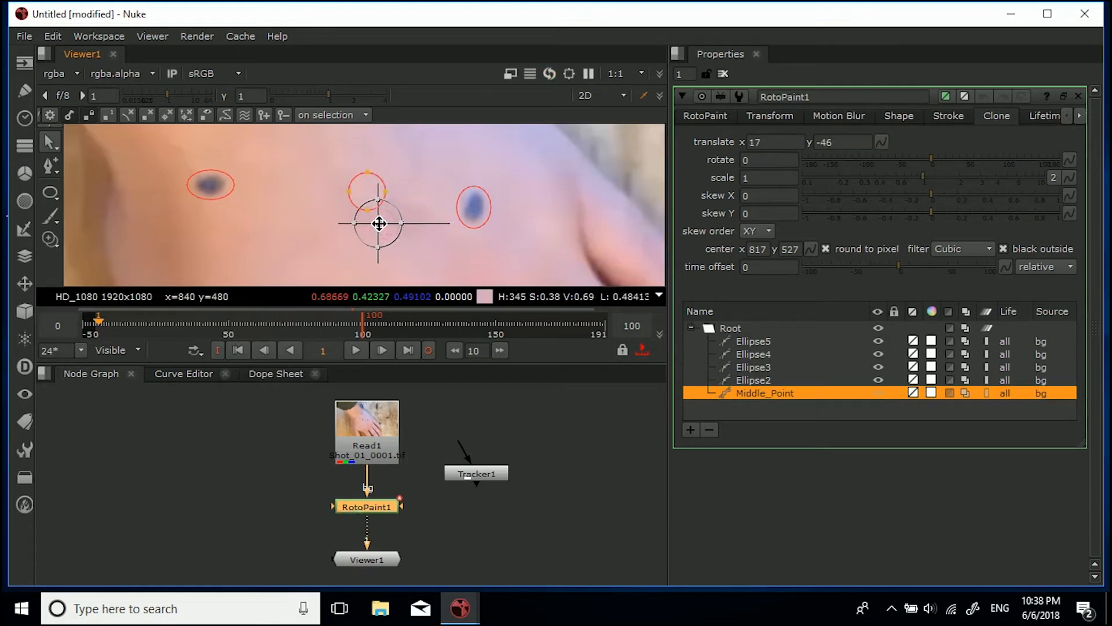
drag(380, 224, 375, 223)
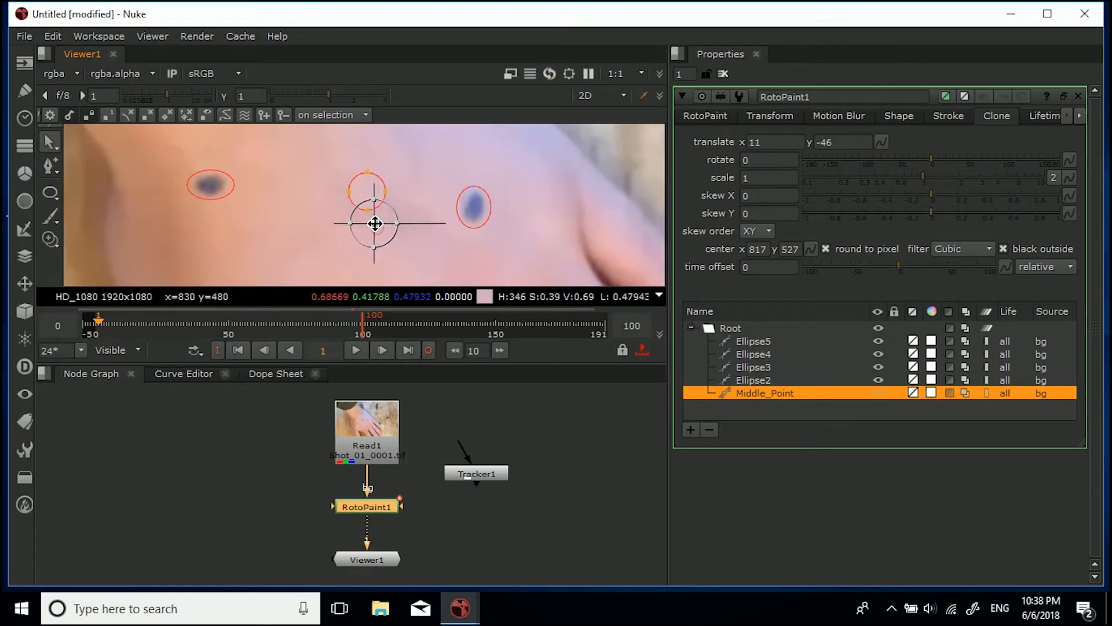
click(898, 116)
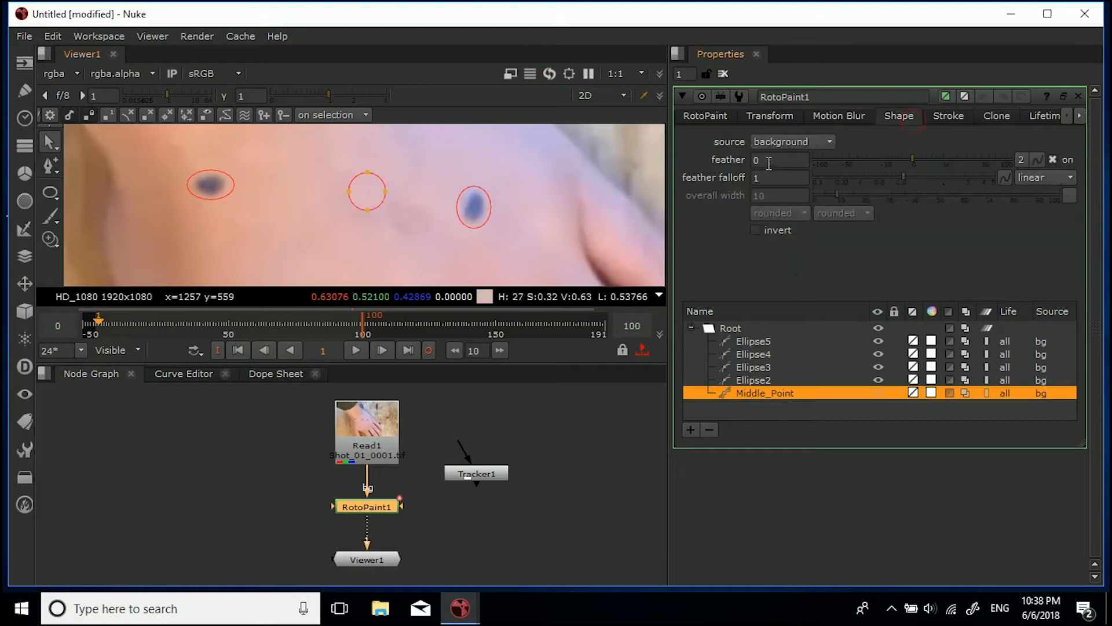
click(778, 159)
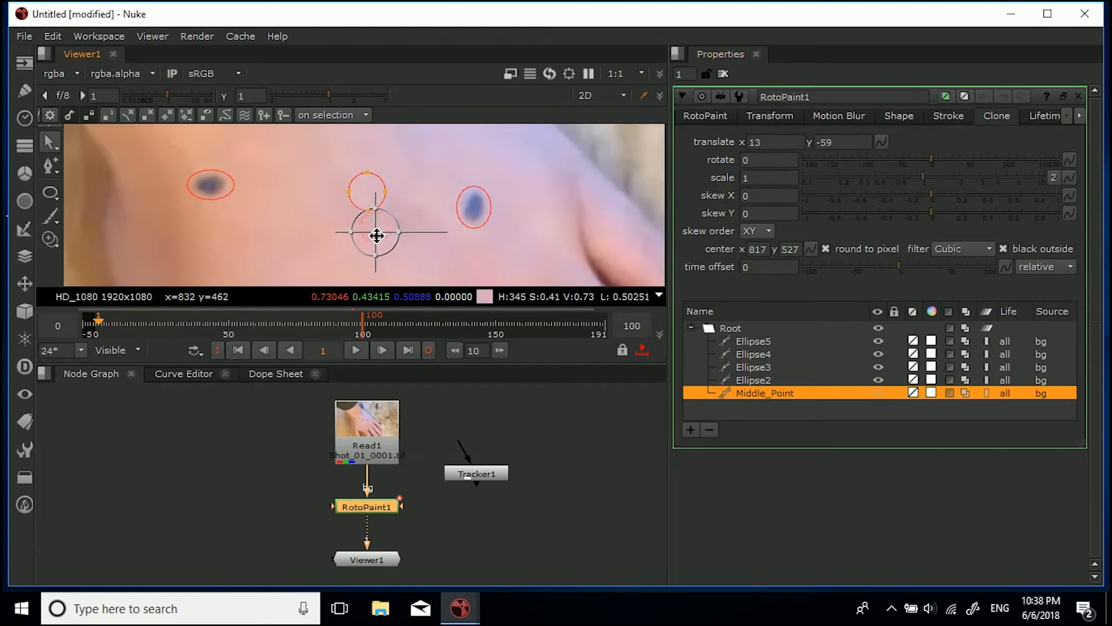
click(898, 116)
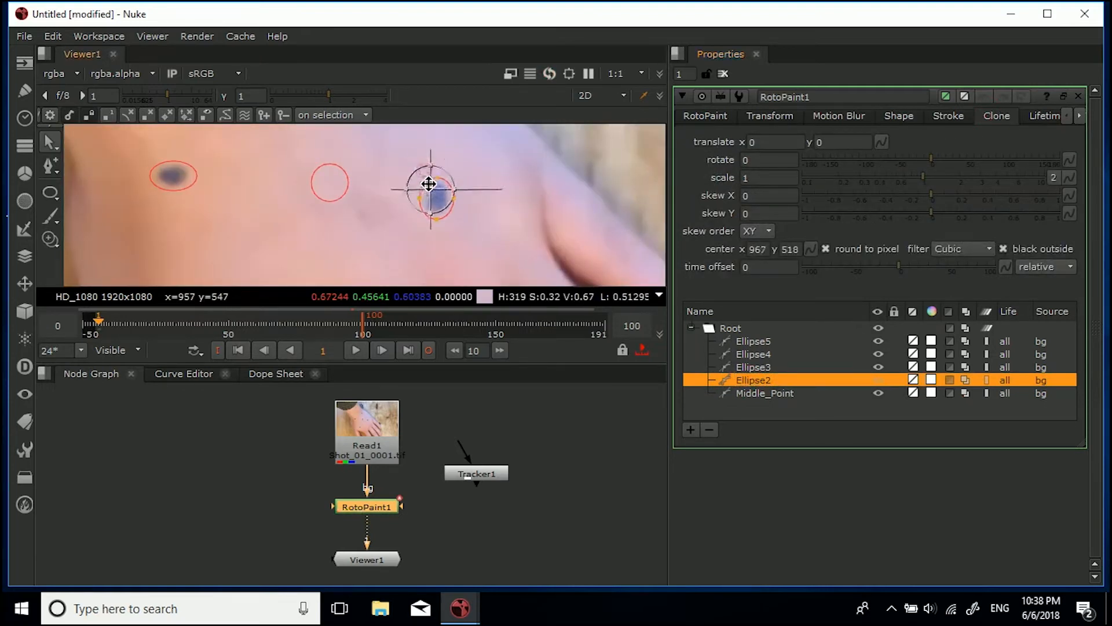
Offset Ellipse2's clone source above the right marker and set its feather to 8
drag(428, 184, 437, 201)
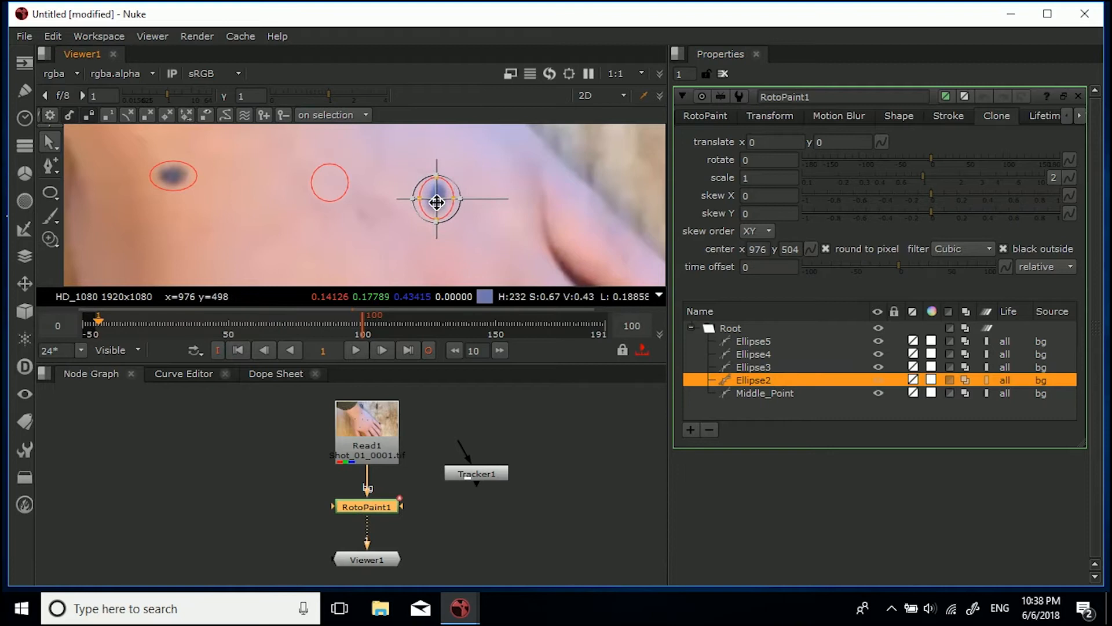
drag(437, 204, 449, 229)
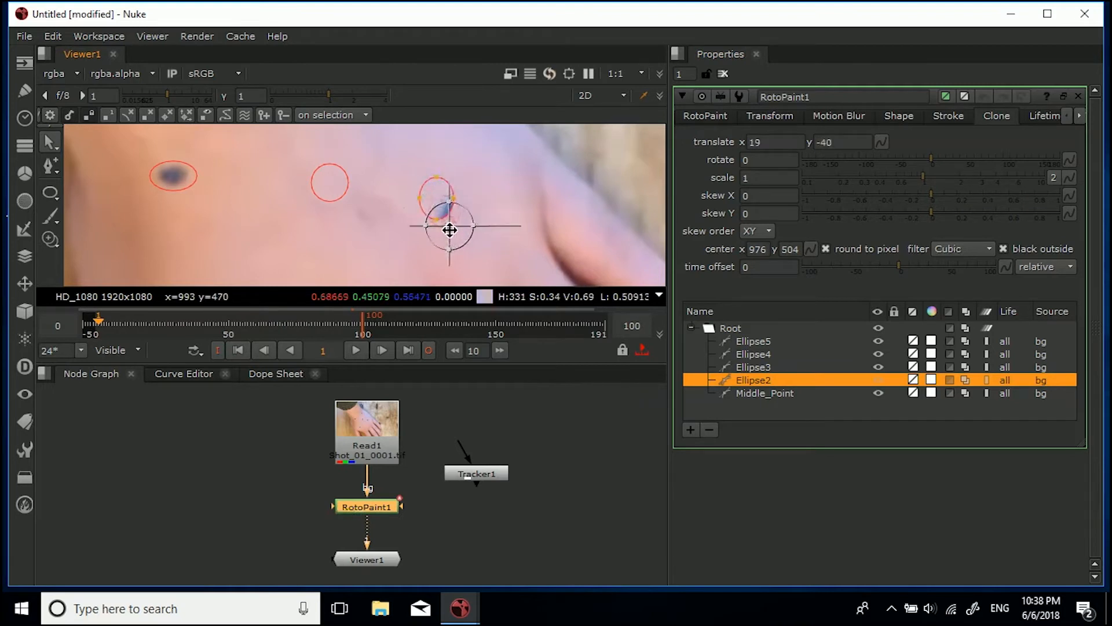
drag(449, 230, 447, 248)
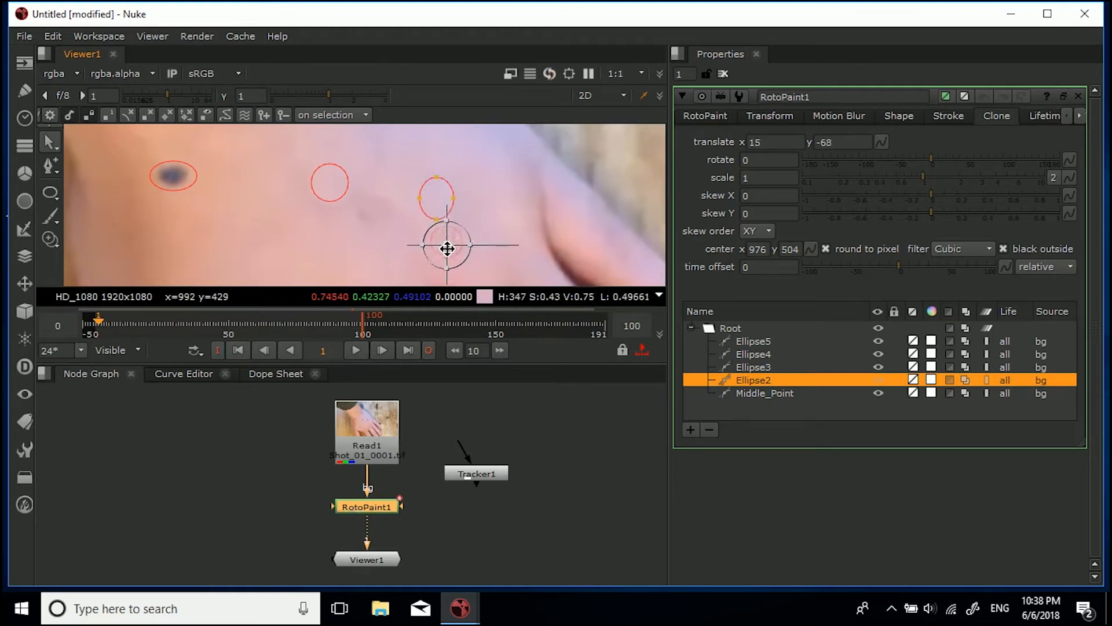
drag(447, 248, 451, 248)
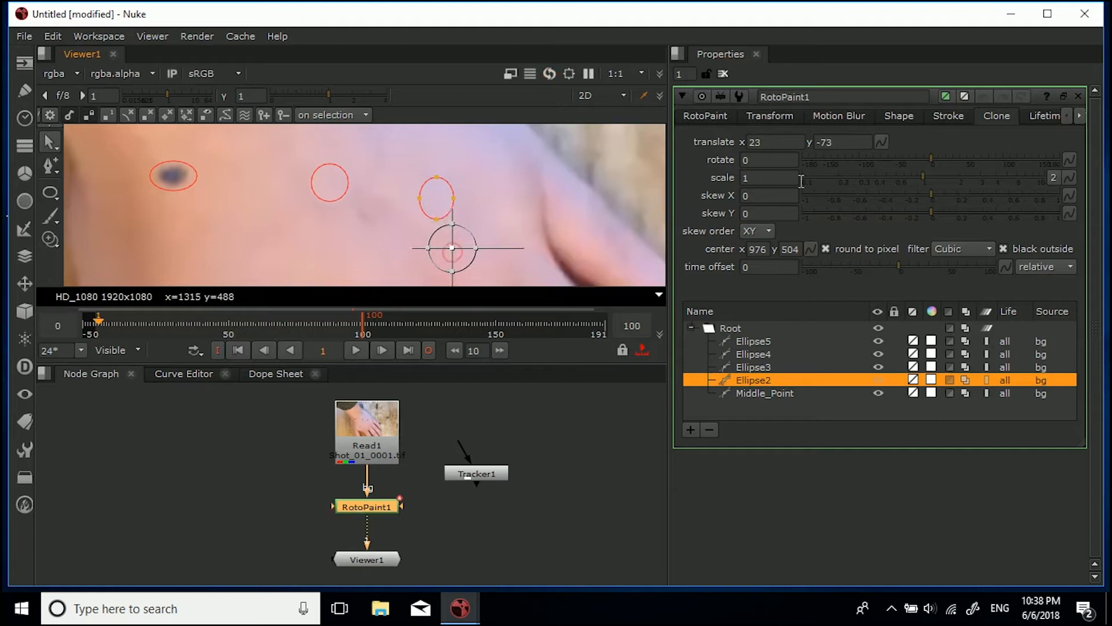
click(898, 116)
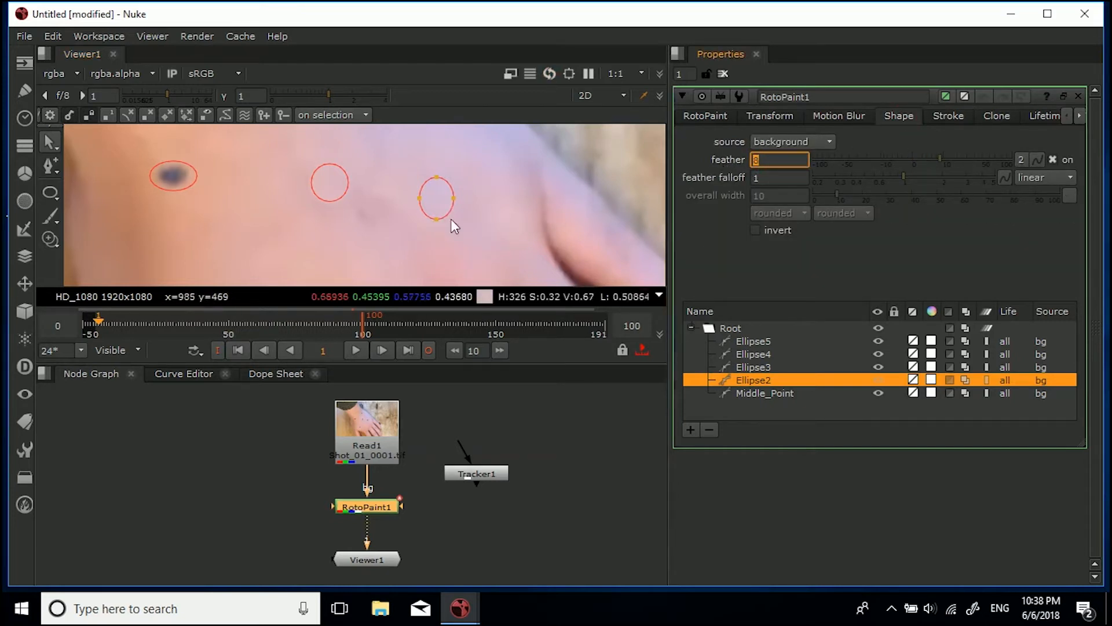
click(753, 368)
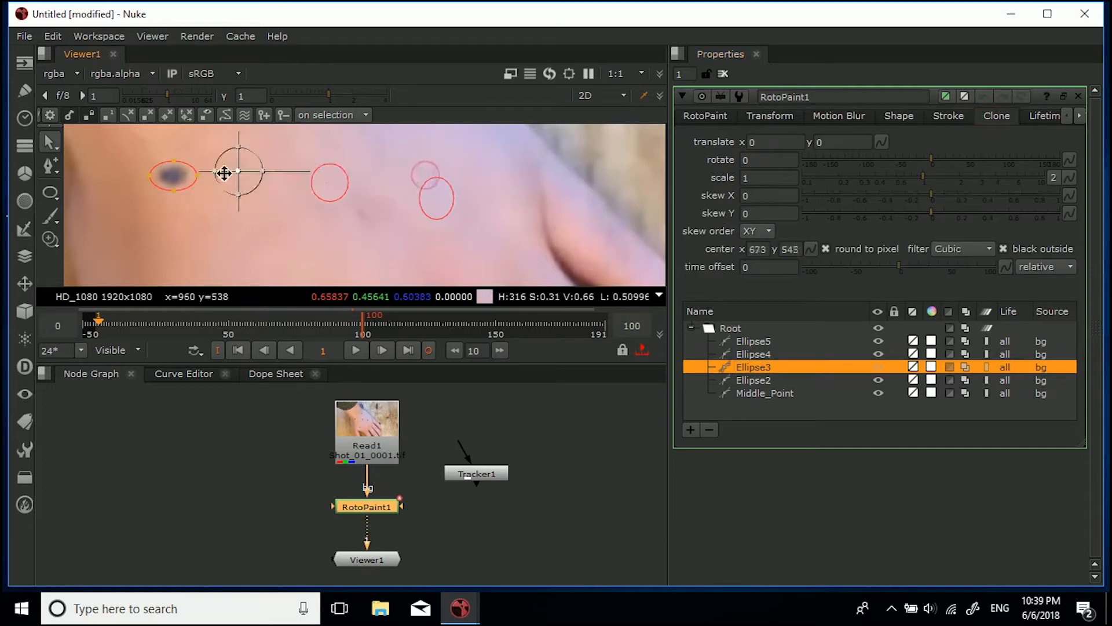
Offset Ellipse3's clone source above the left marker to hide it, ready for feathering
drag(240, 172, 173, 197)
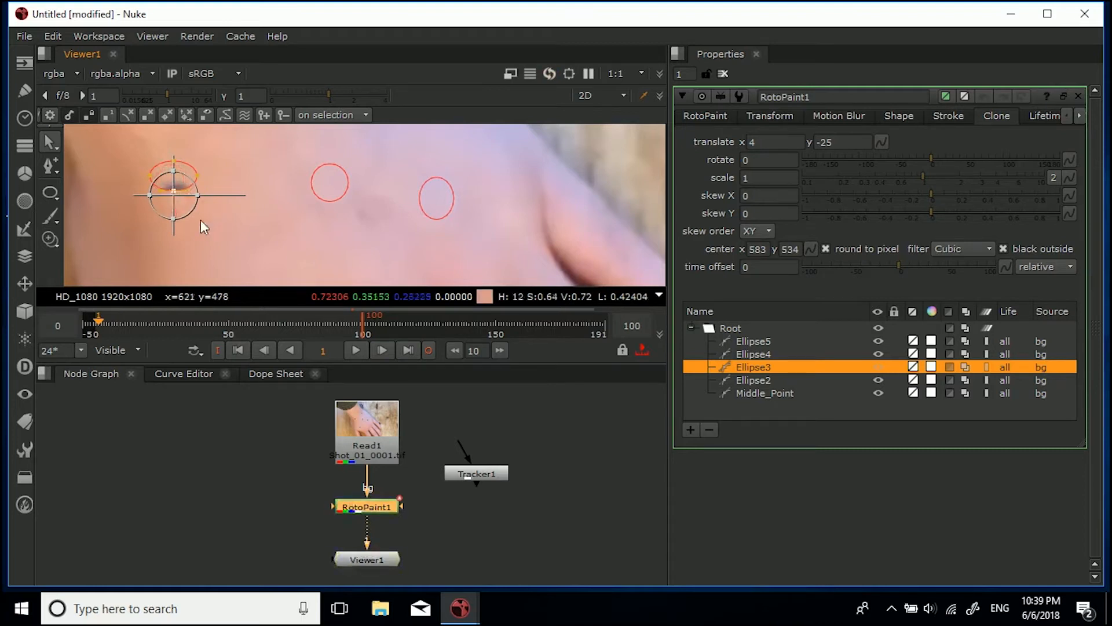
drag(174, 195, 179, 210)
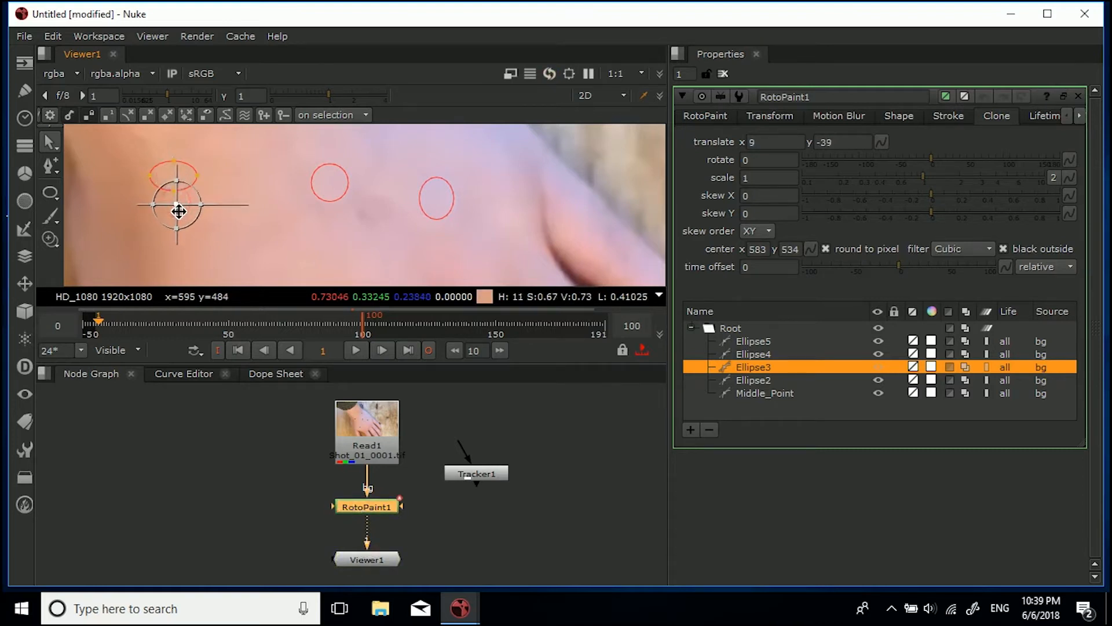
drag(177, 211, 180, 217)
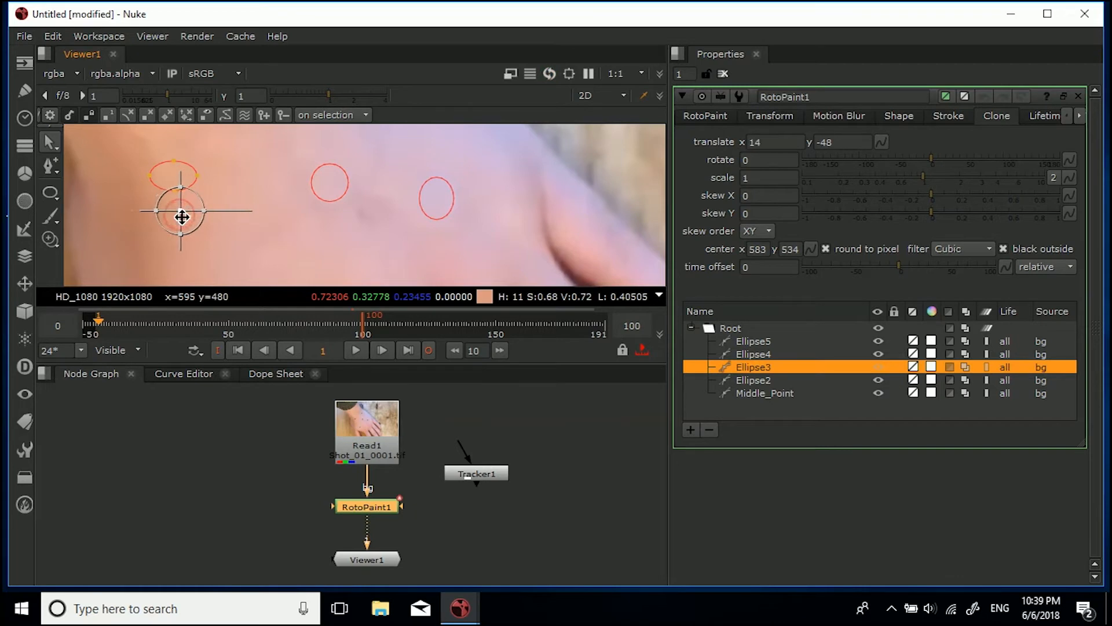
drag(182, 216, 179, 213)
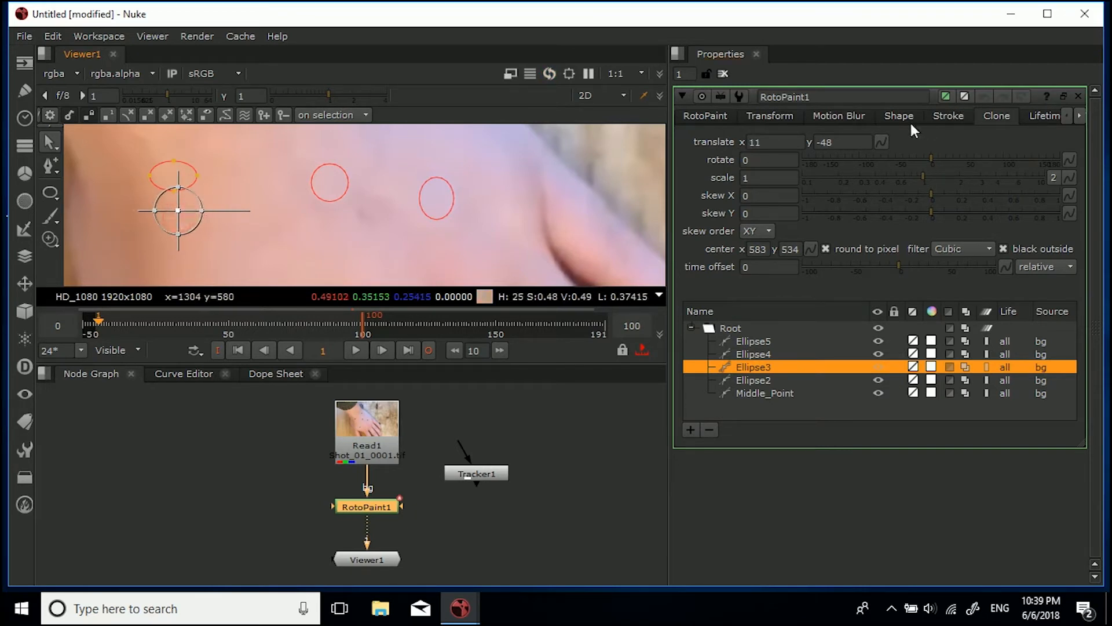
click(898, 116)
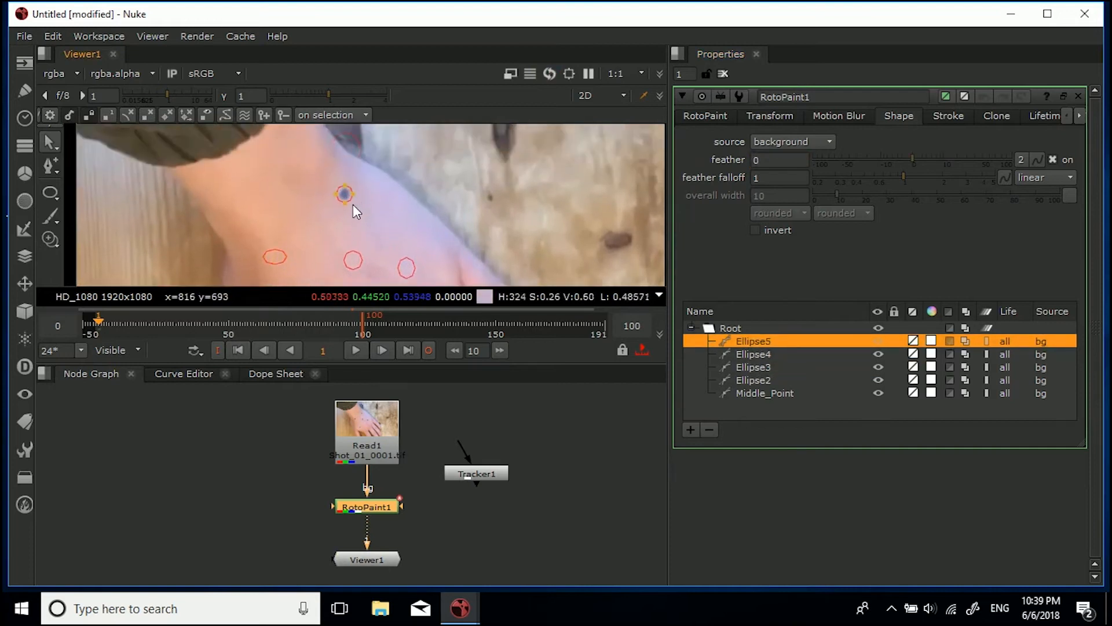
Offset Ellipse5's clone source onto nearby skin so the blue marker is covered, then ready its feather of 8
click(997, 116)
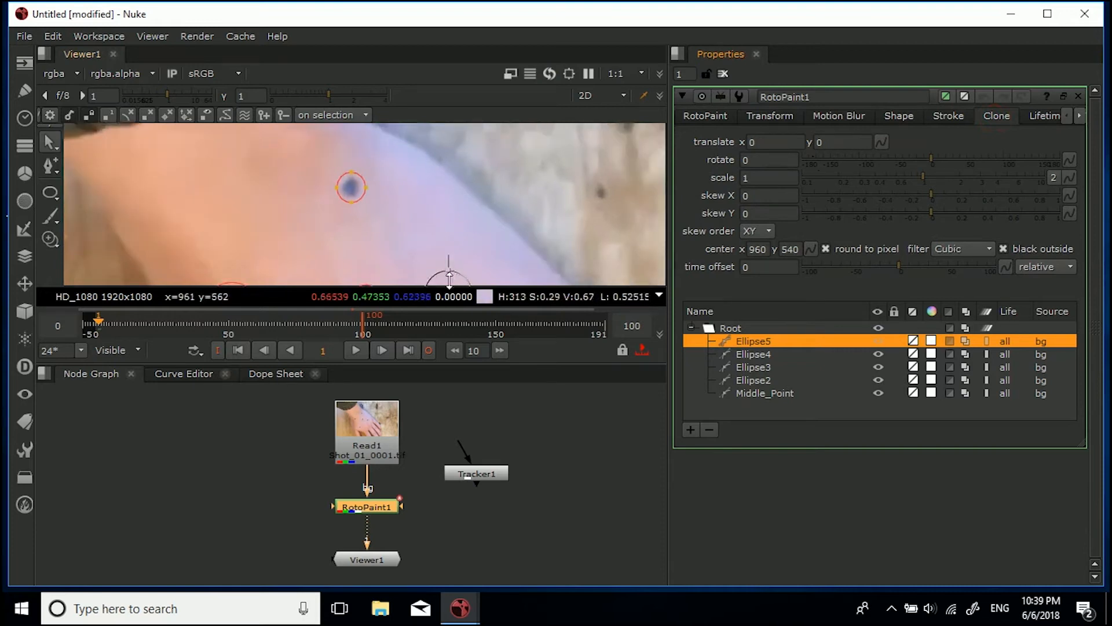
drag(350, 187, 350, 198)
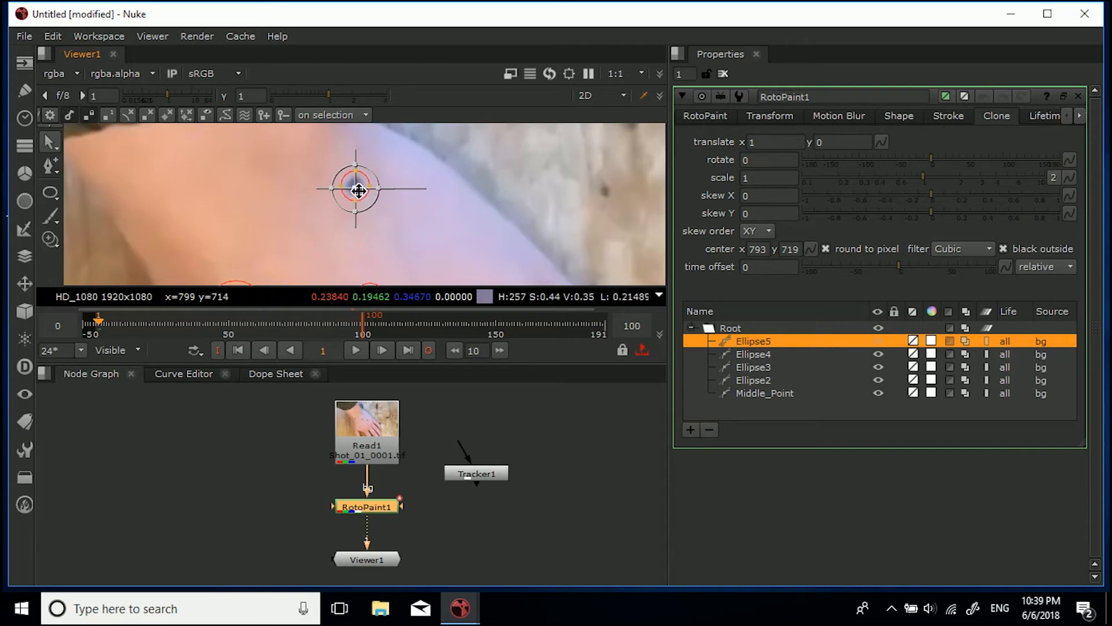
drag(357, 190, 376, 191)
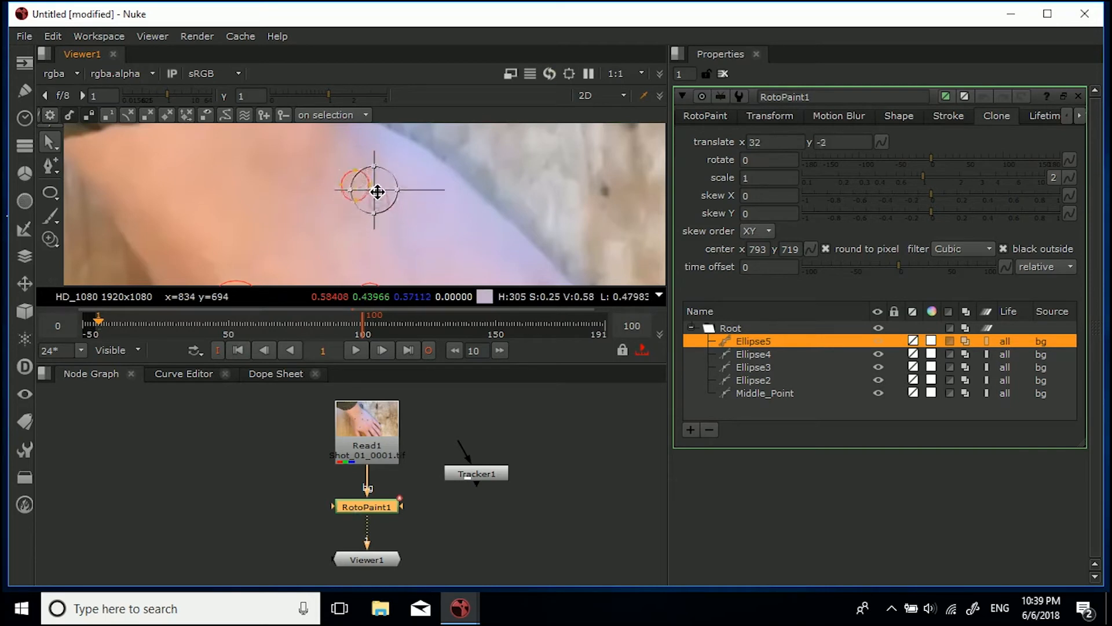
drag(376, 192, 385, 187)
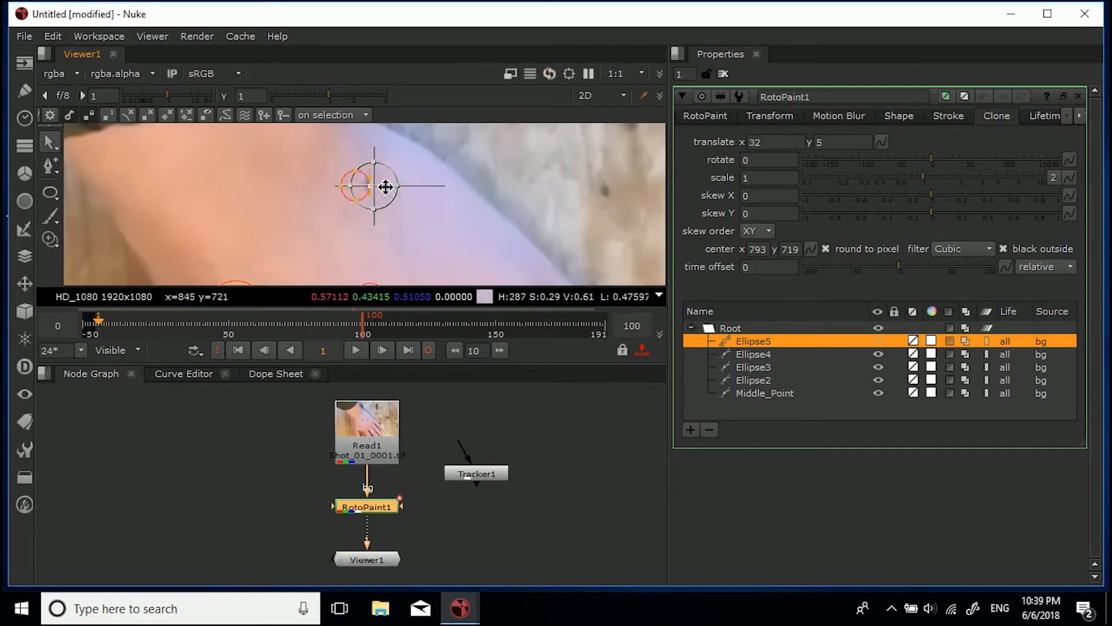
drag(384, 187, 383, 172)
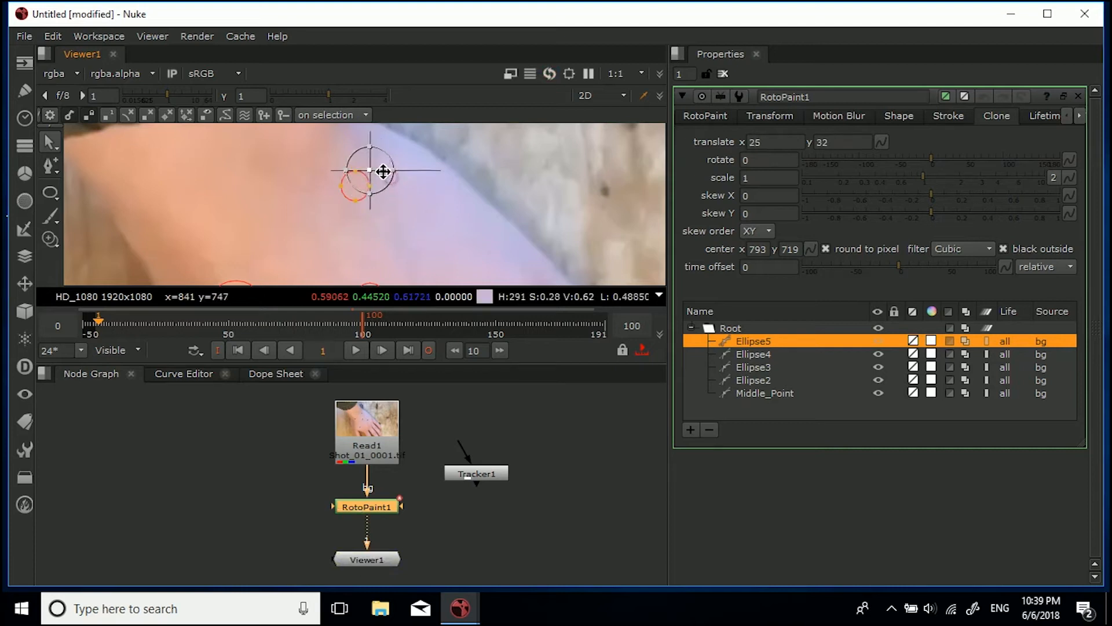
drag(384, 172, 355, 163)
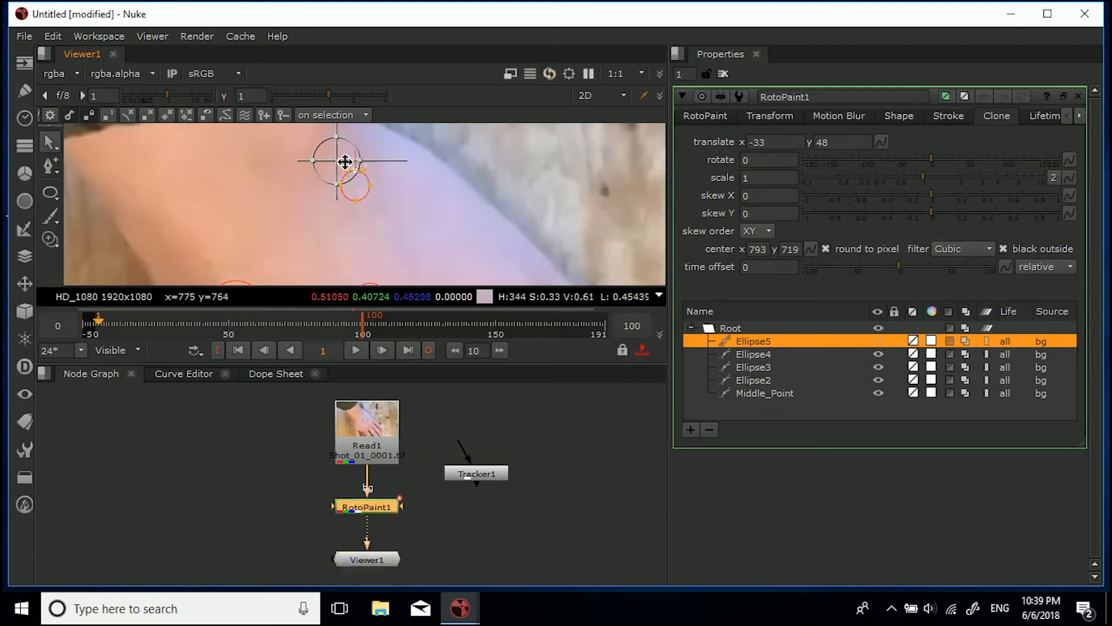
drag(345, 162, 341, 159)
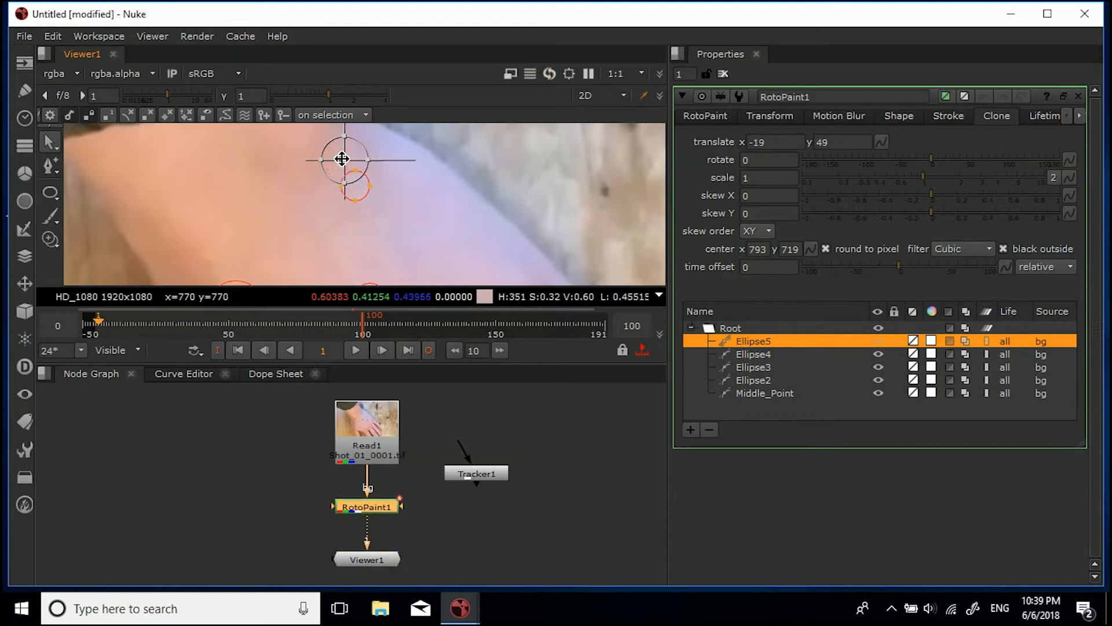
click(896, 116)
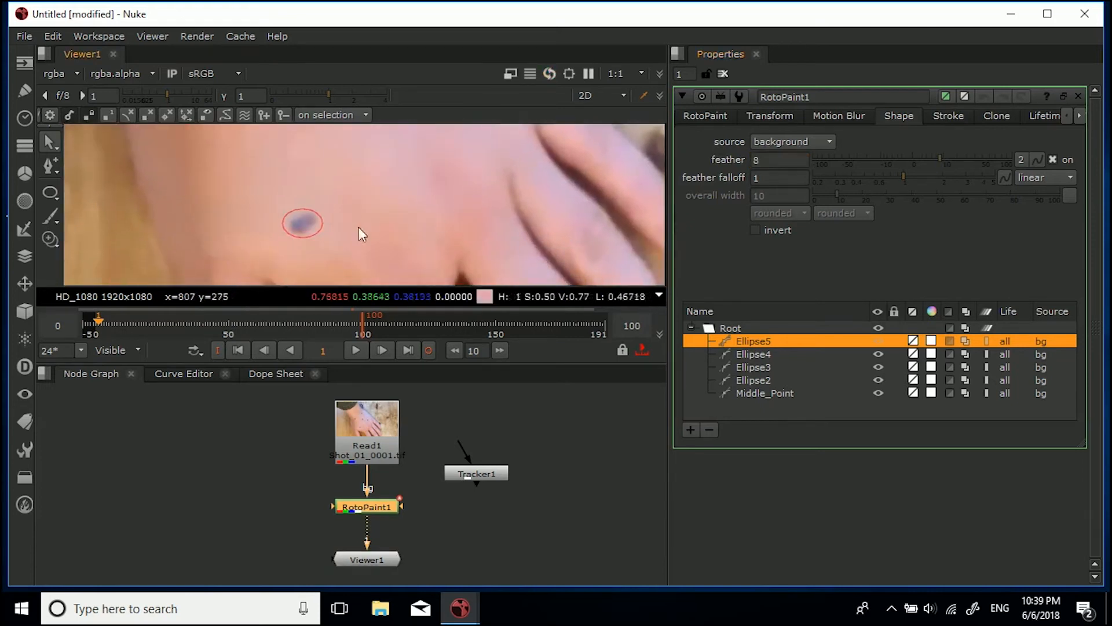
Offset Ellipse4's clone source over nearby skin to hide the last marker and raise its feather
click(754, 354)
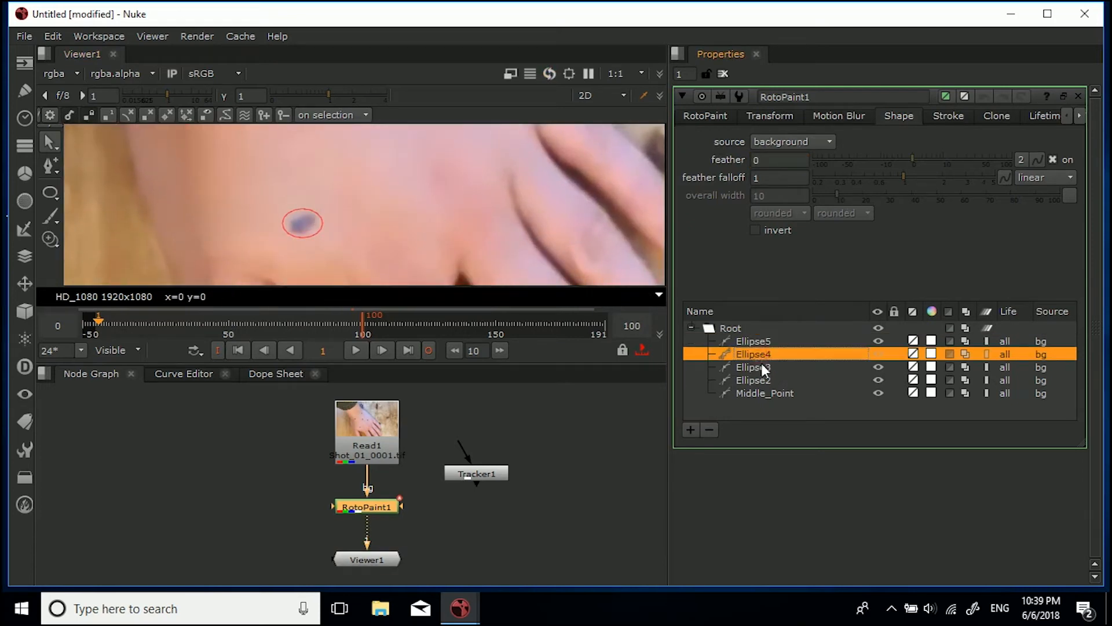
click(995, 115)
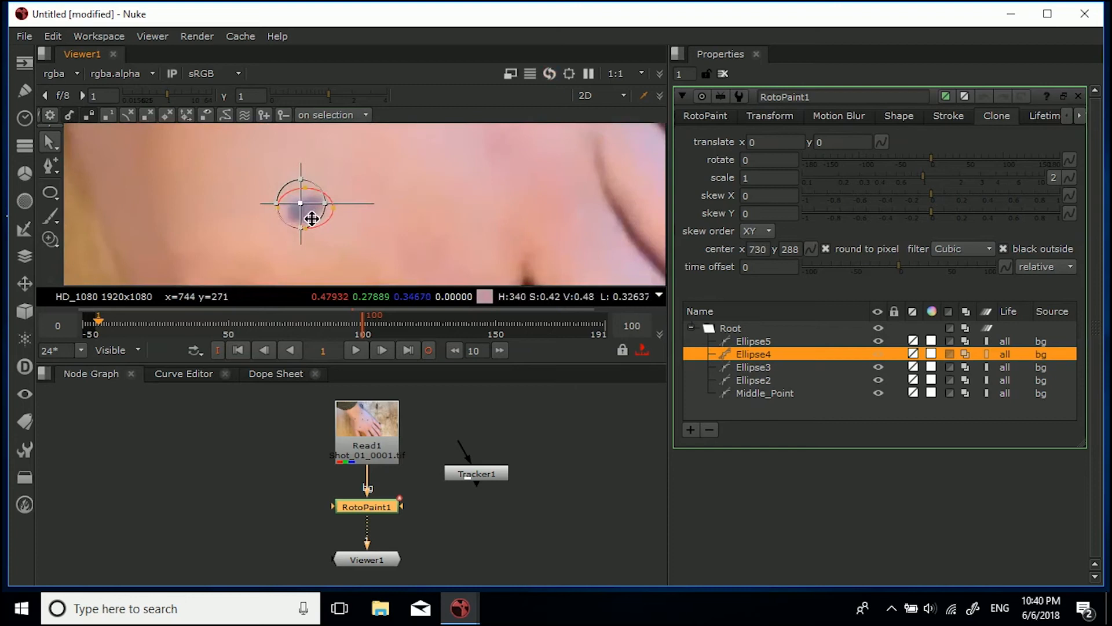
drag(310, 218, 298, 207)
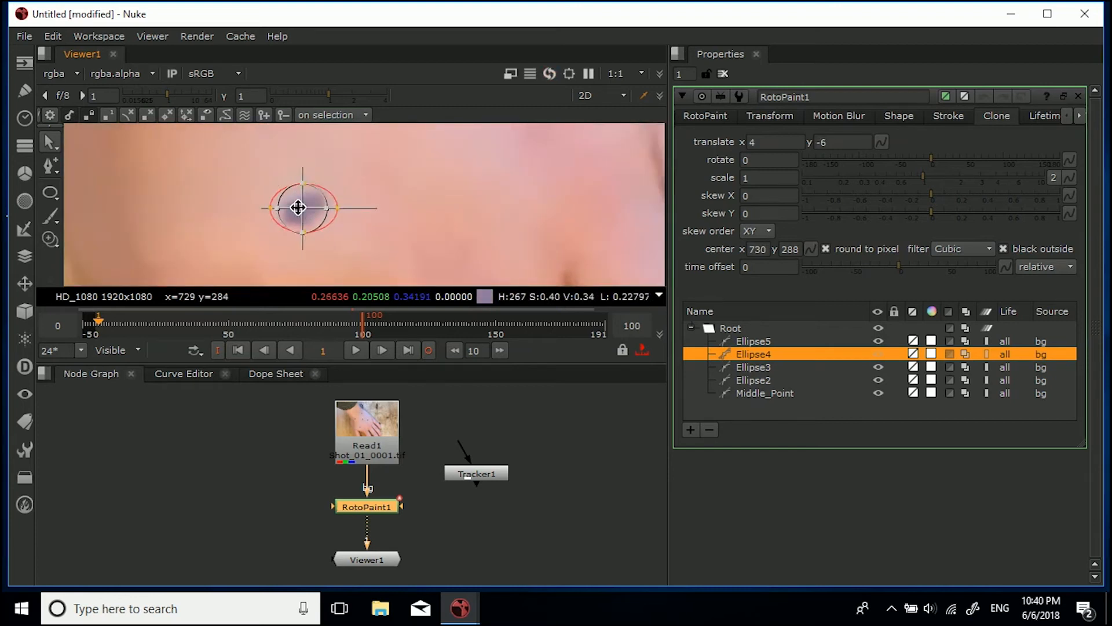
drag(298, 208, 330, 259)
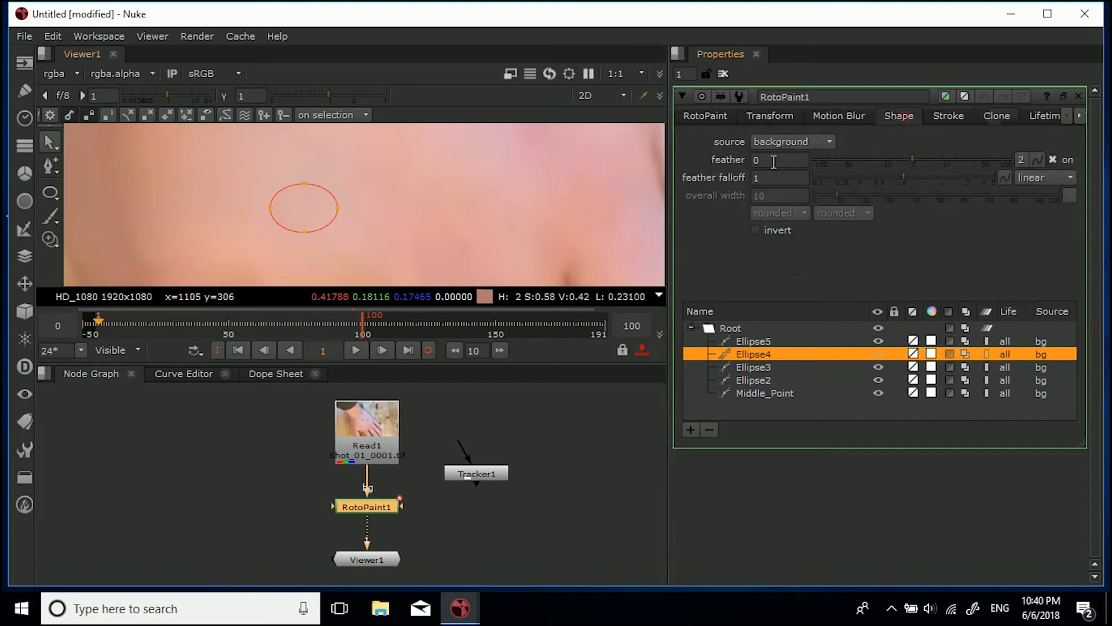
click(779, 160)
text(8)
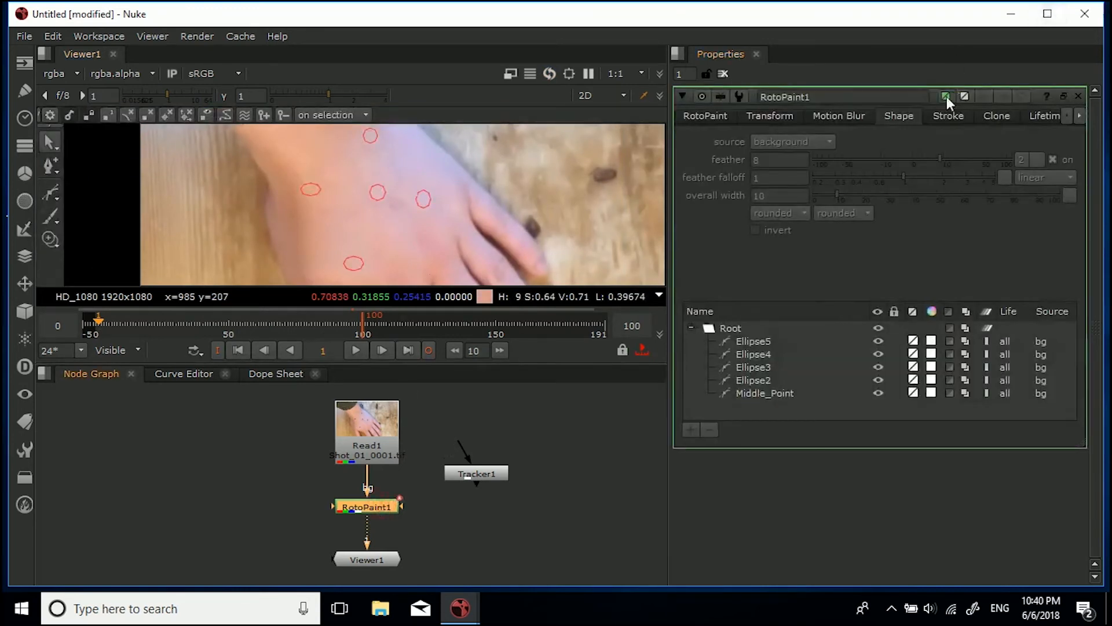
Set the Middle_Point ellipse's feather to 16
click(377, 193)
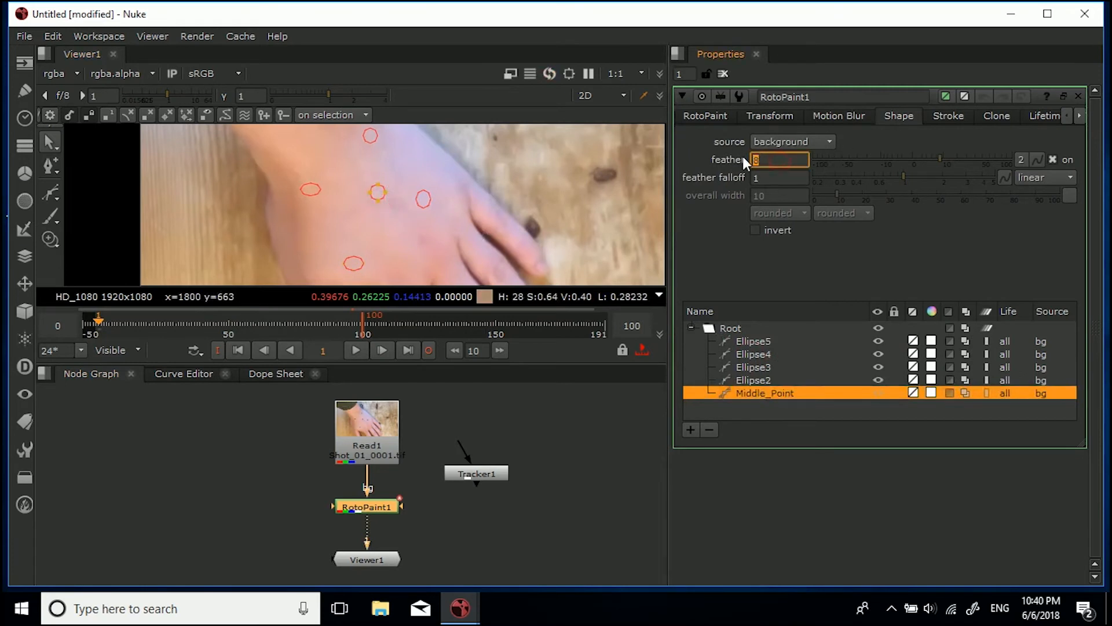
text(16)
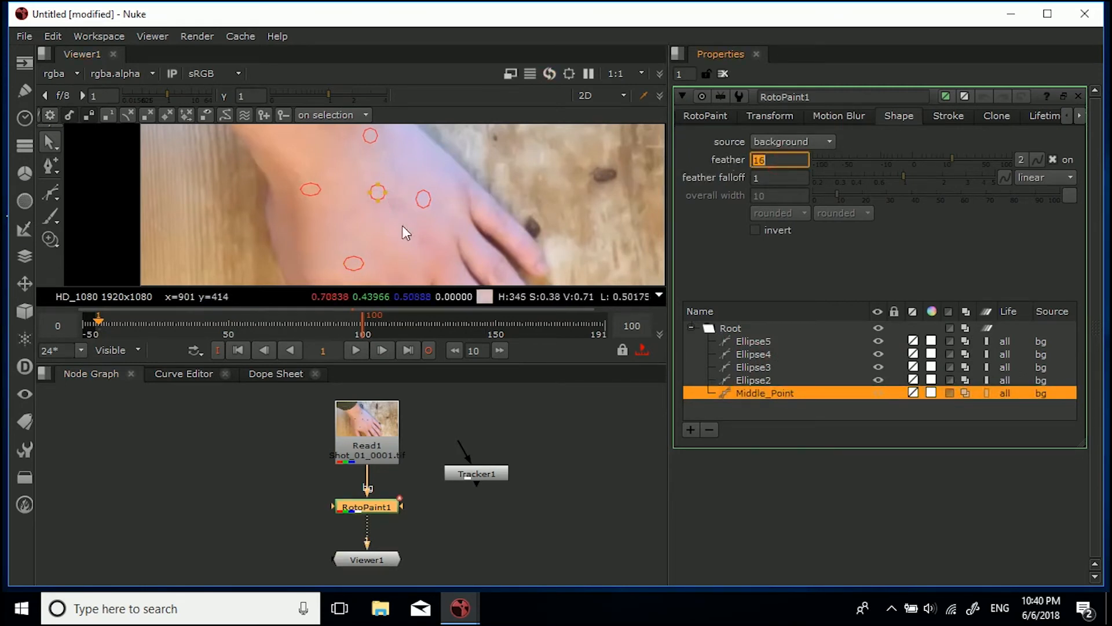
click(723, 74)
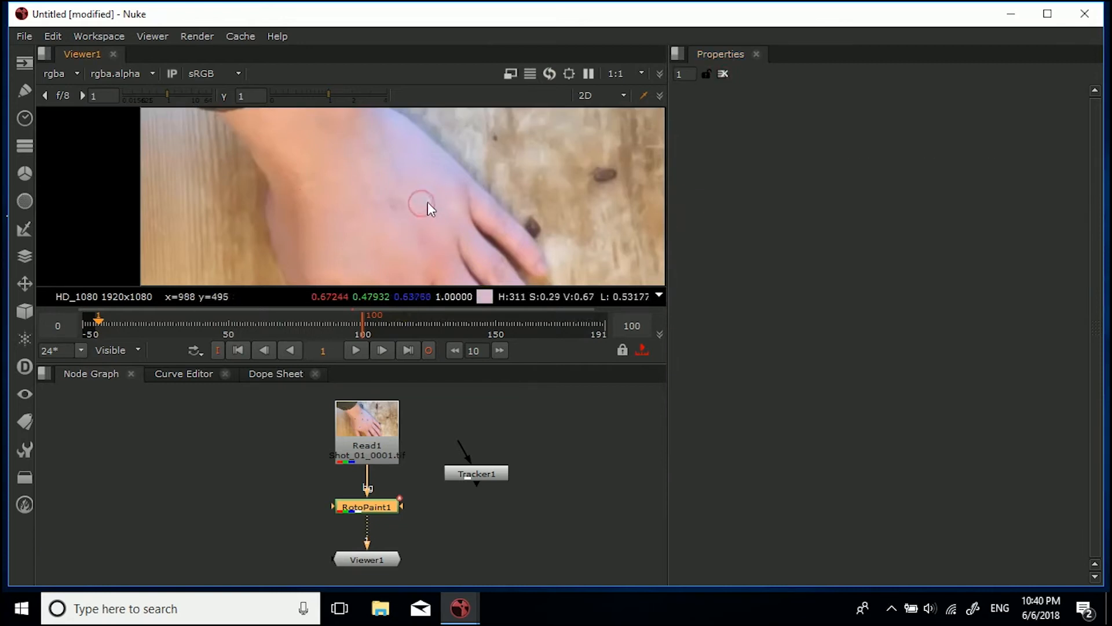
mouse_move(451, 465)
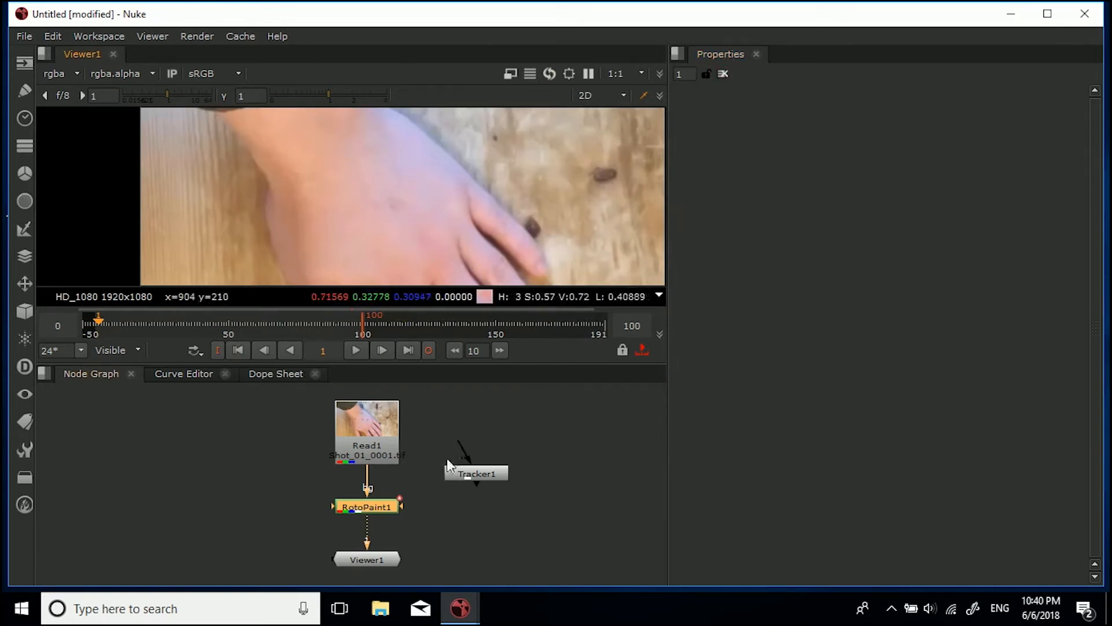
In RotoPaint1, set Ellipse5's feather to 16 as well
double_click(367, 506)
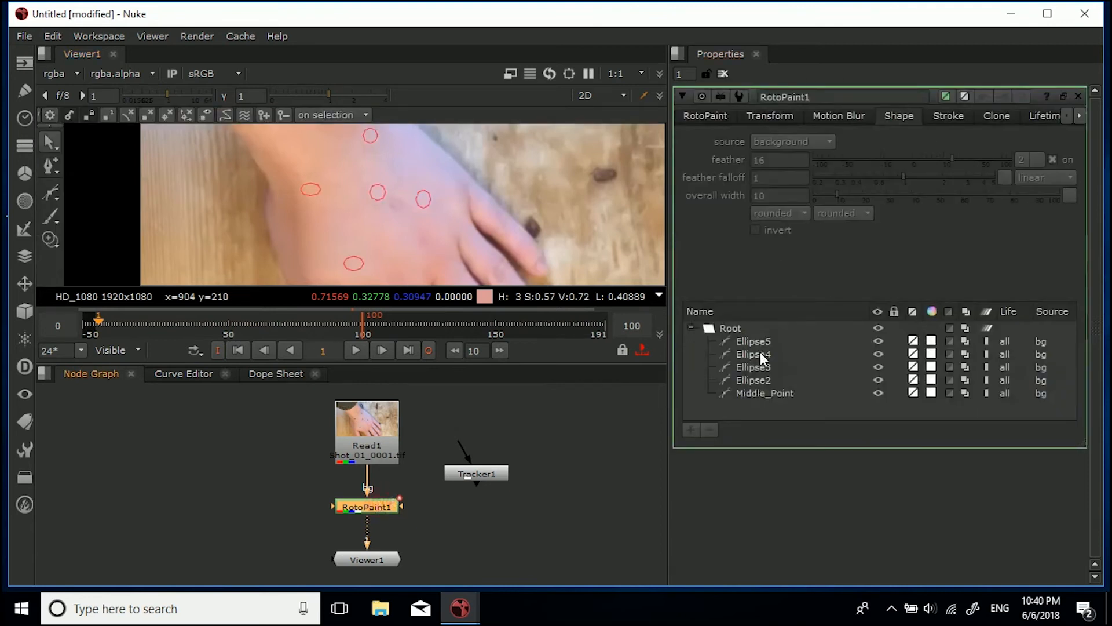
click(752, 340)
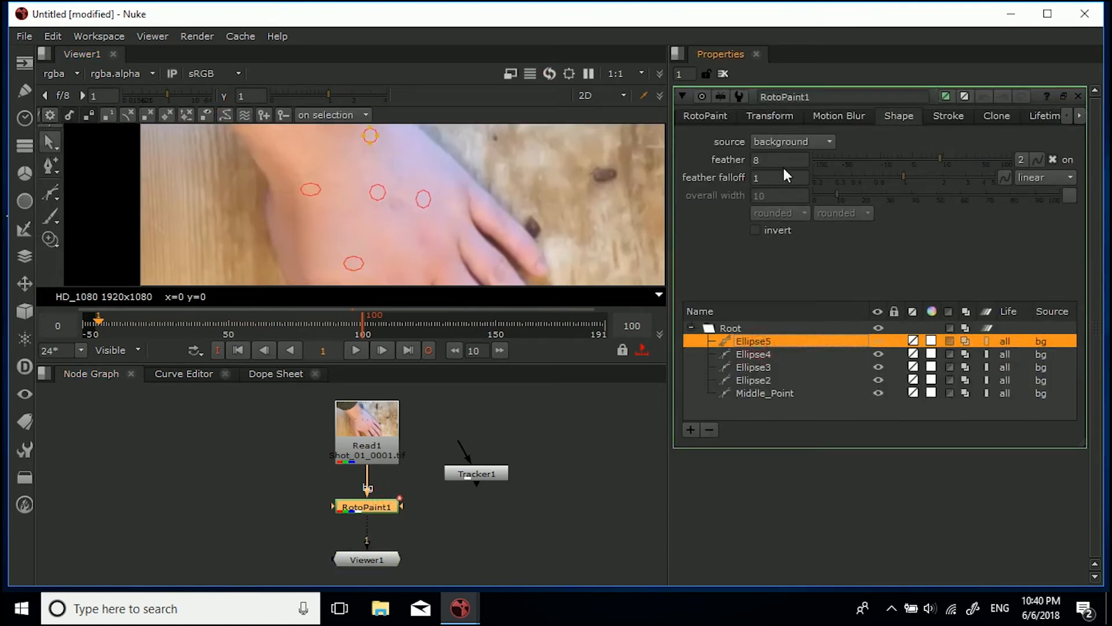
text(16)
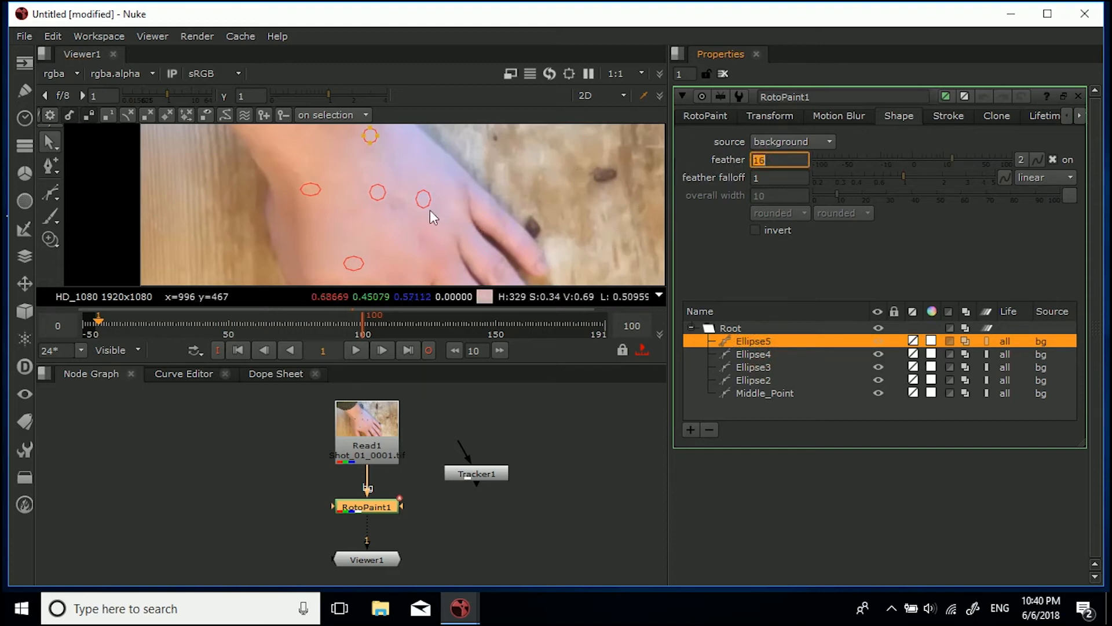
Confirm Ellipse5's feather of 16 and select Ellipse2's clone settings in RotoPaint1
click(753, 380)
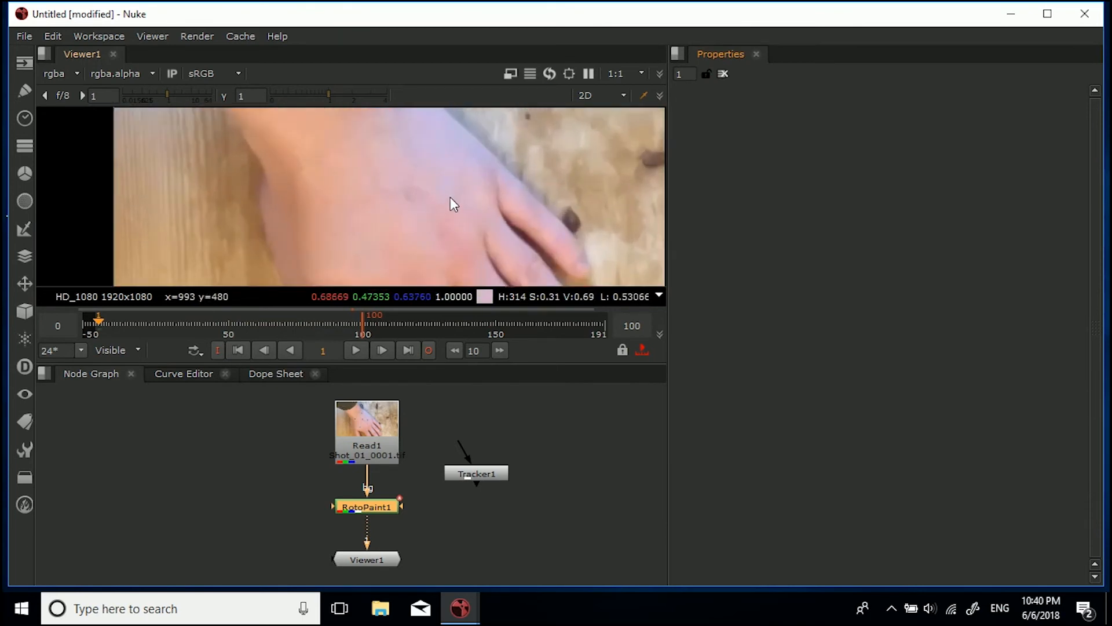
double_click(367, 506)
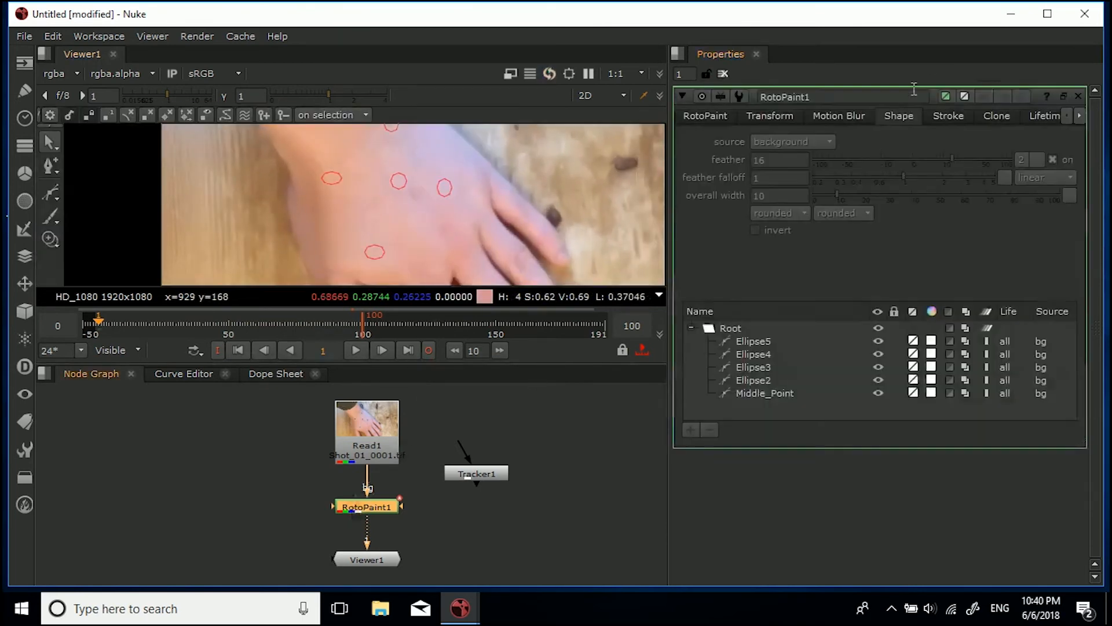
click(444, 187)
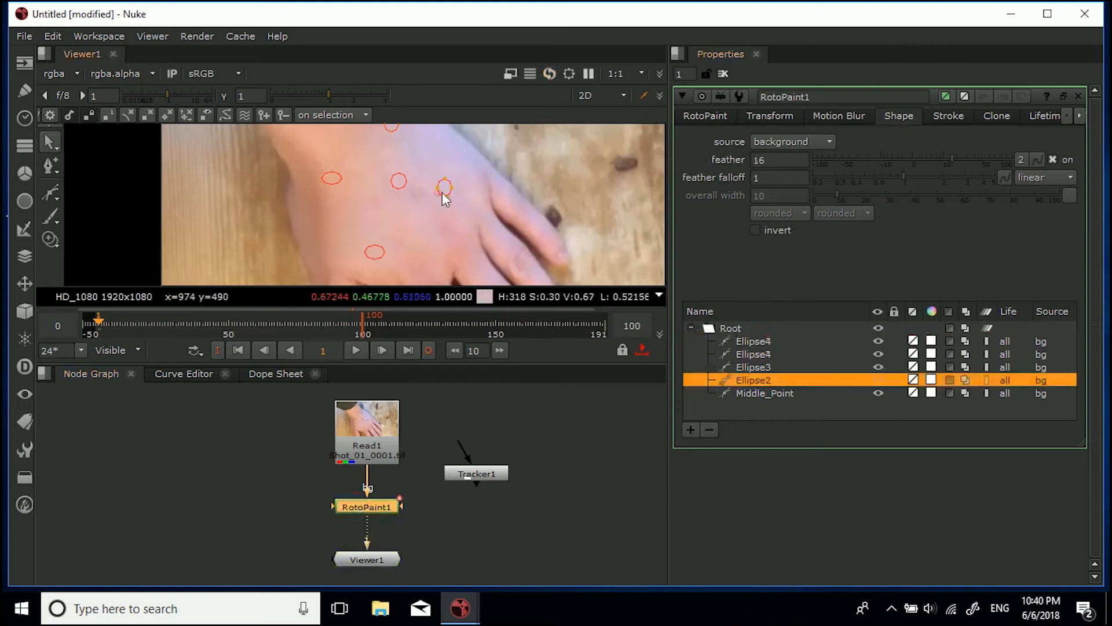
click(996, 116)
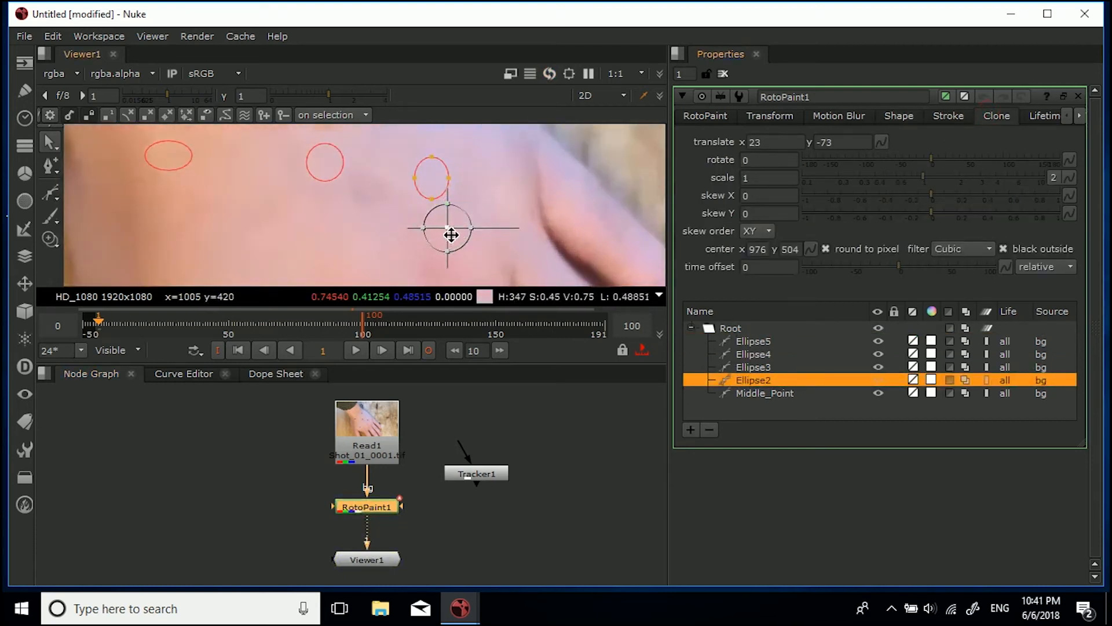
Retune Ellipse2's clone source offset onto clean skin at about 82, -38
drag(451, 235, 466, 223)
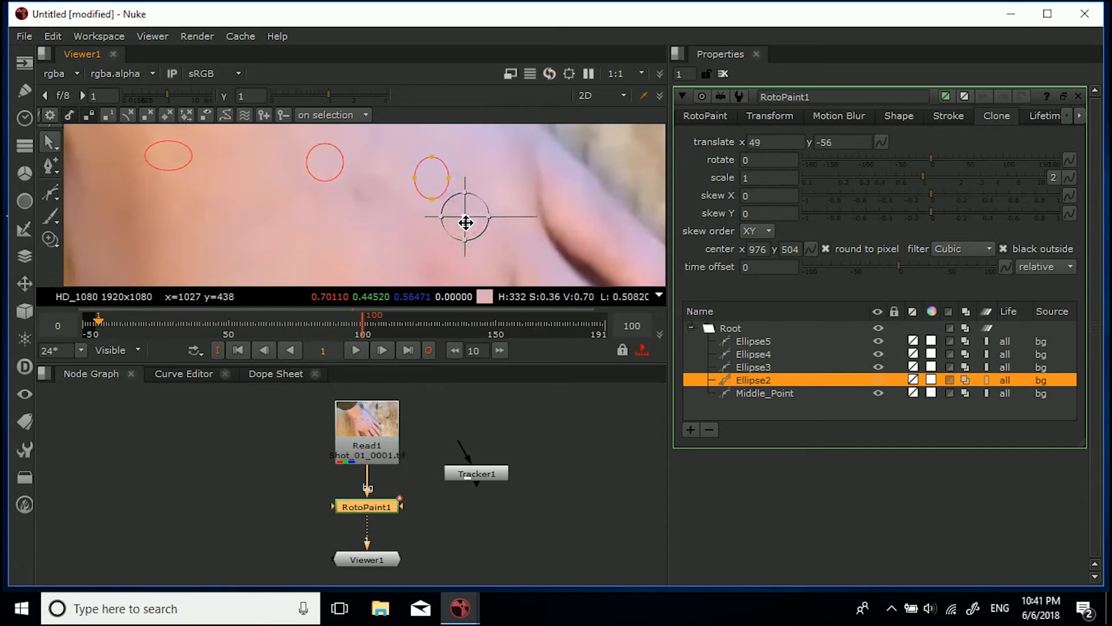
drag(465, 223, 454, 249)
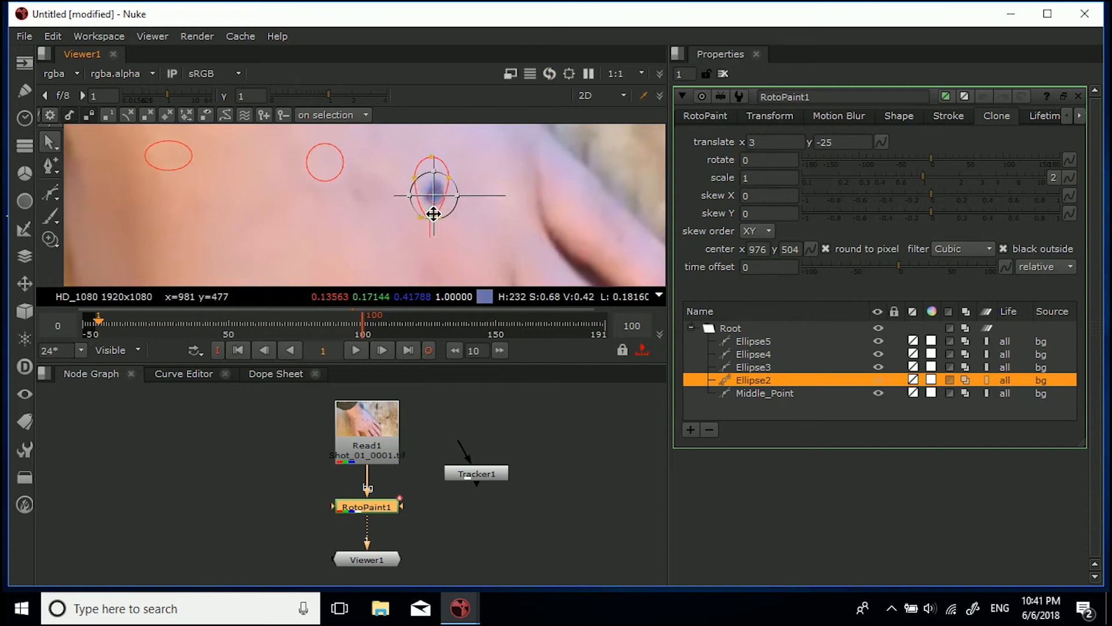
drag(434, 213, 433, 195)
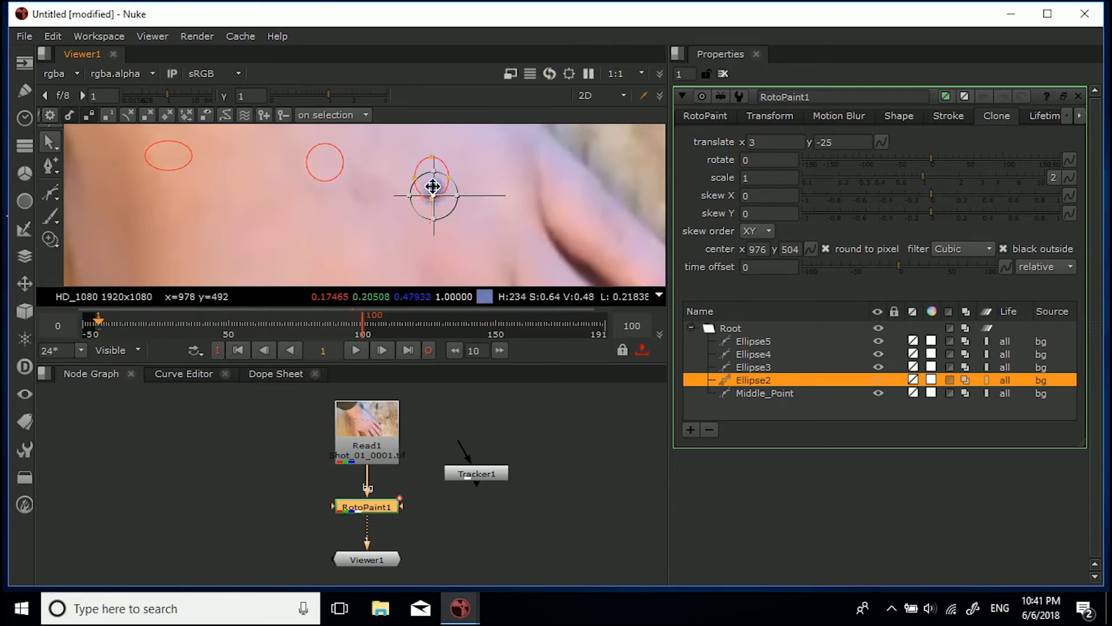
drag(432, 186, 419, 219)
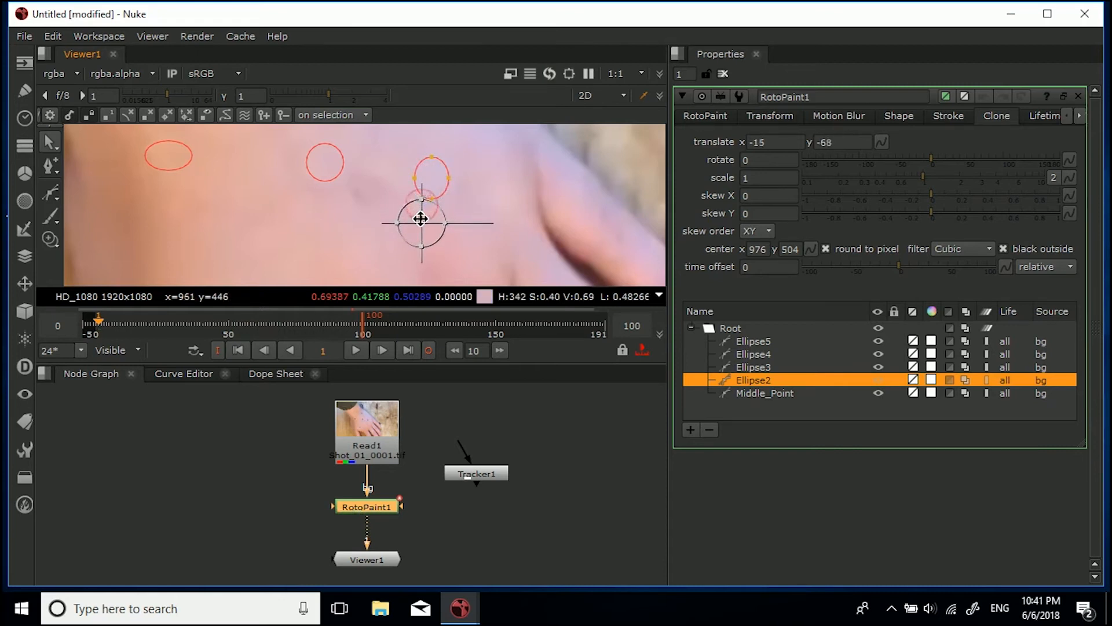
drag(420, 219, 457, 217)
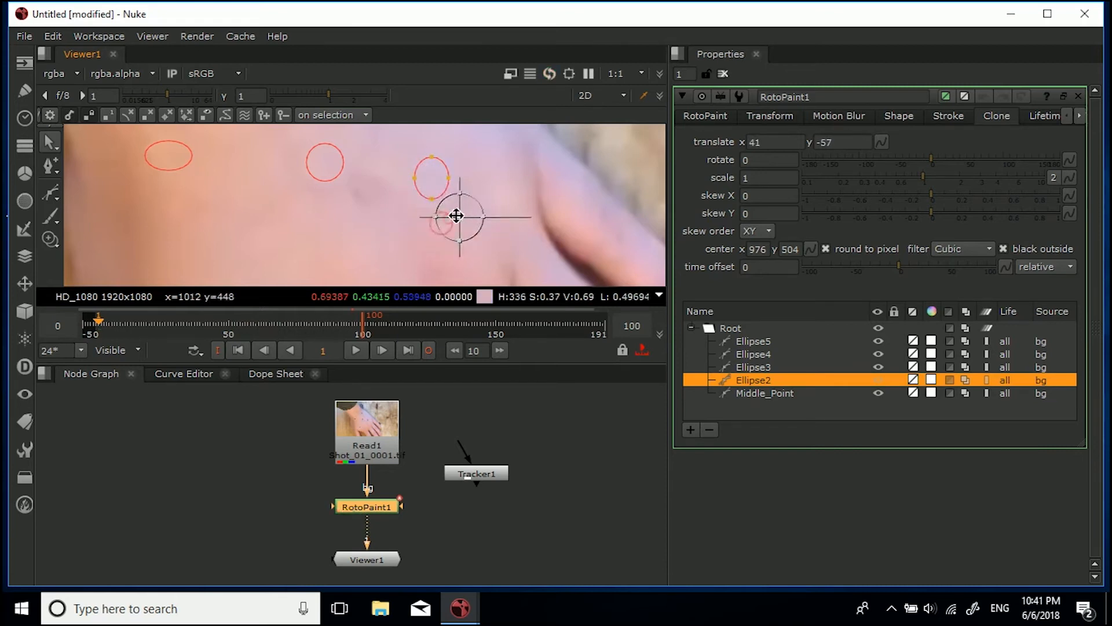
drag(456, 216, 484, 204)
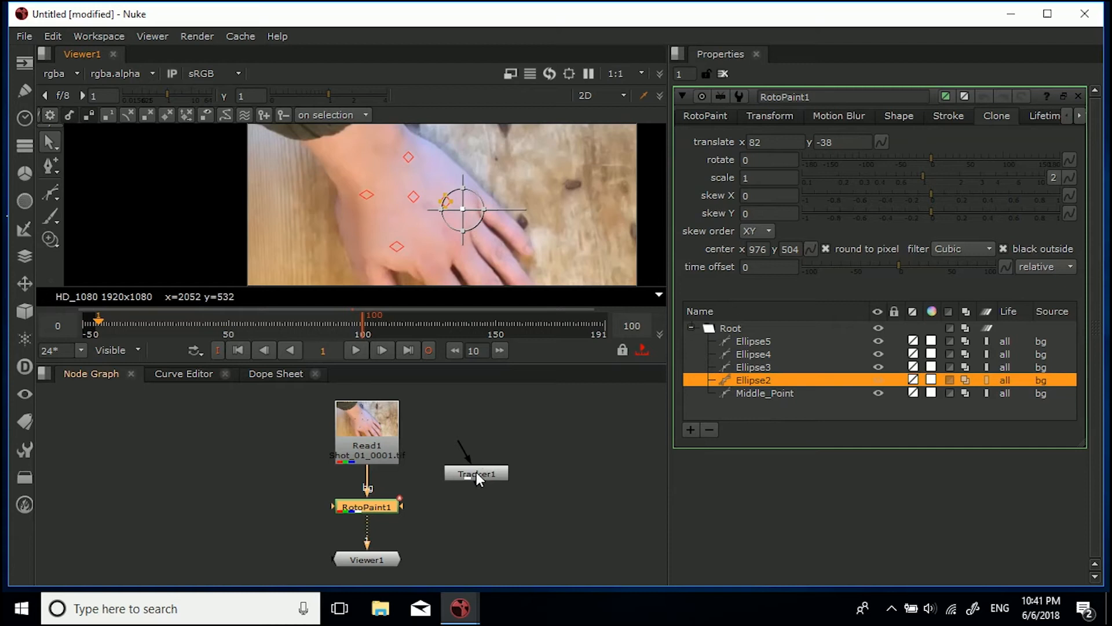
With Tracker1 and RotoPaint1 open, choose Middle_Point and enable translation output for track 2
double_click(475, 473)
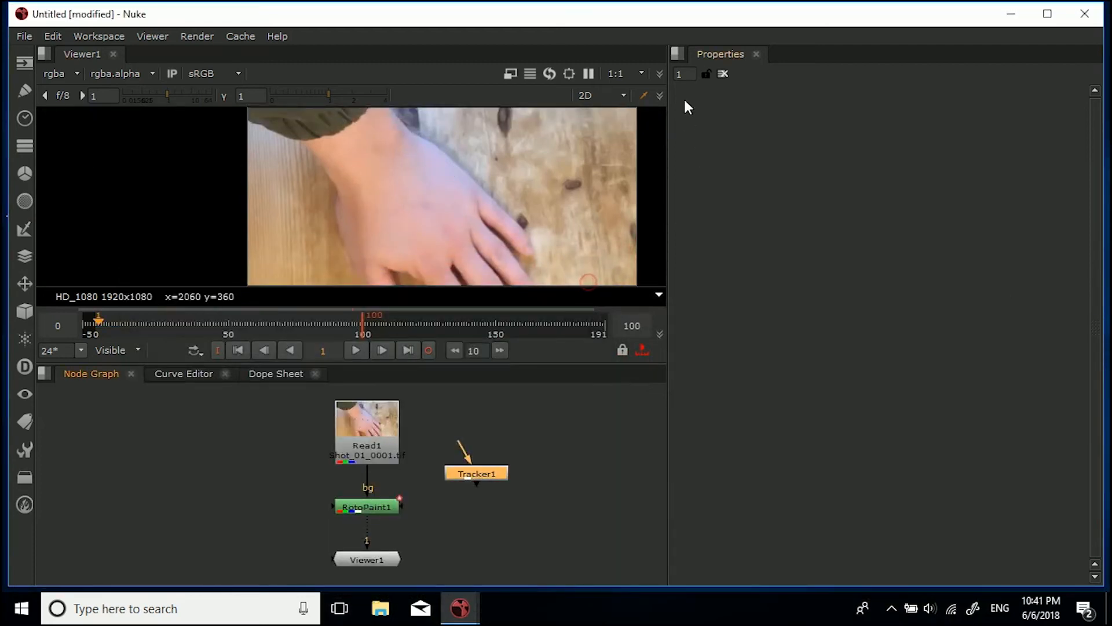
click(682, 75)
text(2)
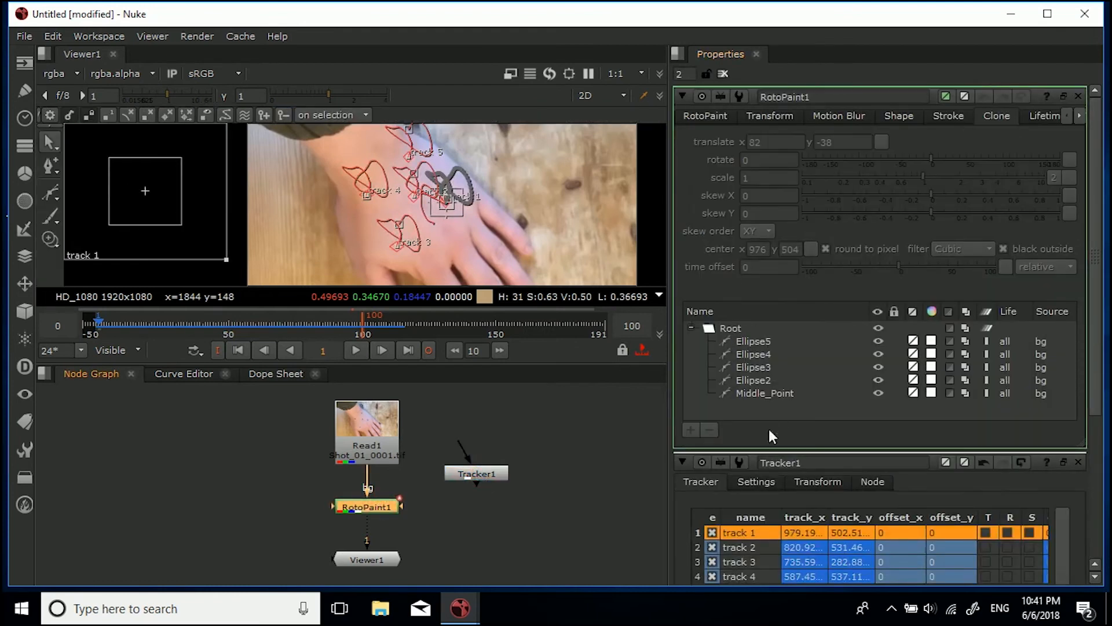
mouse_move(761, 404)
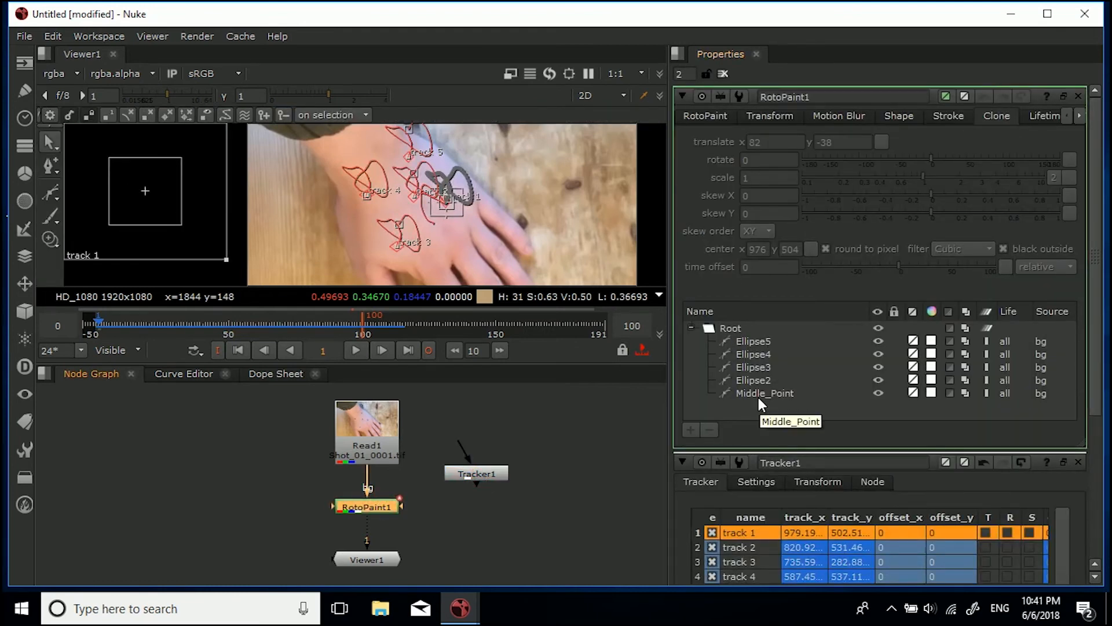
click(765, 393)
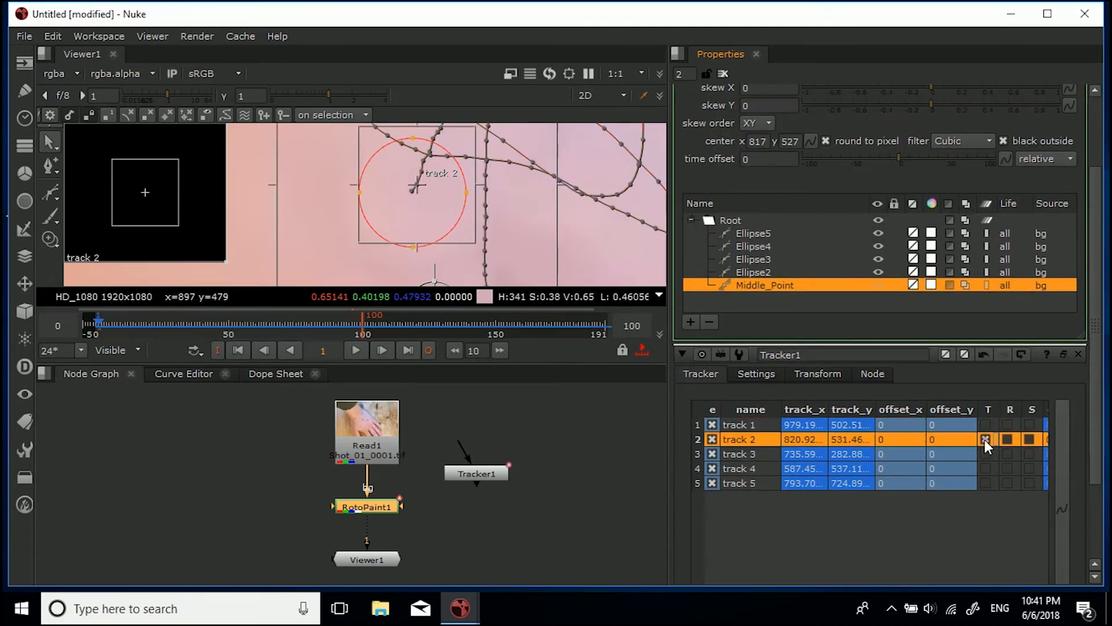
click(986, 439)
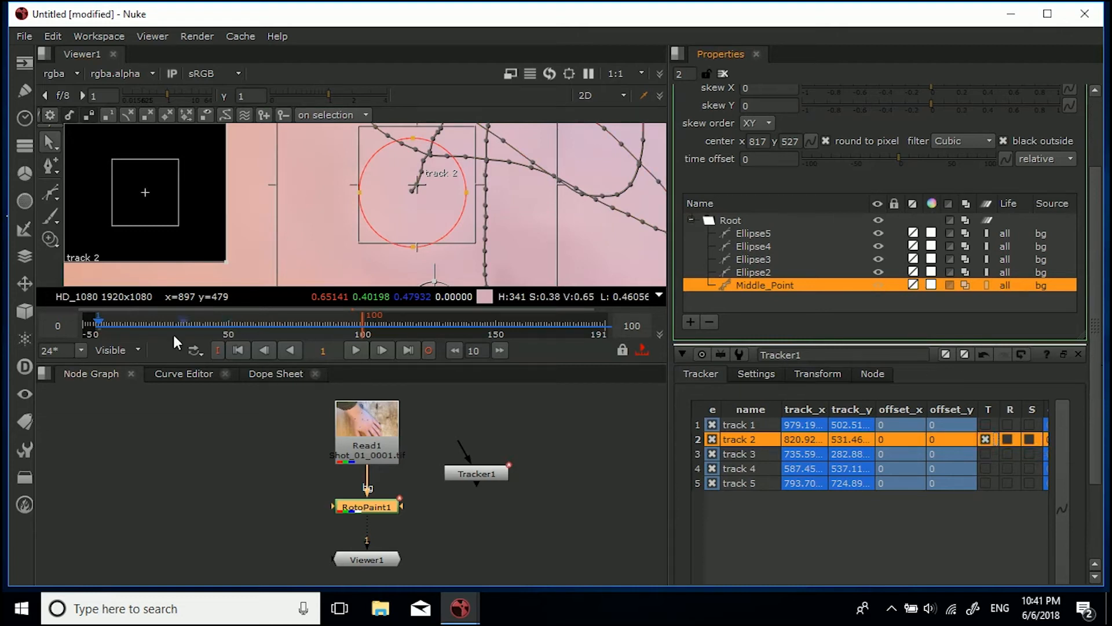
click(817, 374)
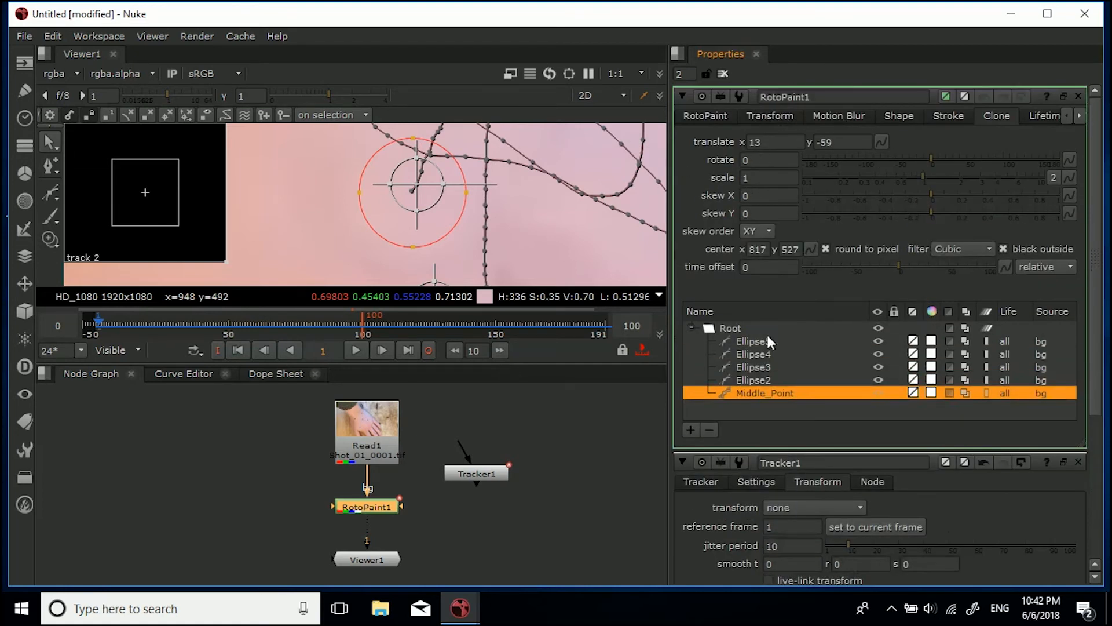
Link Middle_Point's transform translate to Tracker1's translate, centred at 819, 527
click(769, 116)
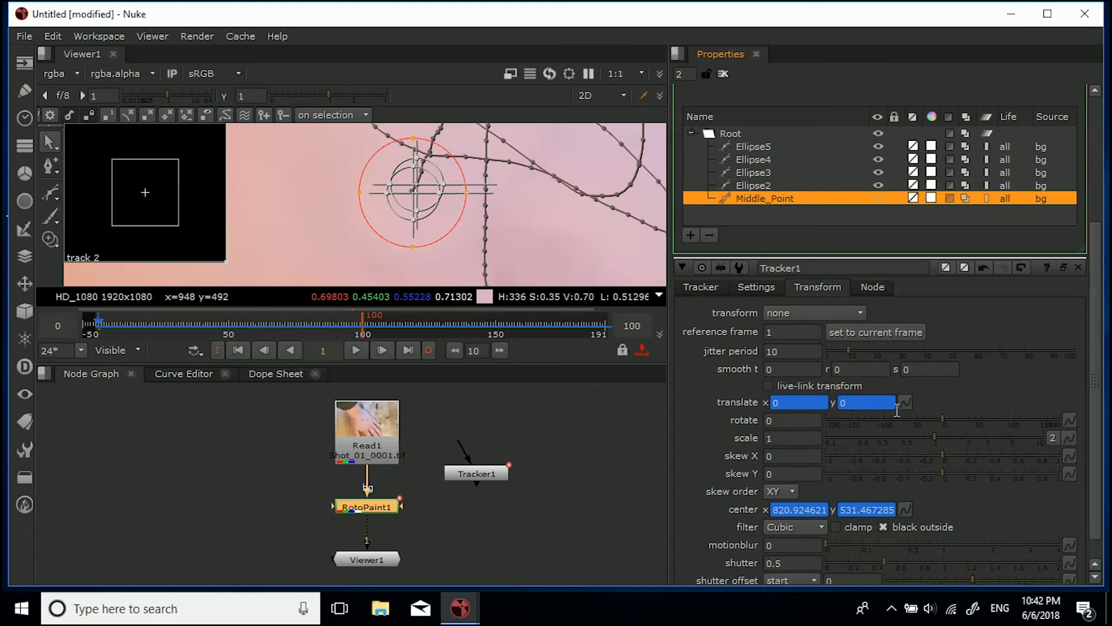
right_click(906, 402)
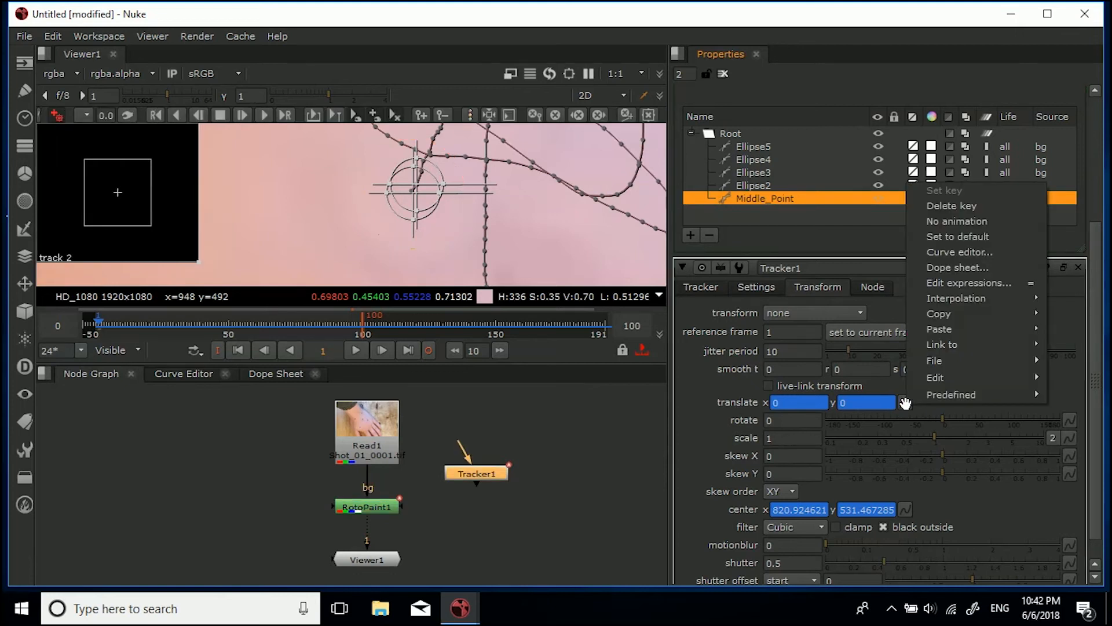
mouse_move(939, 314)
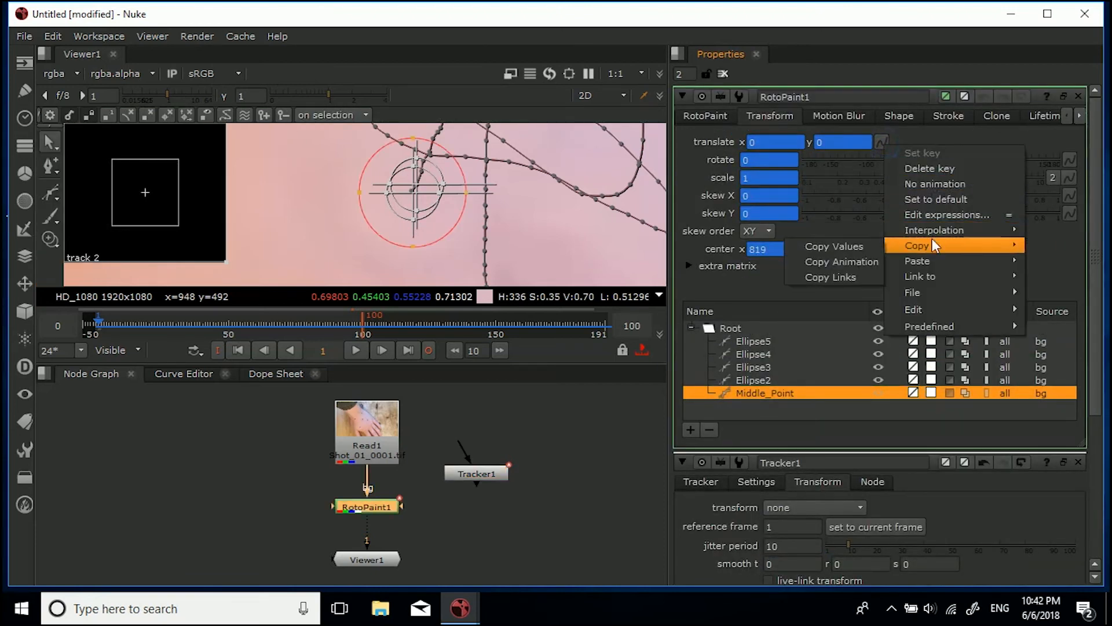
mouse_move(916, 261)
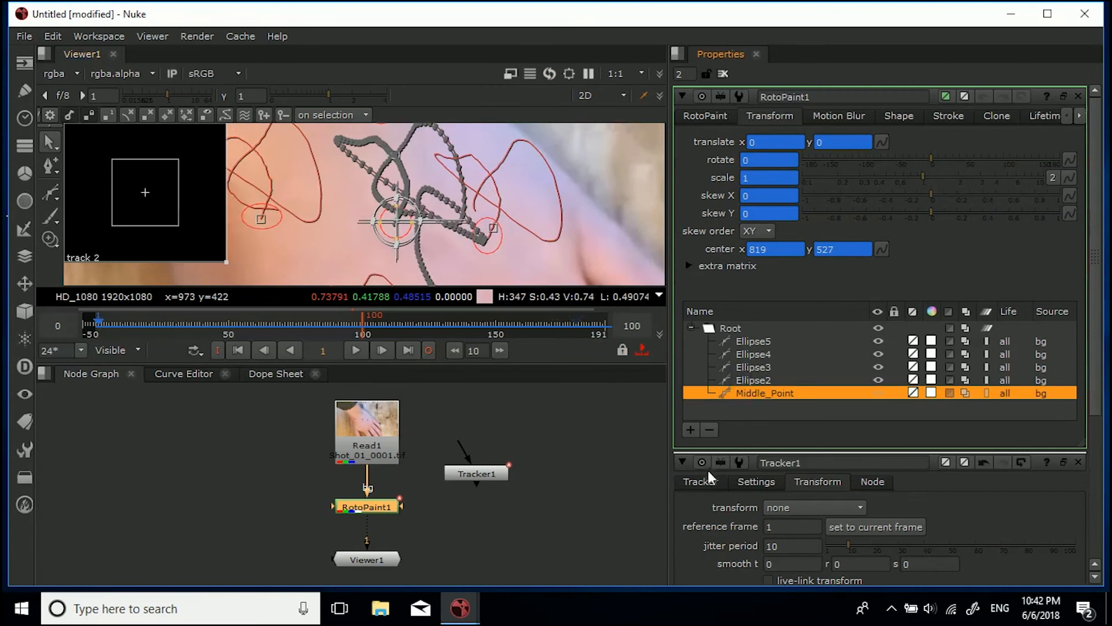
click(698, 482)
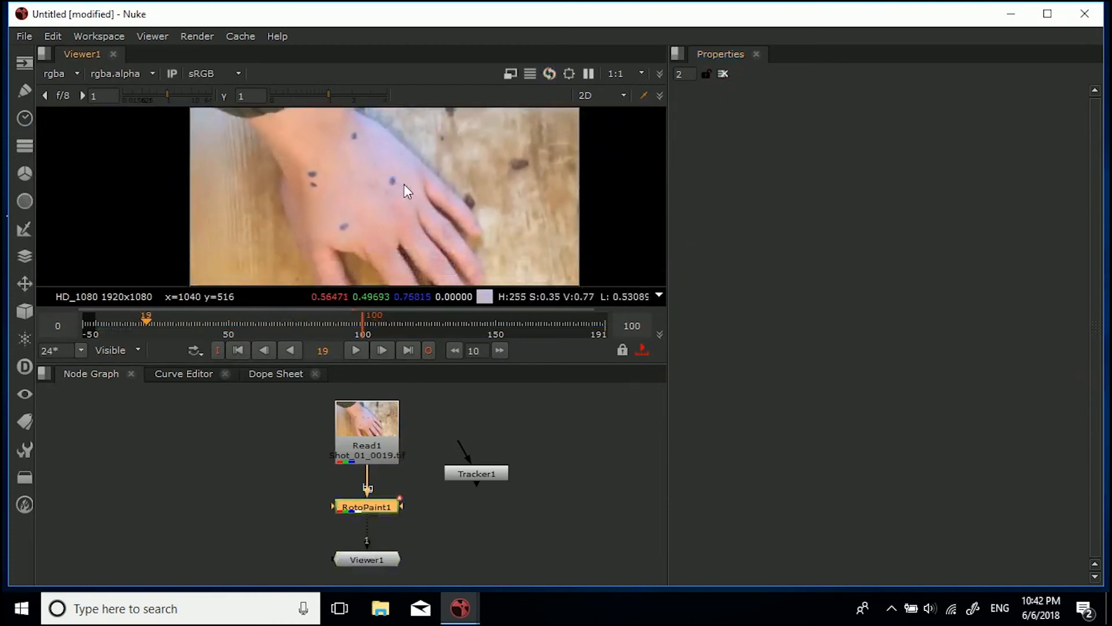
click(239, 350)
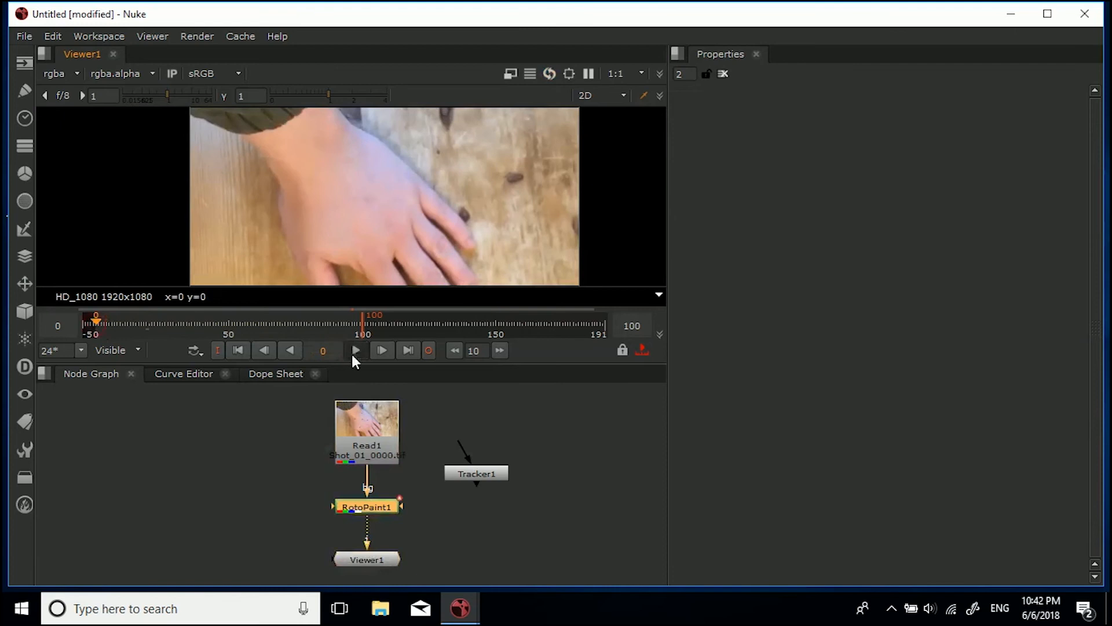
click(382, 350)
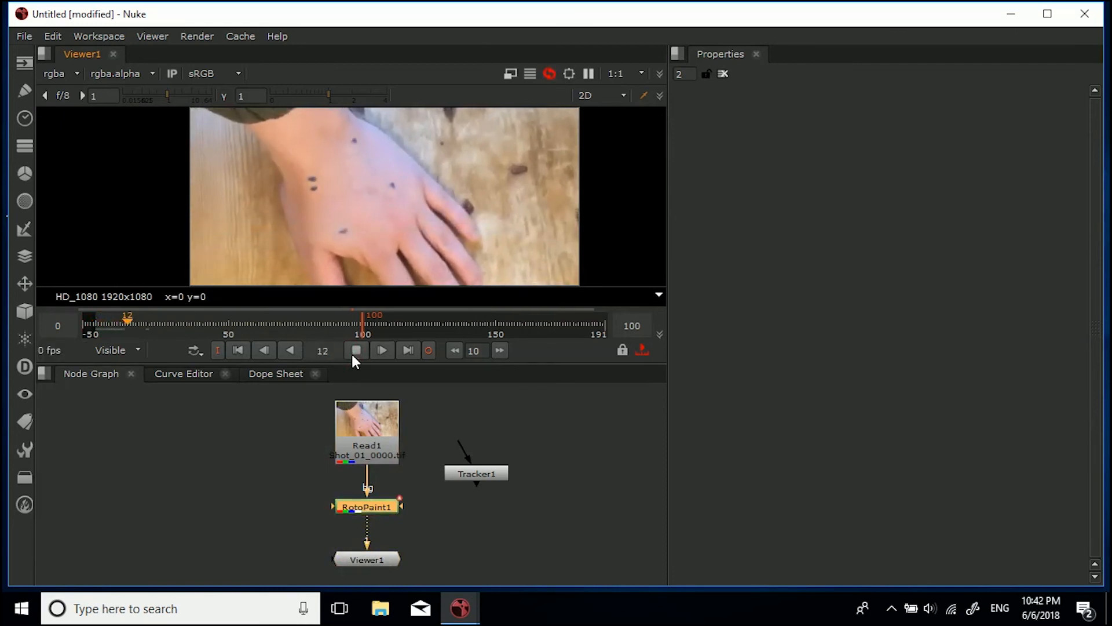
click(381, 350)
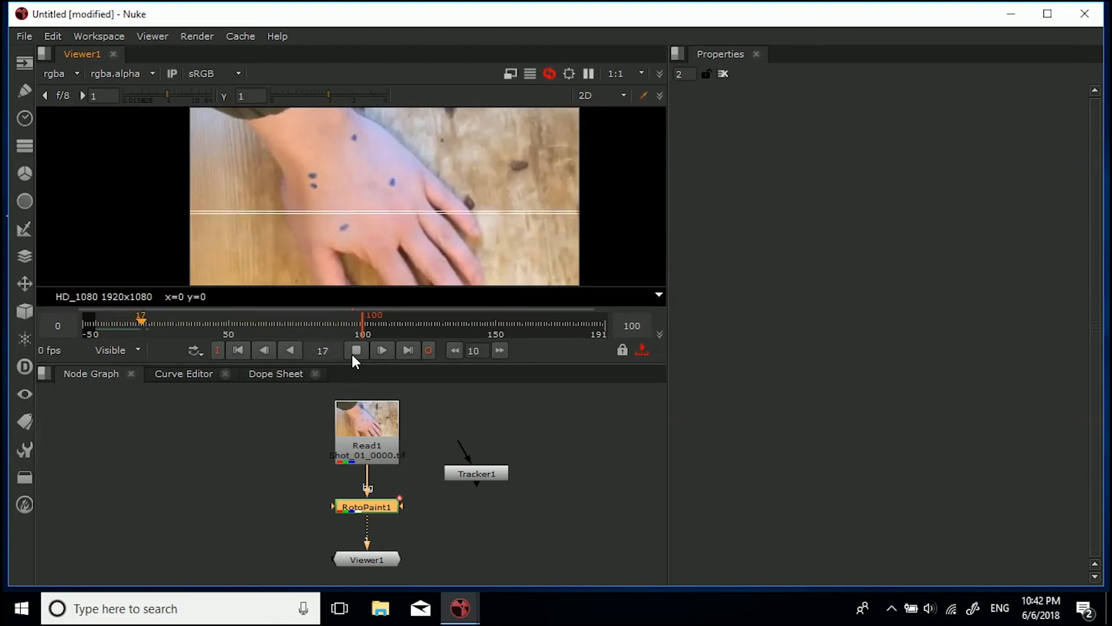
click(382, 350)
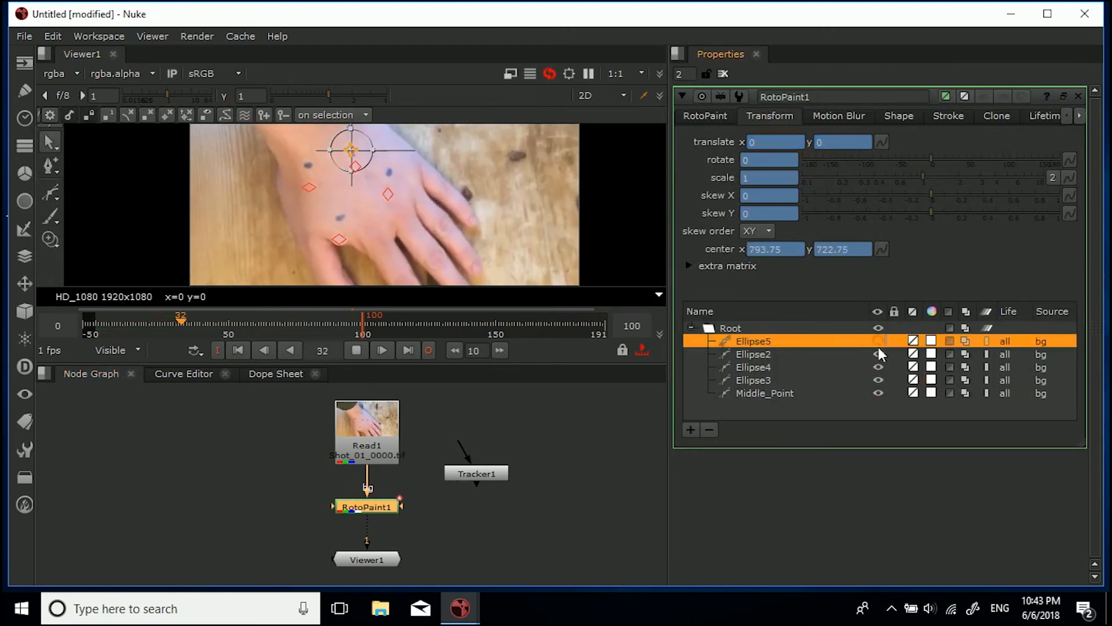
click(753, 380)
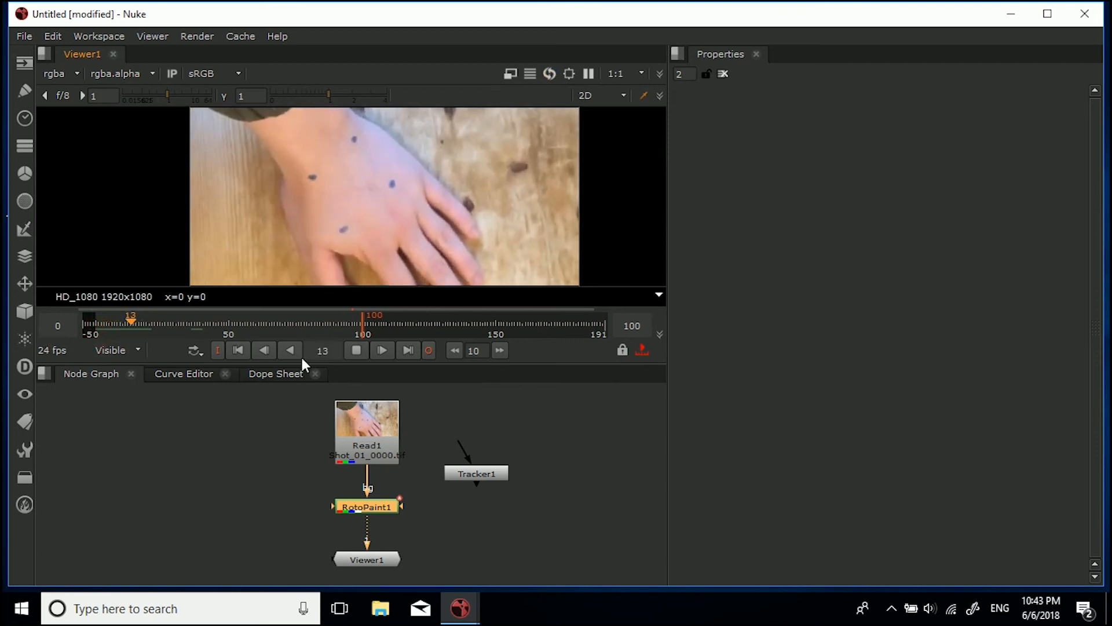
Enable shape motion blur for Middle_Point with motionblur 1 and shutter 0.5
double_click(367, 507)
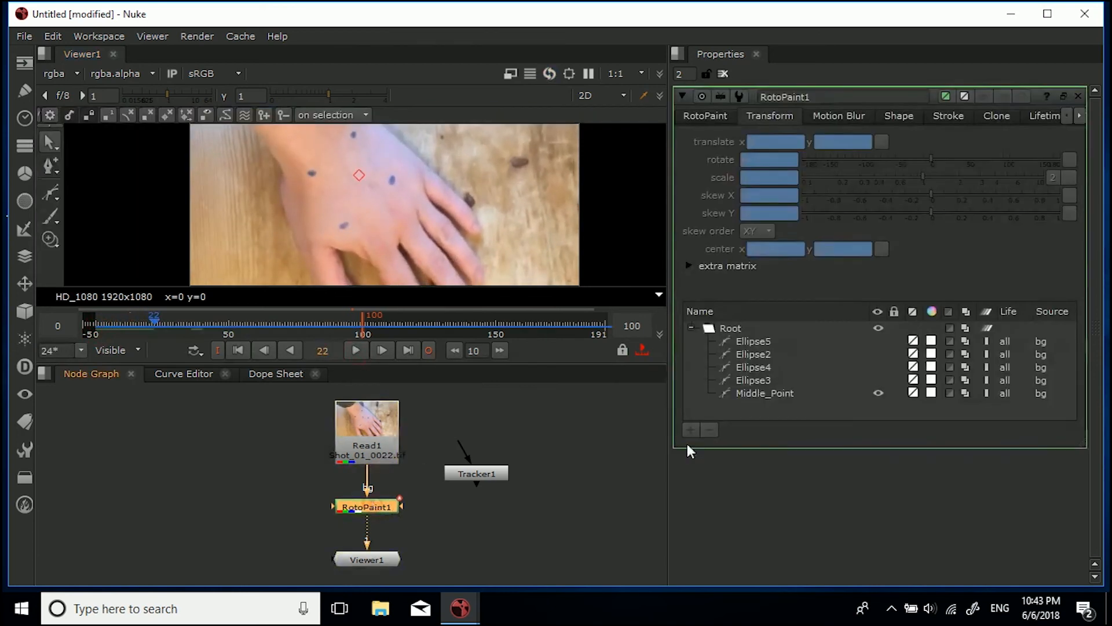
click(766, 393)
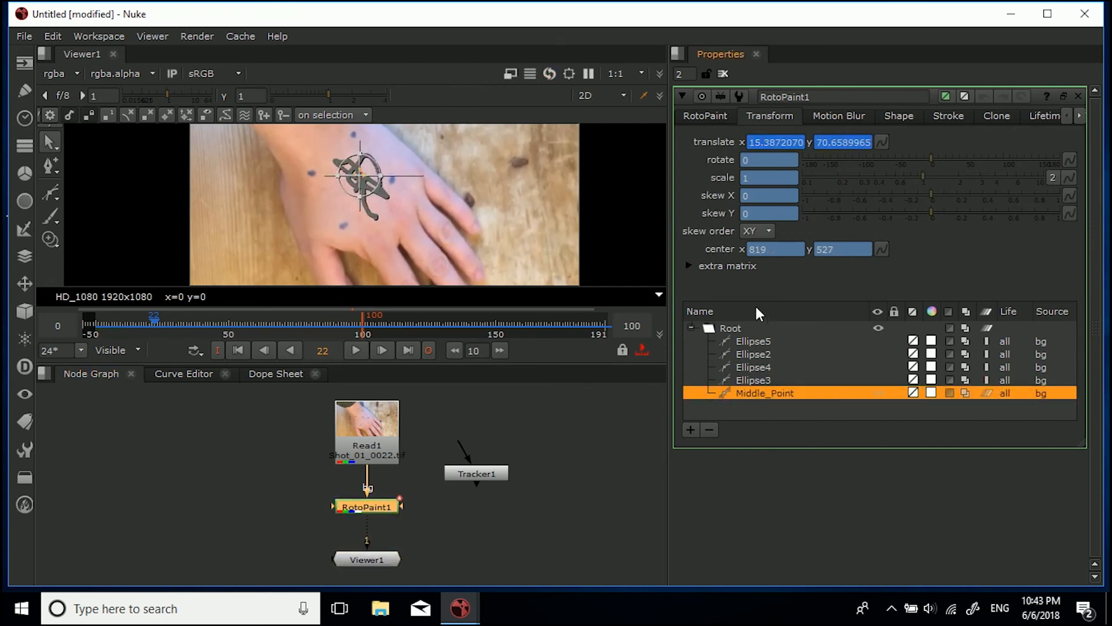
click(838, 116)
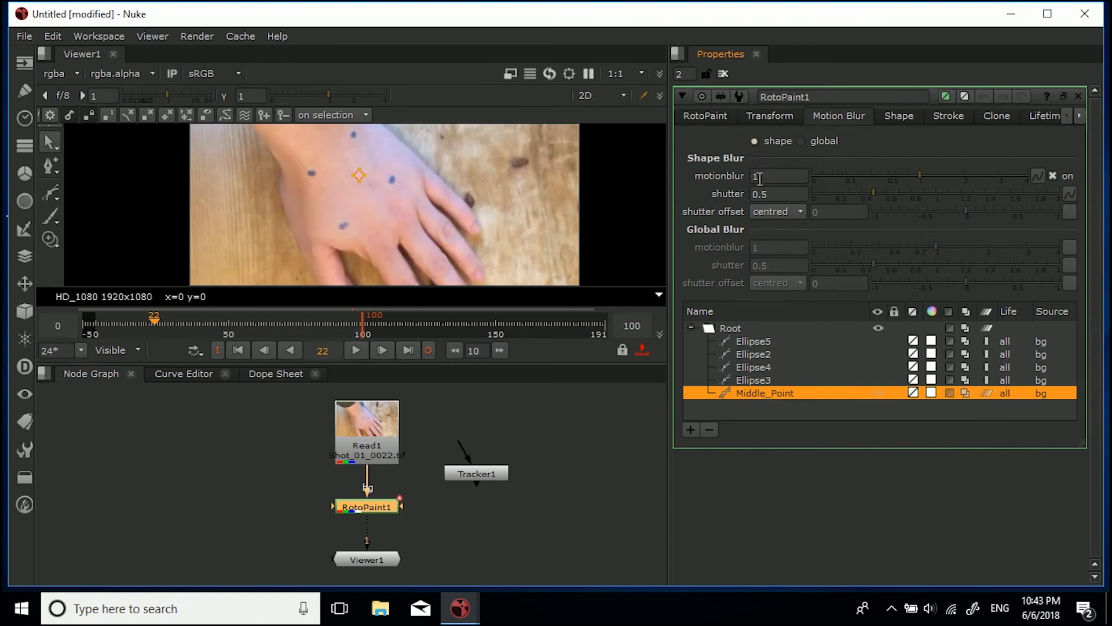
click(706, 115)
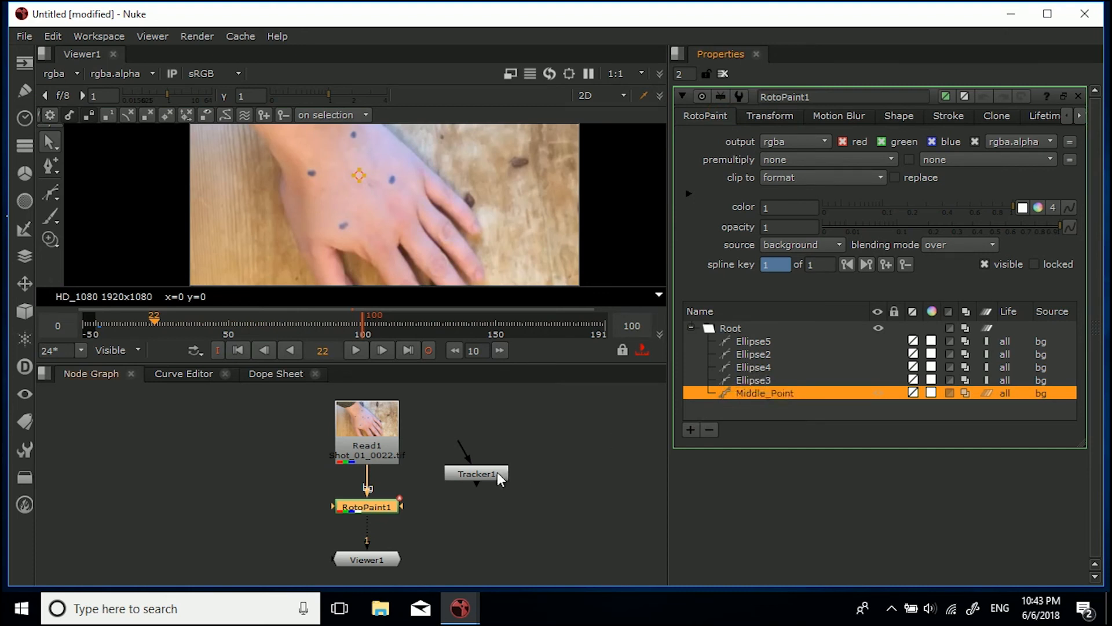
With Tracker1 open, select Ellipse4 in RotoPaint1 as the shape to link
double_click(476, 473)
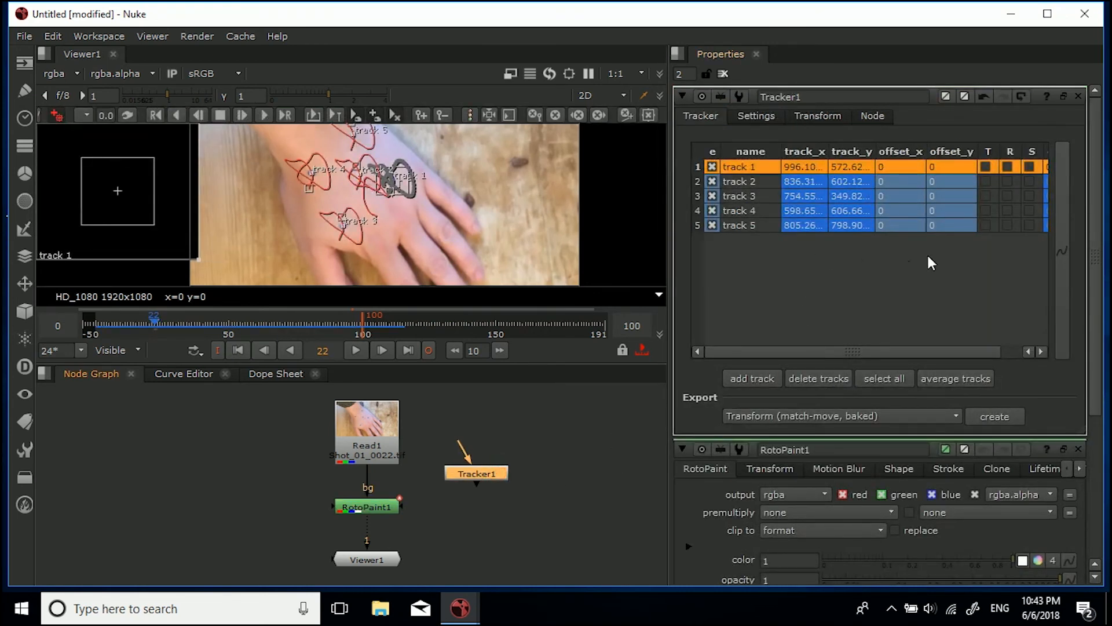
mouse_move(339, 222)
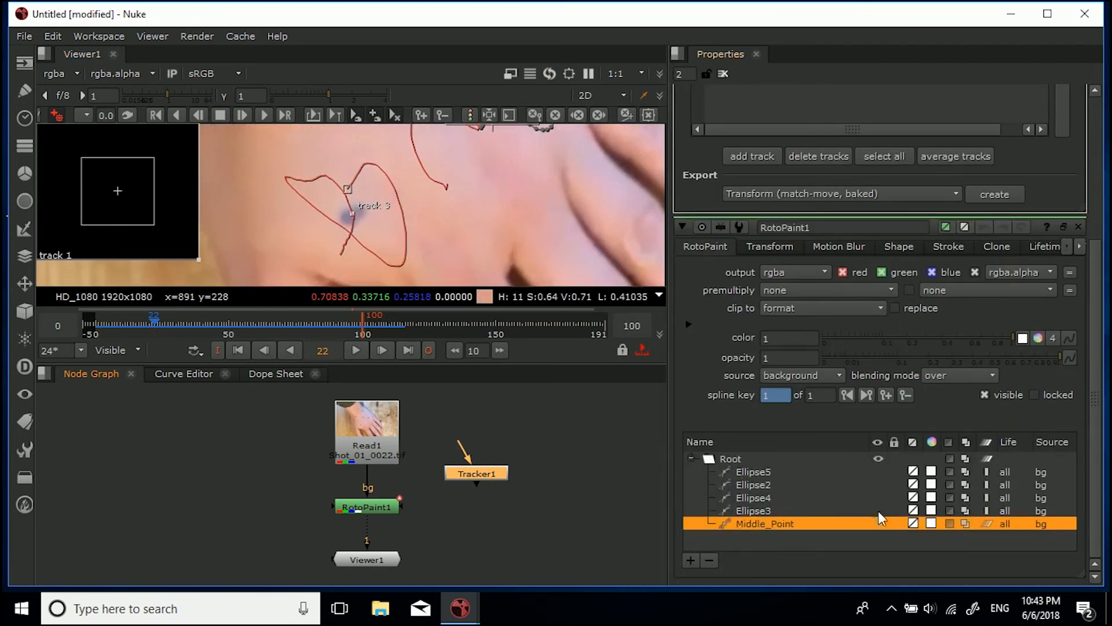
click(753, 509)
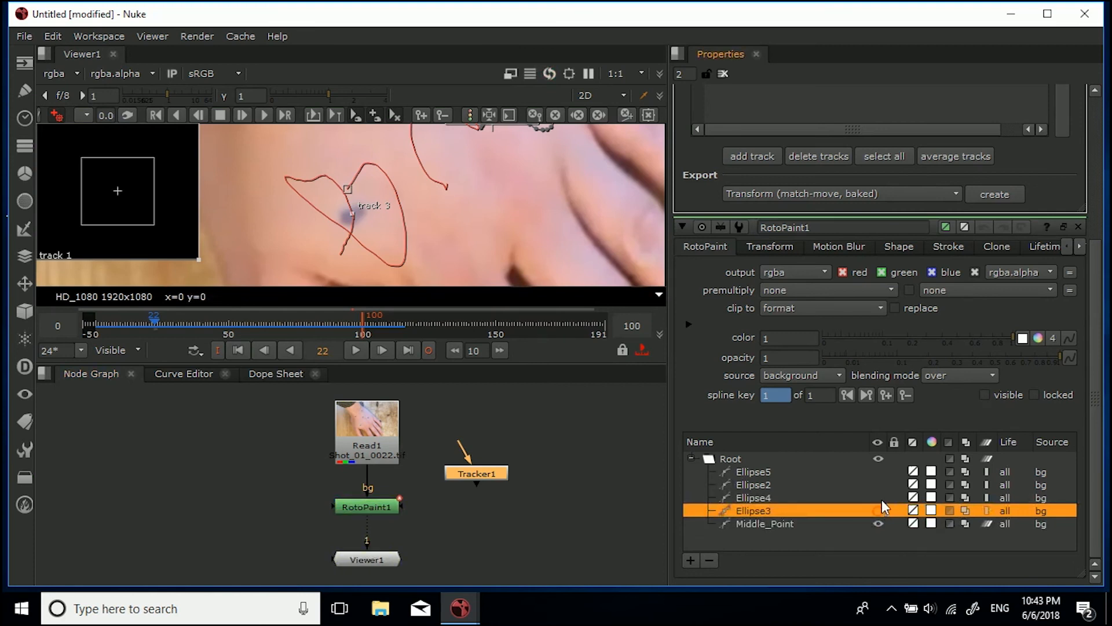
click(752, 497)
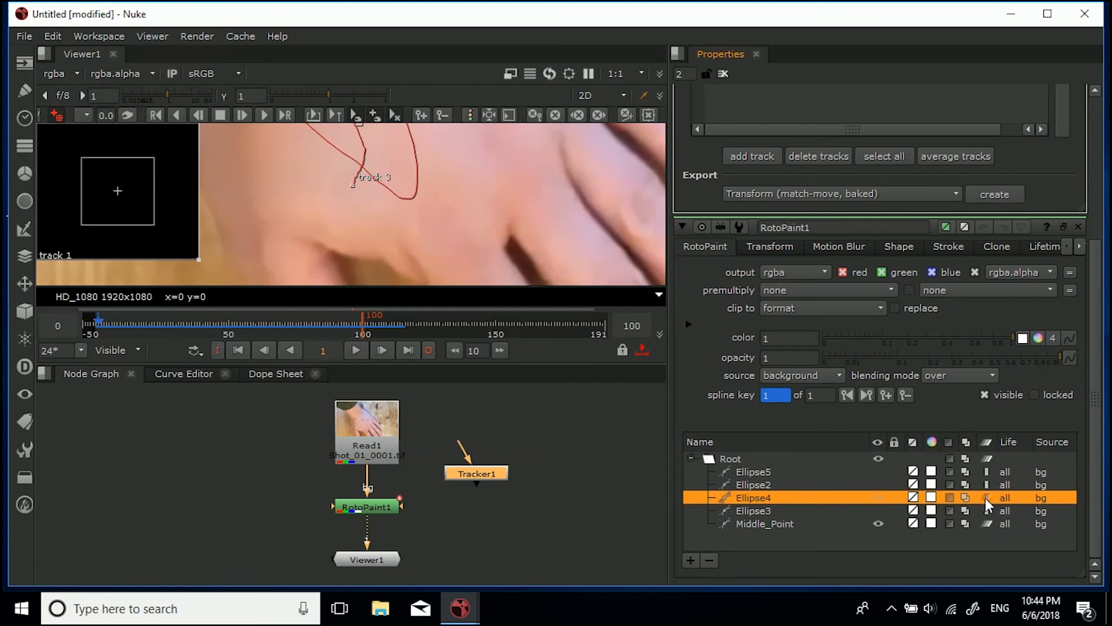
click(476, 472)
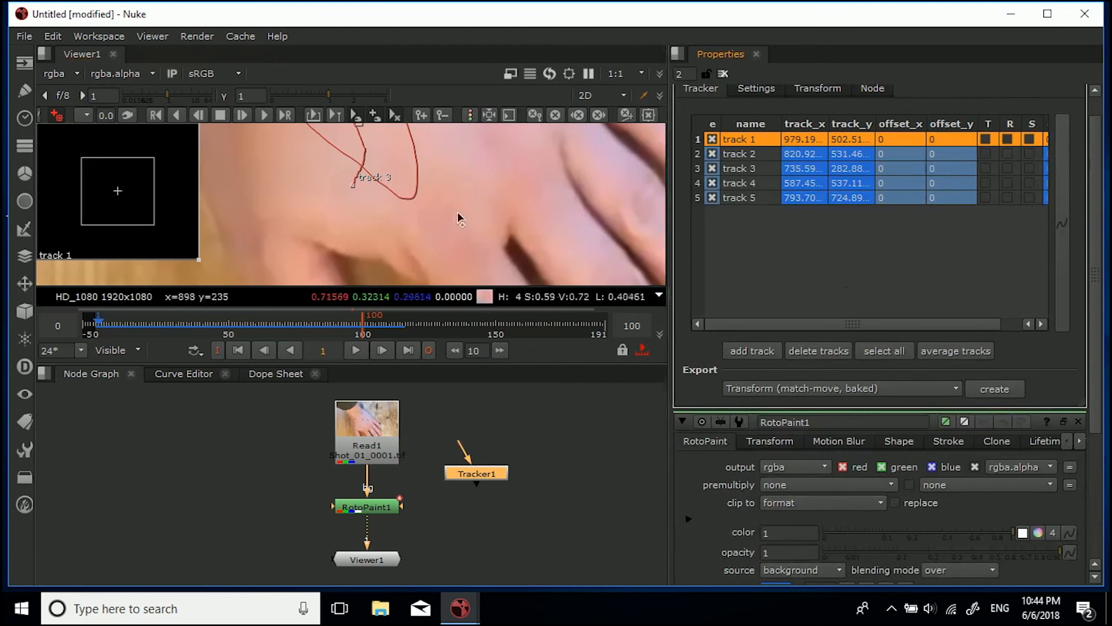
Copy track 3's Transform translate link and paste it onto Ellipse4's translate
click(741, 168)
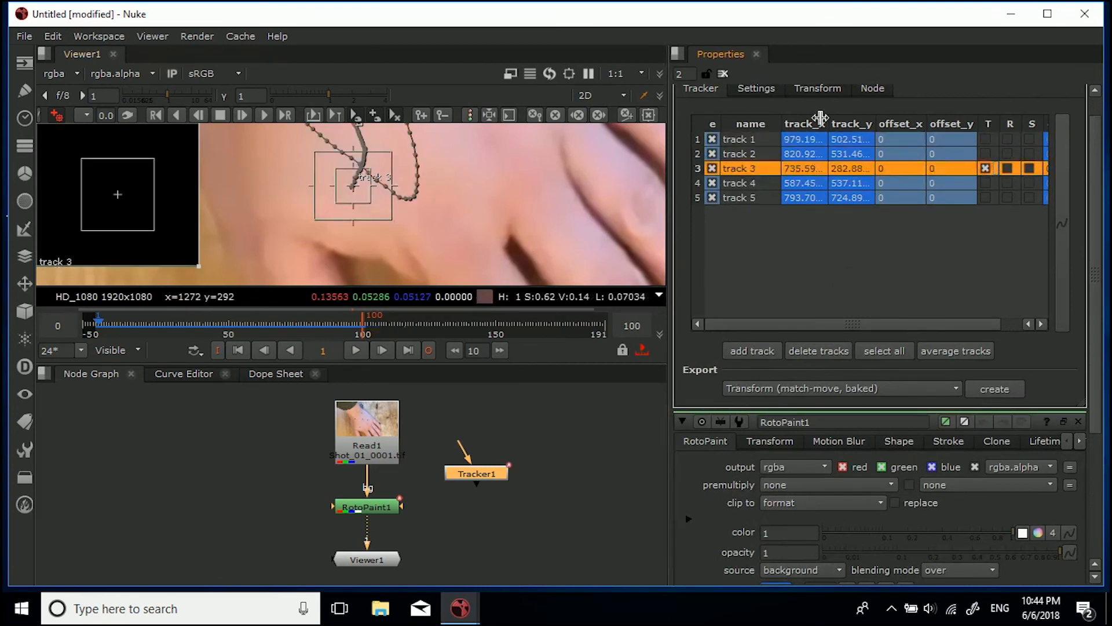
click(817, 88)
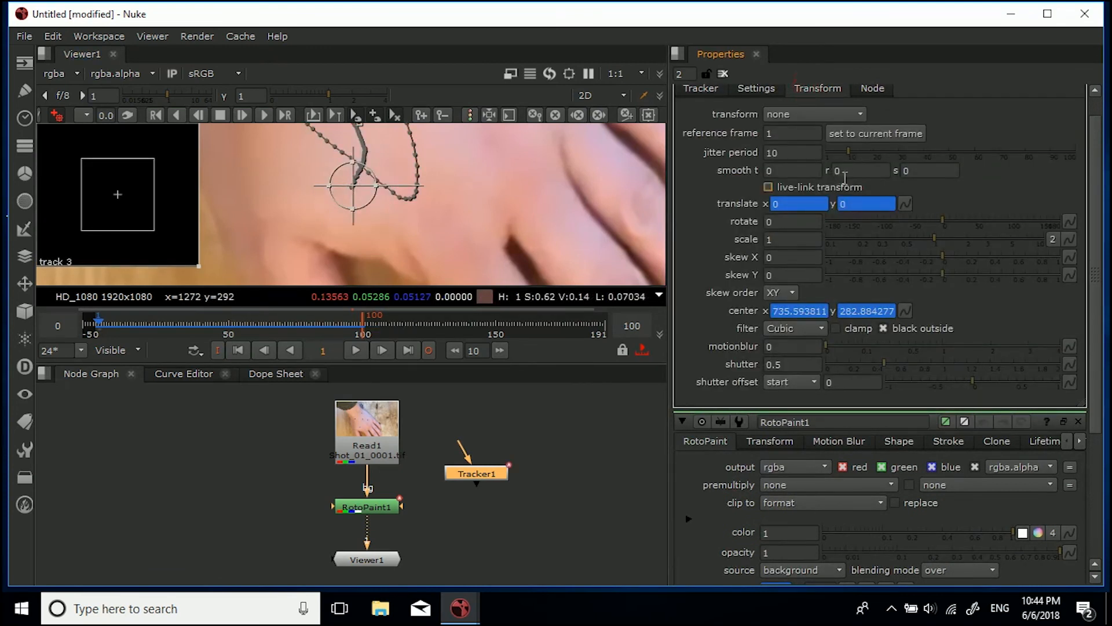
right_click(794, 204)
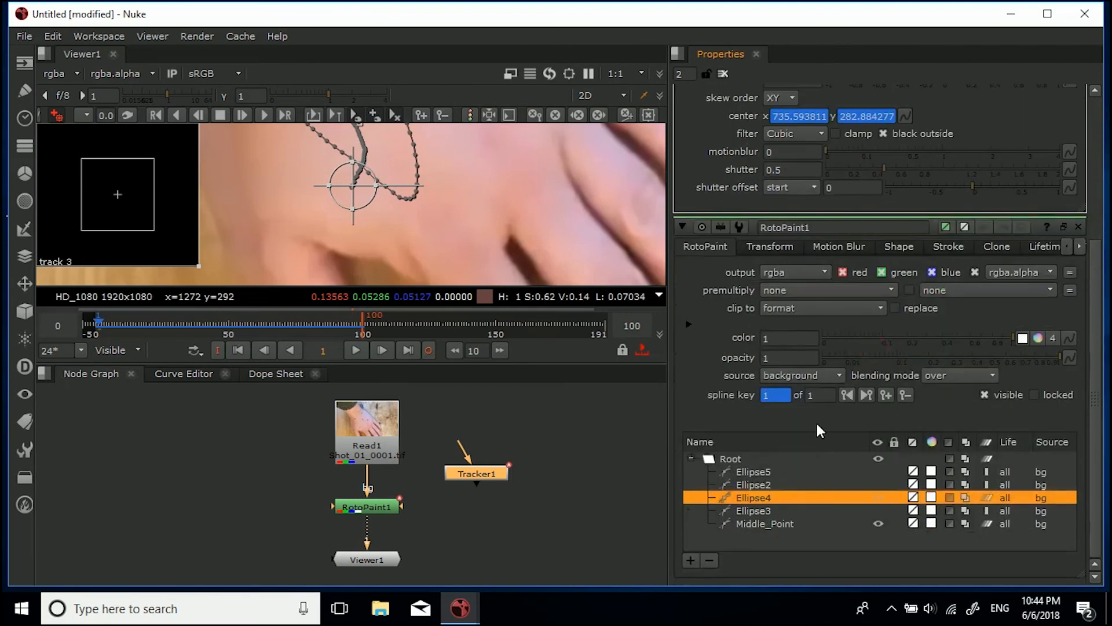
click(770, 245)
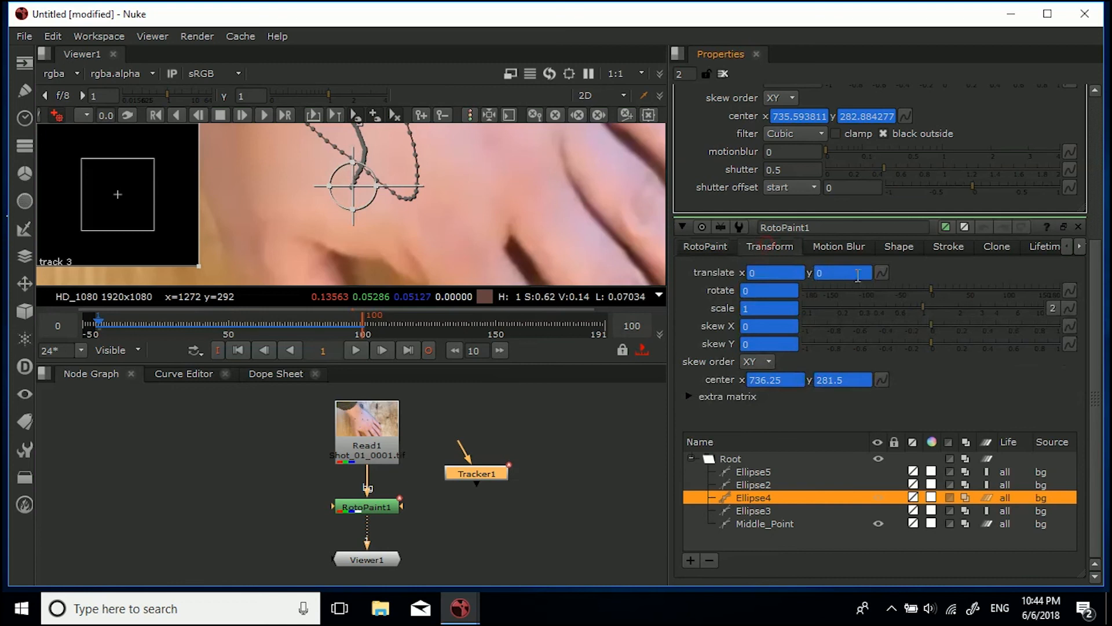
right_click(842, 272)
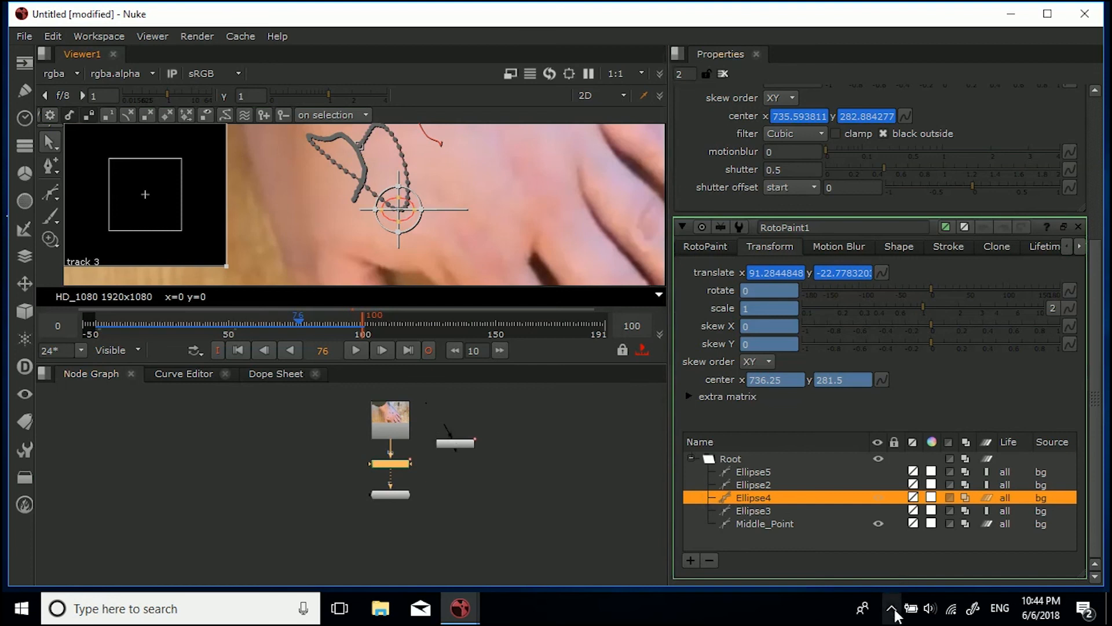
Close the properties panels and play the footage to check the markers are cloned away
click(892, 608)
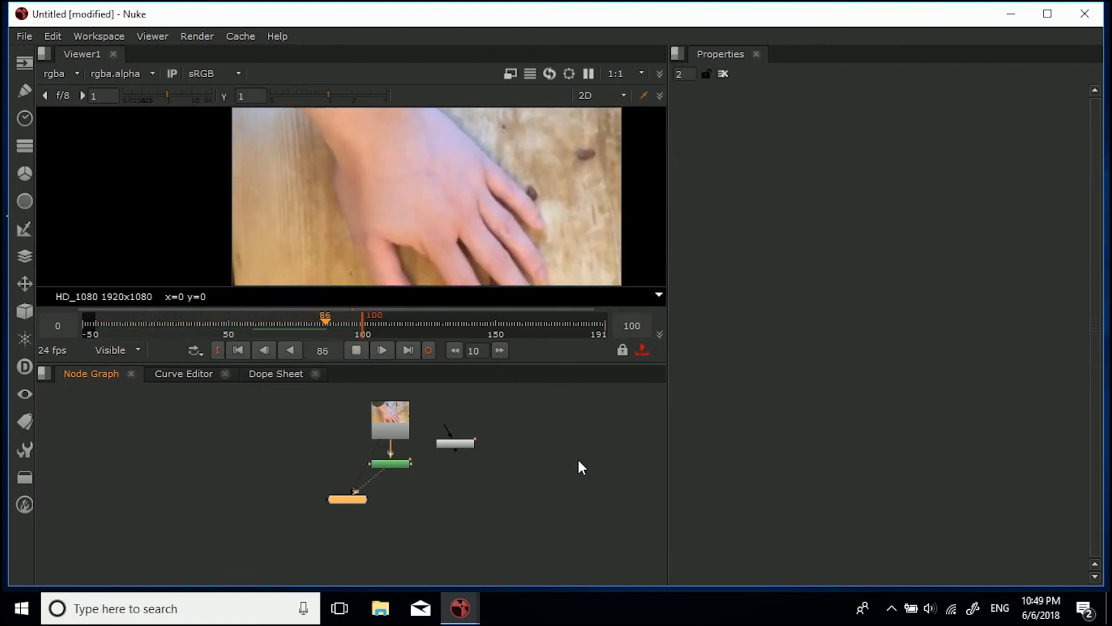
click(381, 350)
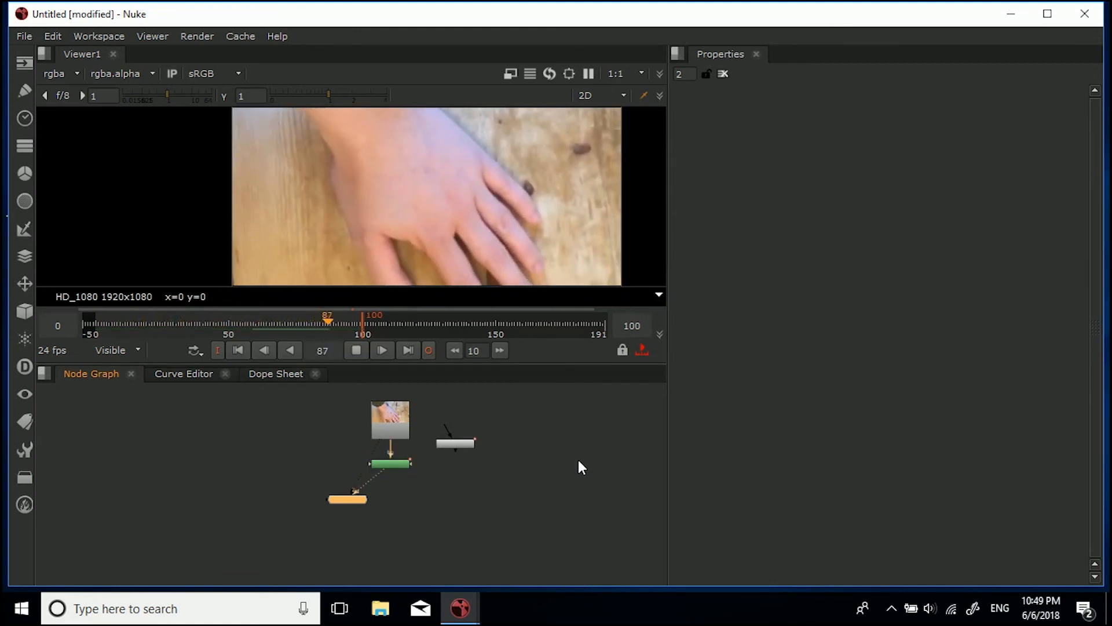